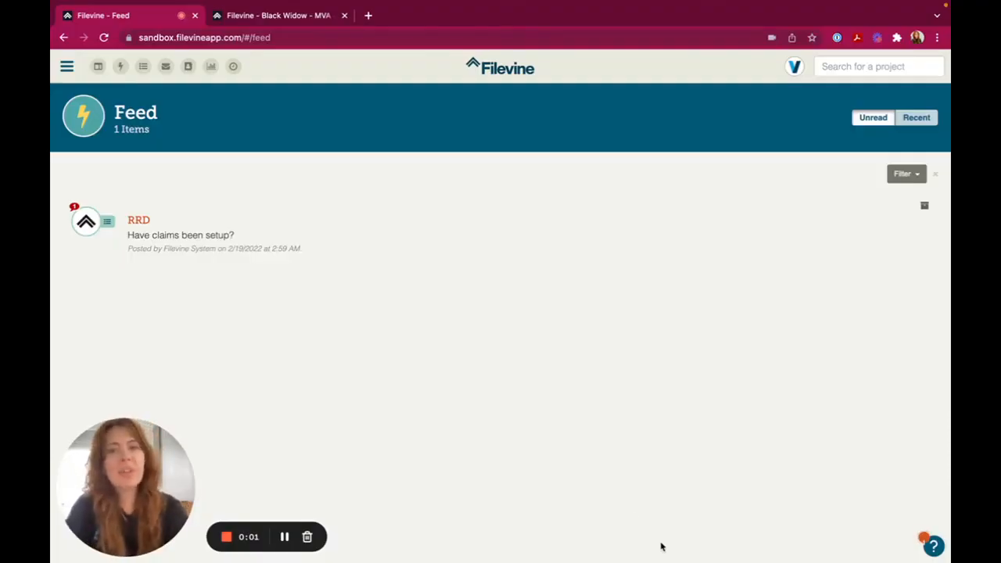
{"action": "mouse_move", "coordinate": [475, 364]}
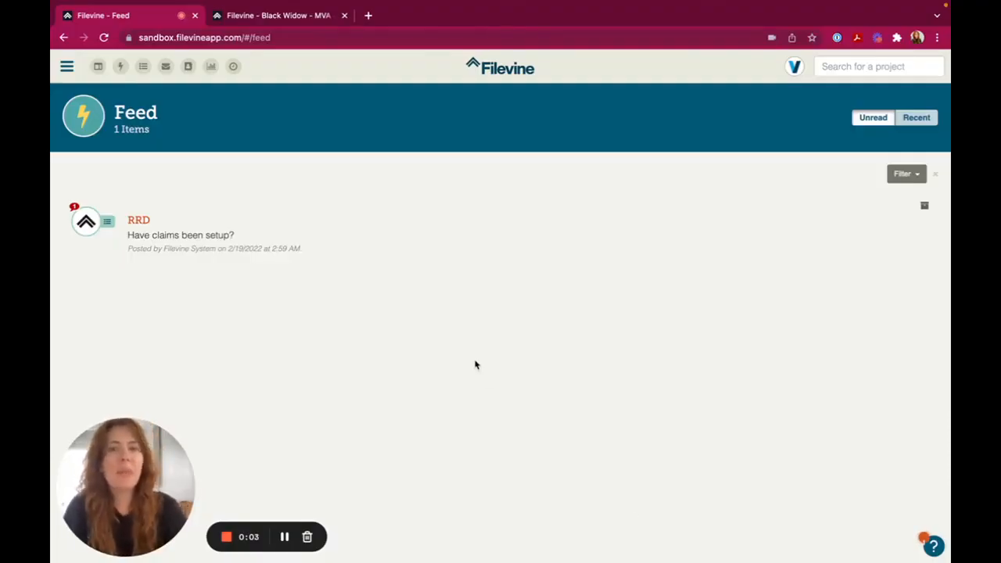
Open the Report Builder from the main navigation menu.
{"action": "left_click", "coordinate": [66, 66]}
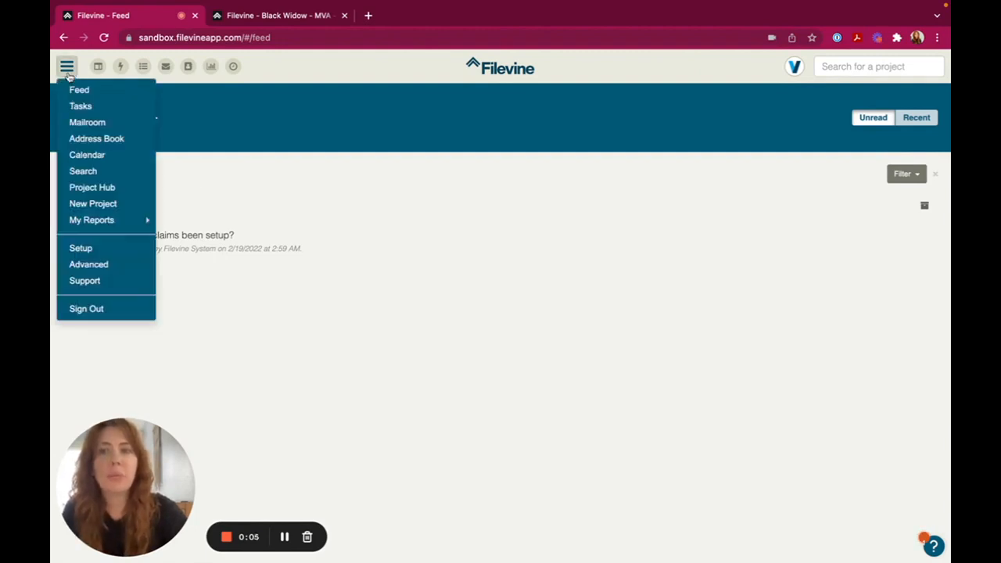
{"action": "mouse_move", "coordinate": [85, 235]}
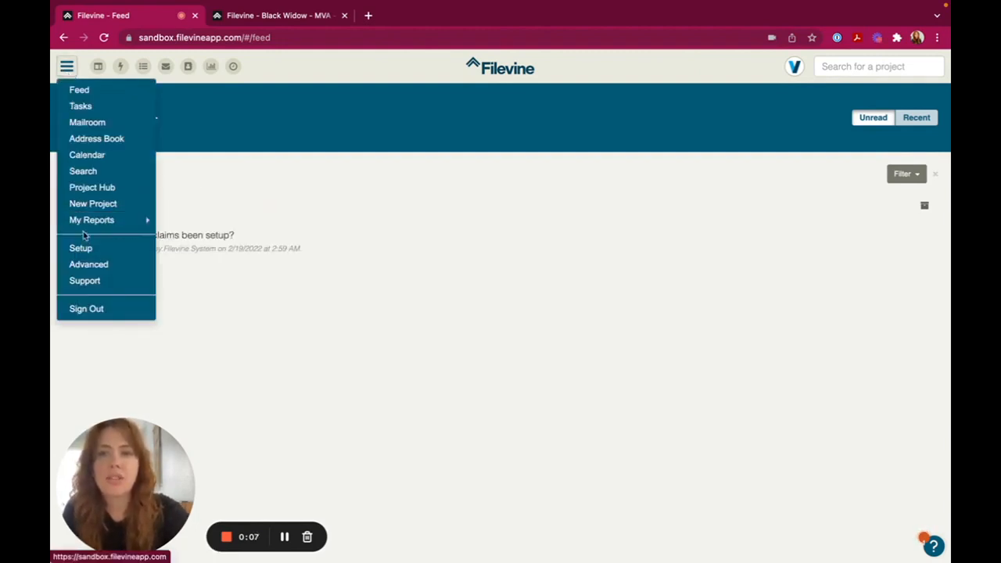
{"action": "left_click", "coordinate": [91, 219]}
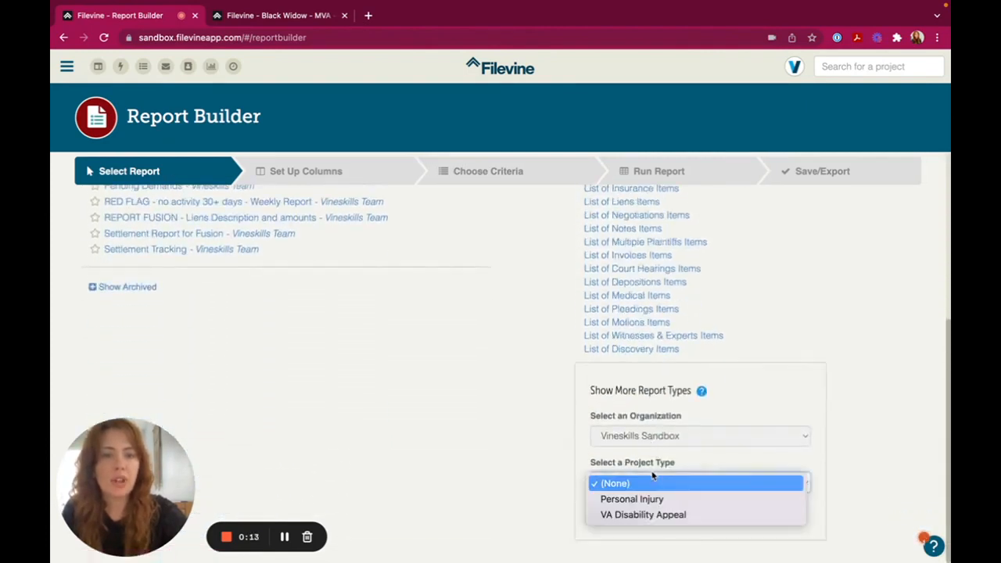
Set the project type to Personal Injury and scroll through its report types.
{"action": "left_click", "coordinate": [631, 499]}
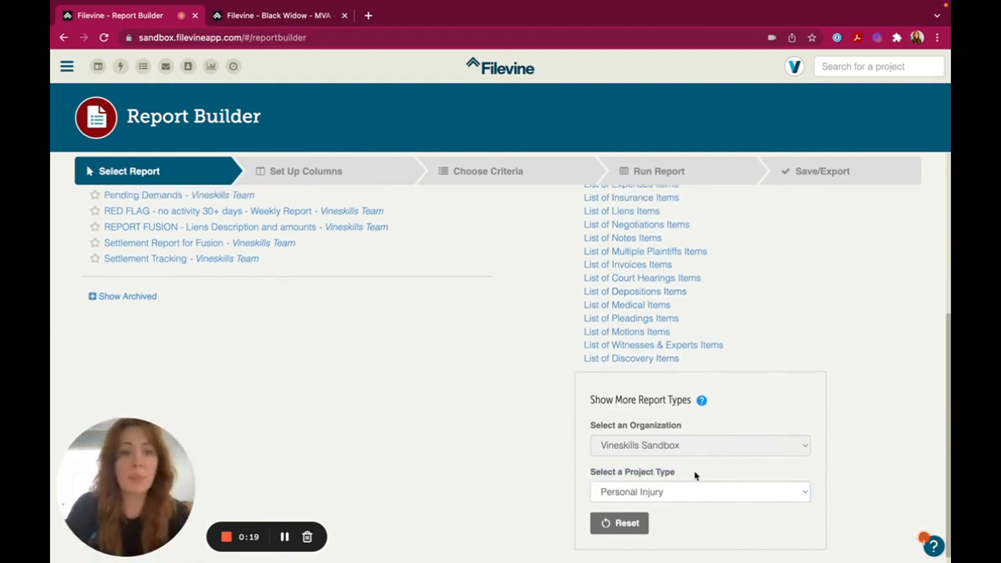
{"action": "scroll", "scroll_direction": "up", "scroll_amount": 3}
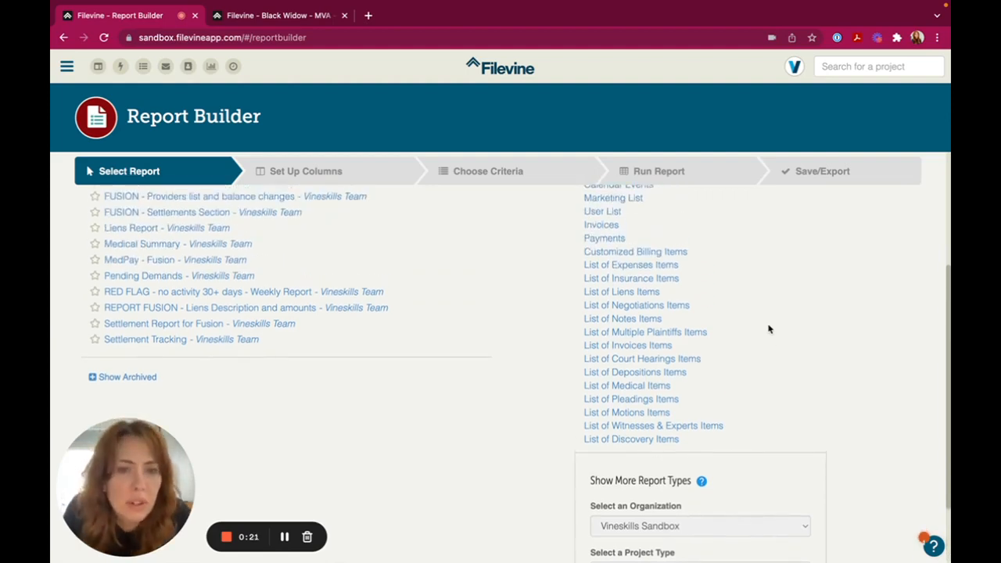
{"action": "mouse_move", "coordinate": [625, 385]}
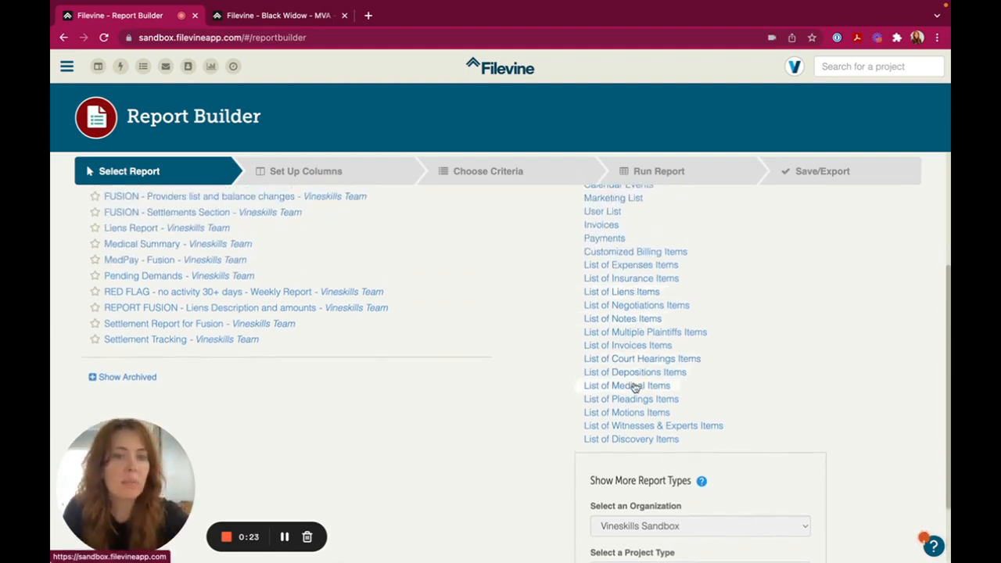
Start a List of Medical Items report and check the EMS medical item in the Black Widow project for reference.
{"action": "left_click", "coordinate": [626, 385]}
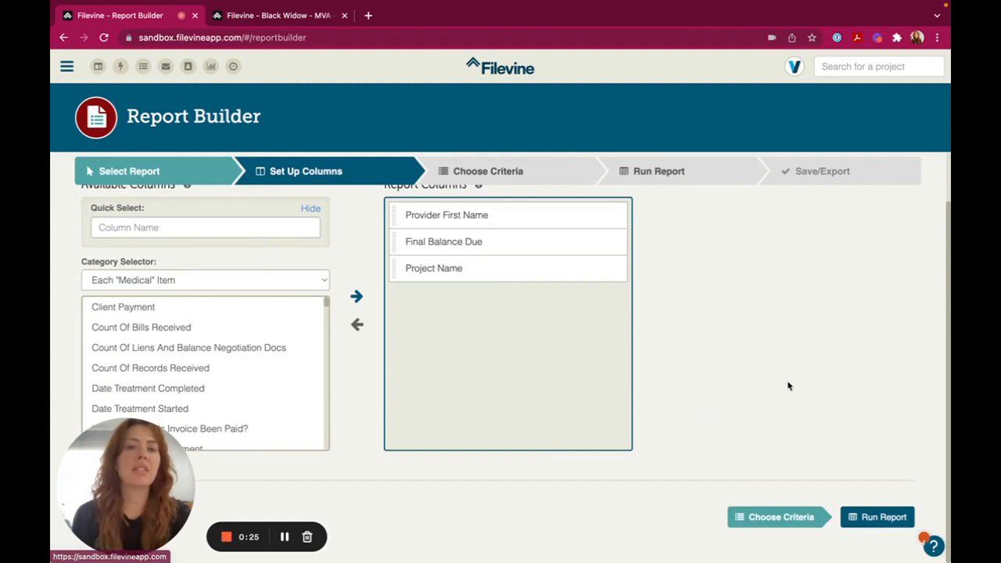
{"action": "scroll", "scroll_direction": "up", "scroll_amount": 3}
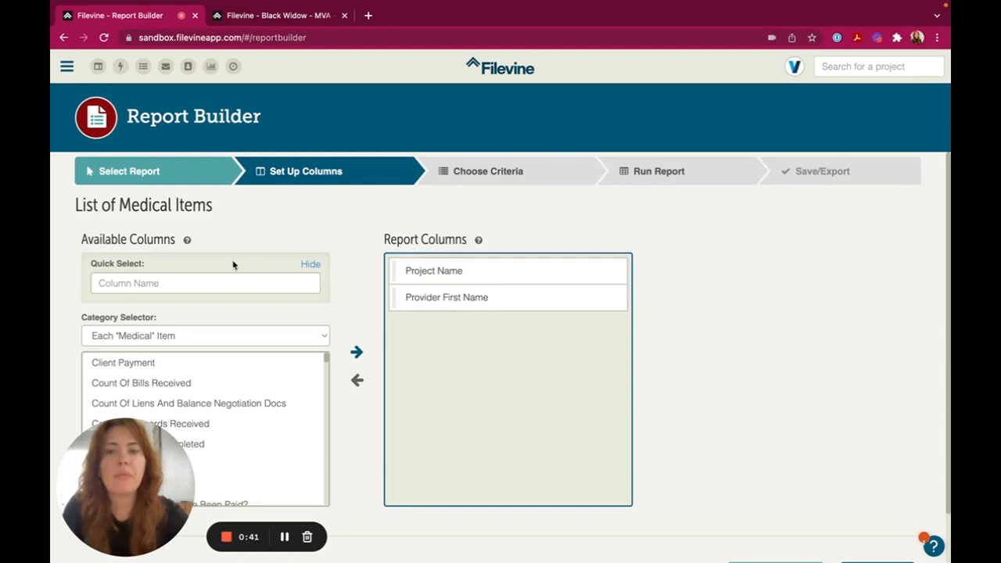
{"action": "left_click", "coordinate": [207, 284]}
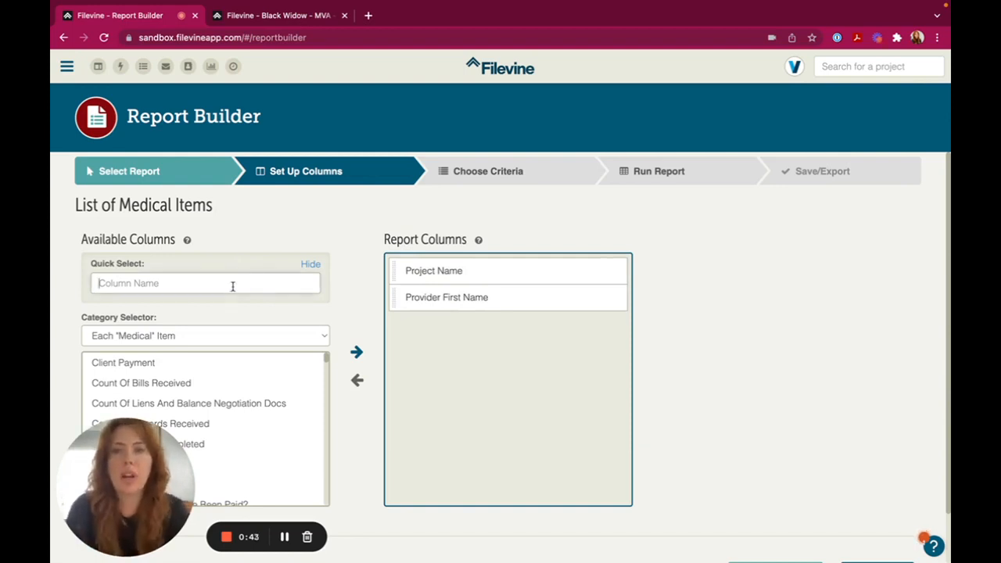
{"action": "left_click", "coordinate": [278, 16]}
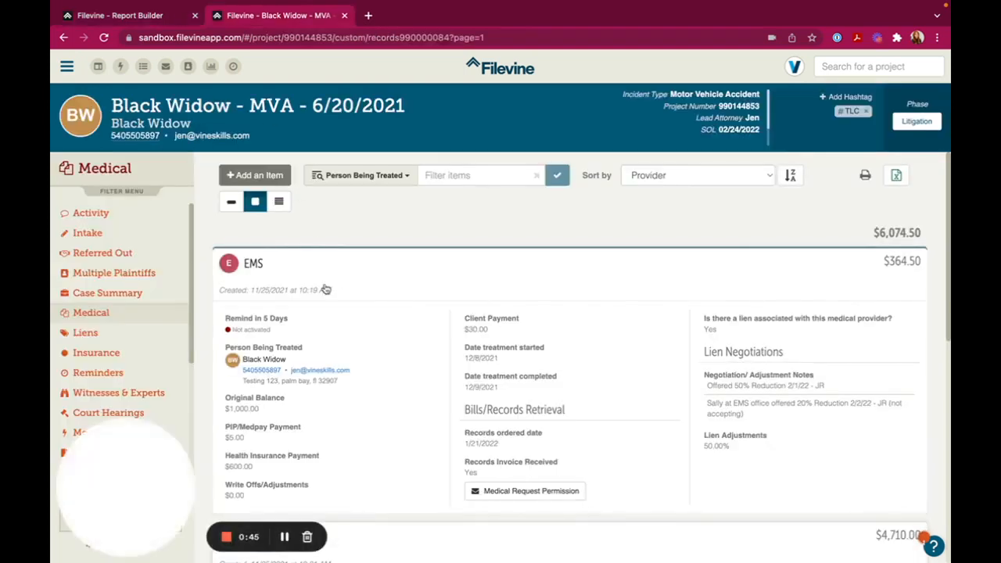
{"action": "left_click", "coordinate": [253, 263]}
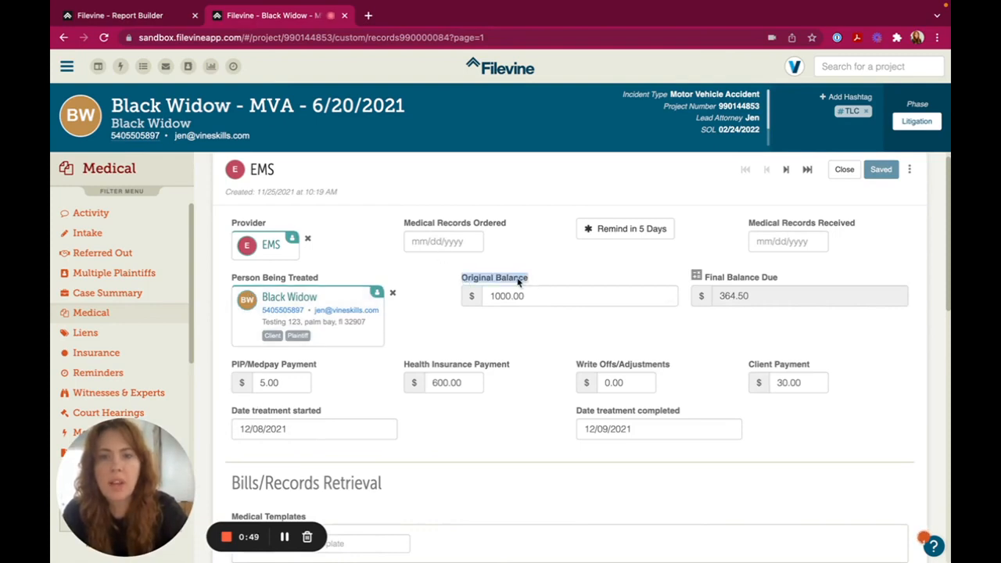
{"action": "left_click", "coordinate": [117, 15]}
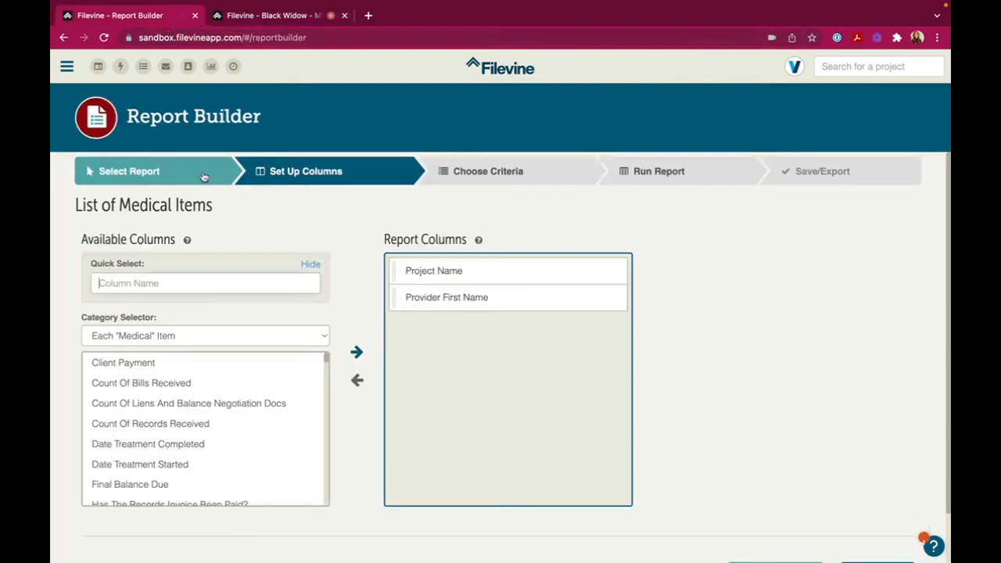
Add Original Balance, Health Insurance Payment and Date Treatment Started via Quick Select as report columns.
{"action": "type", "text": "Original Balance"}
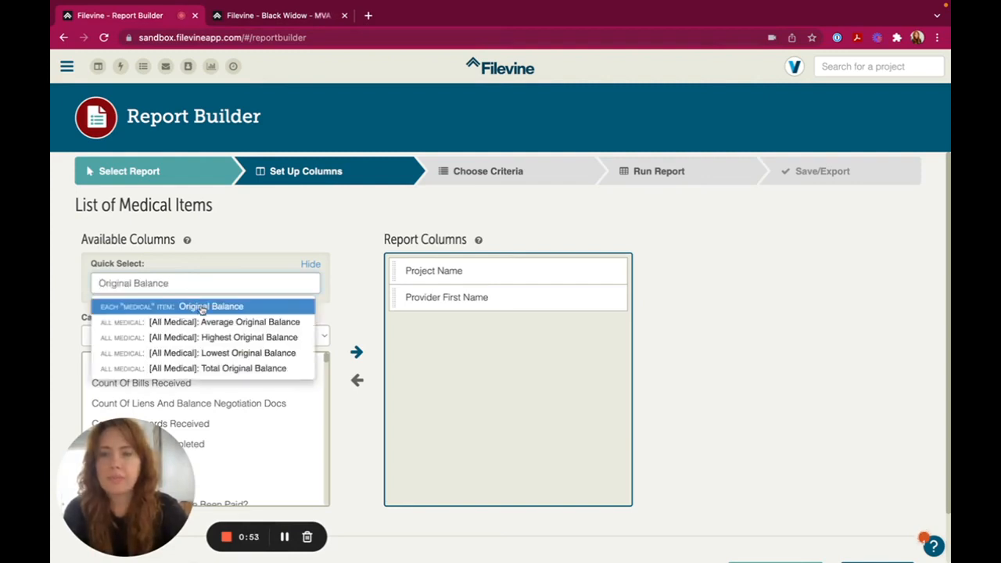
{"action": "left_click", "coordinate": [210, 305]}
{"action": "type", "text": "Health I"}
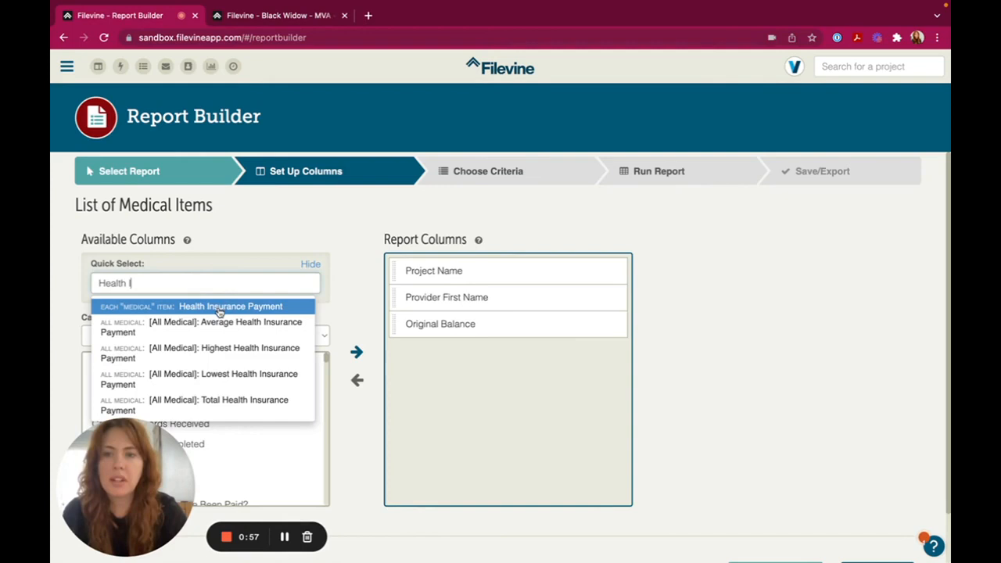
{"action": "left_click", "coordinate": [232, 305]}
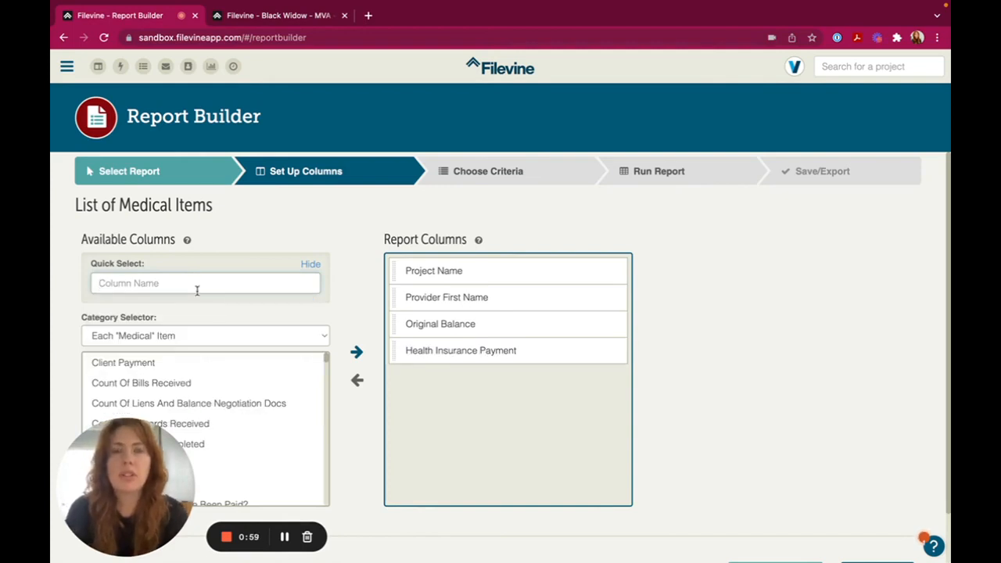
{"action": "type", "text": "1"}
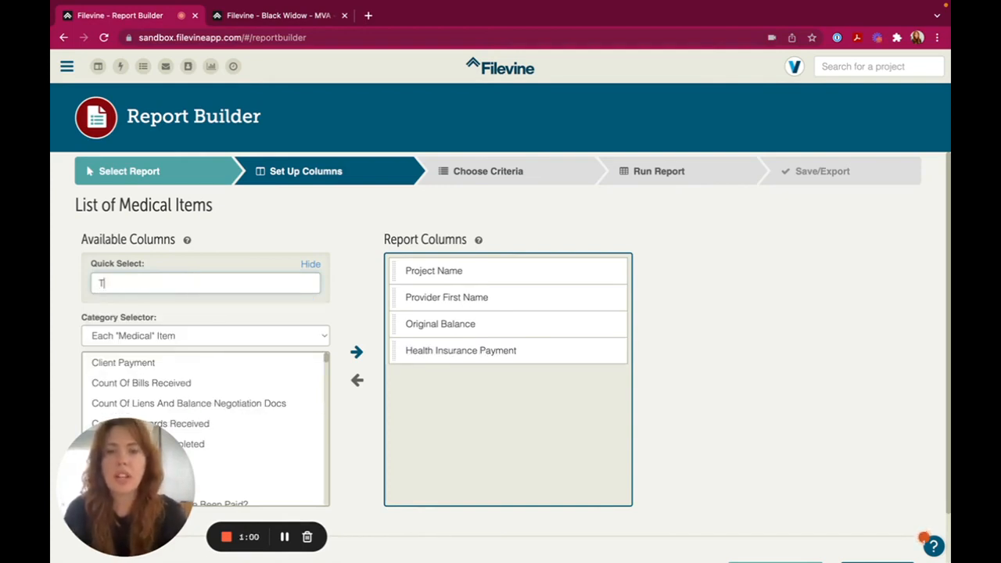
{"action": "type", "text": "Start"}
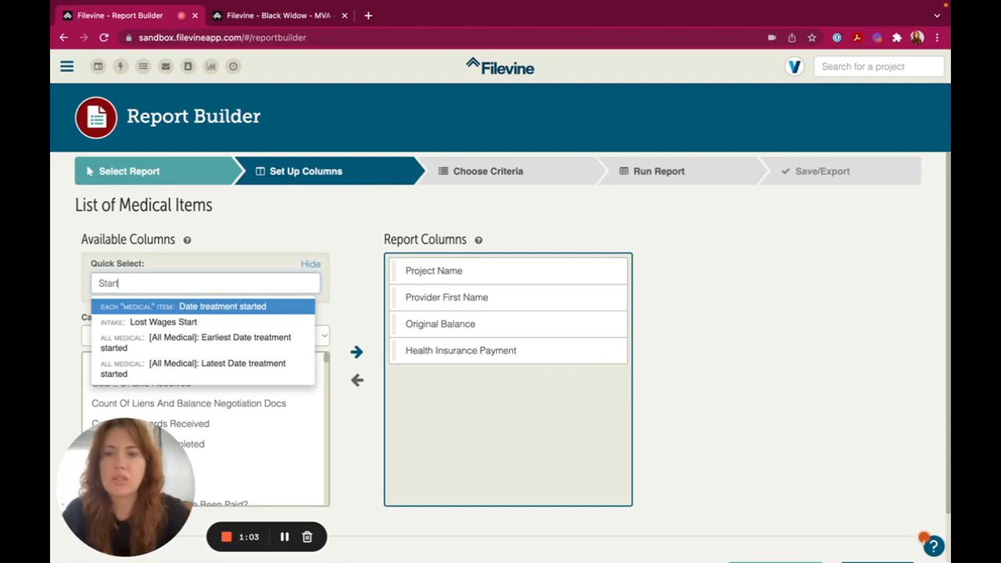
{"action": "left_click", "coordinate": [223, 305]}
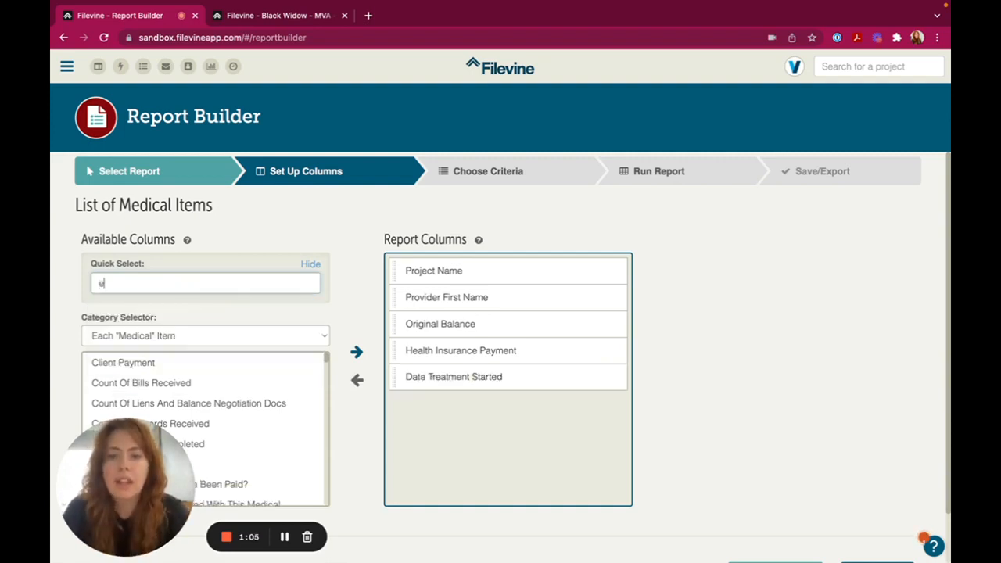
{"action": "type", "text": "nded"}
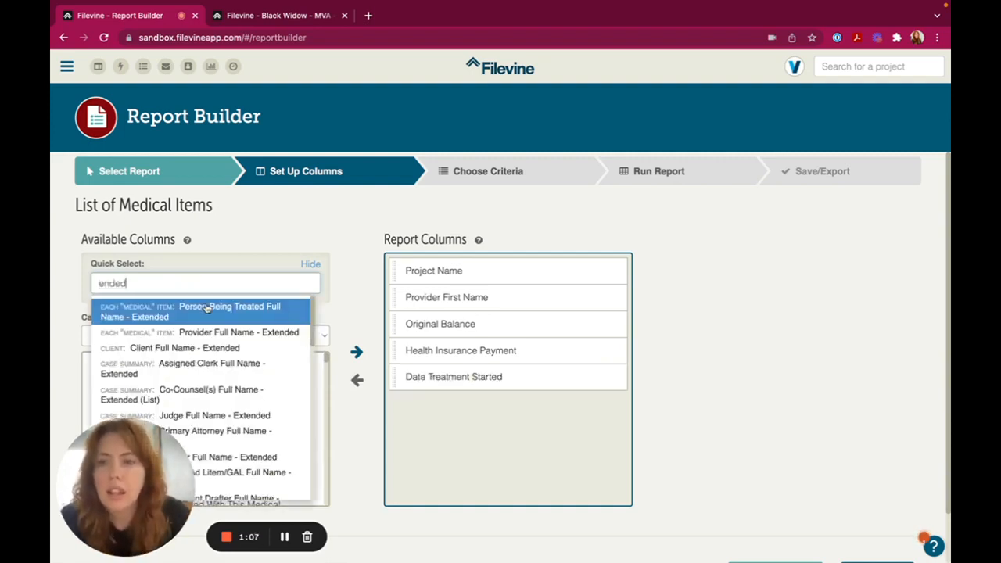
{"action": "scroll", "scroll_direction": "down", "scroll_amount": 3}
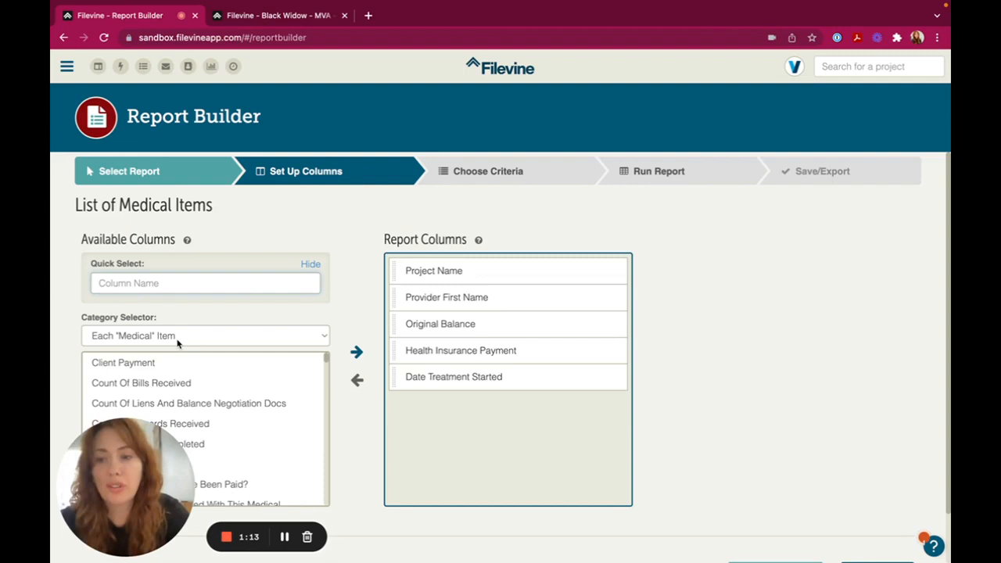
{"action": "mouse_move", "coordinate": [296, 201]}
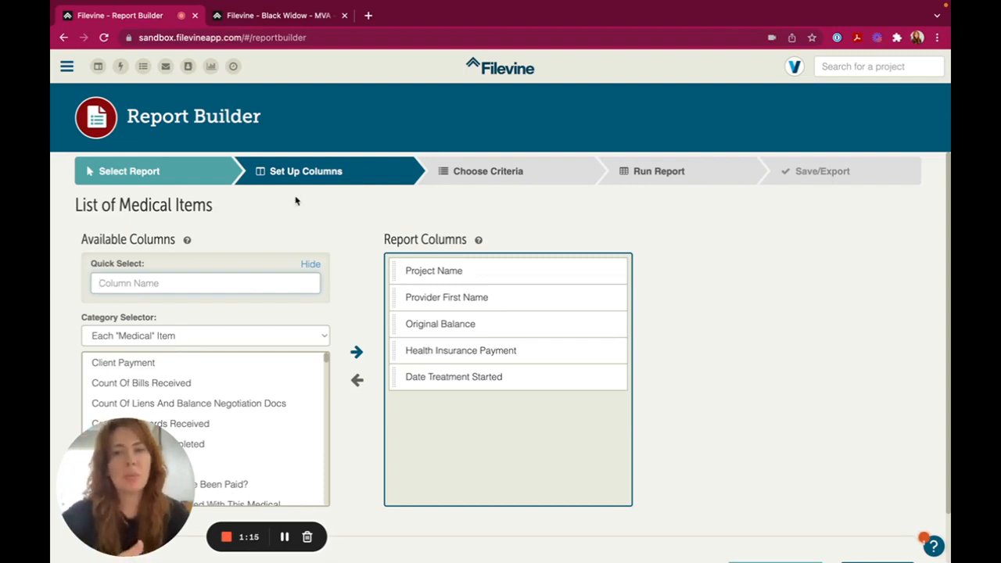
Review the EMS medical record's fields before adding Date Treatment Completed as a column.
{"action": "left_click", "coordinate": [279, 15]}
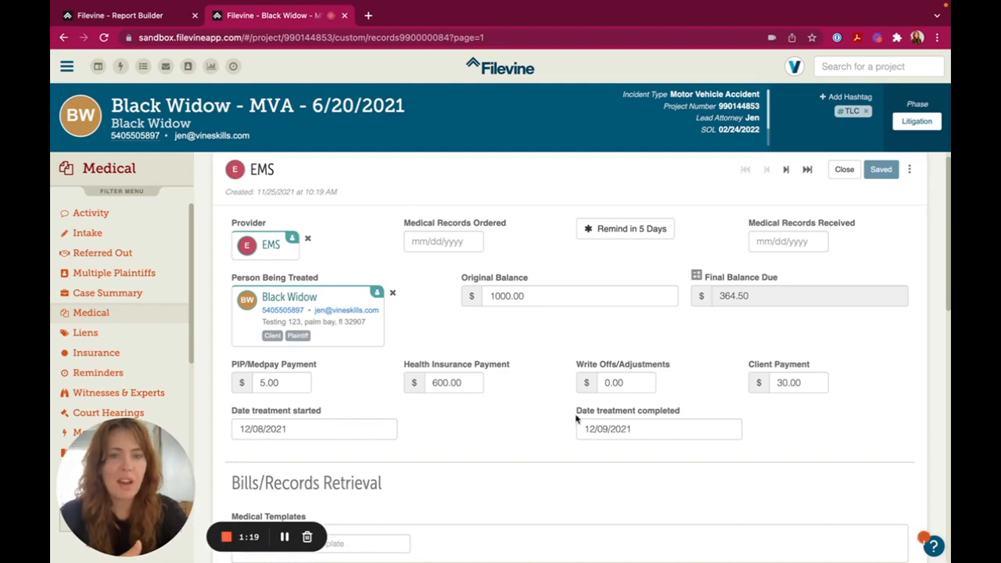
{"action": "right_click", "coordinate": [627, 410]}
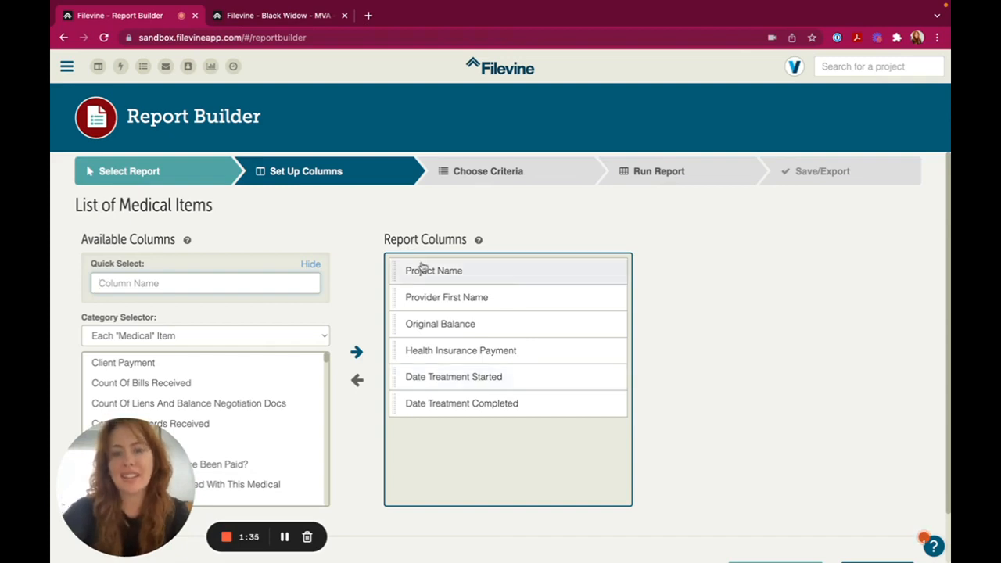
{"action": "mouse_move", "coordinate": [349, 226]}
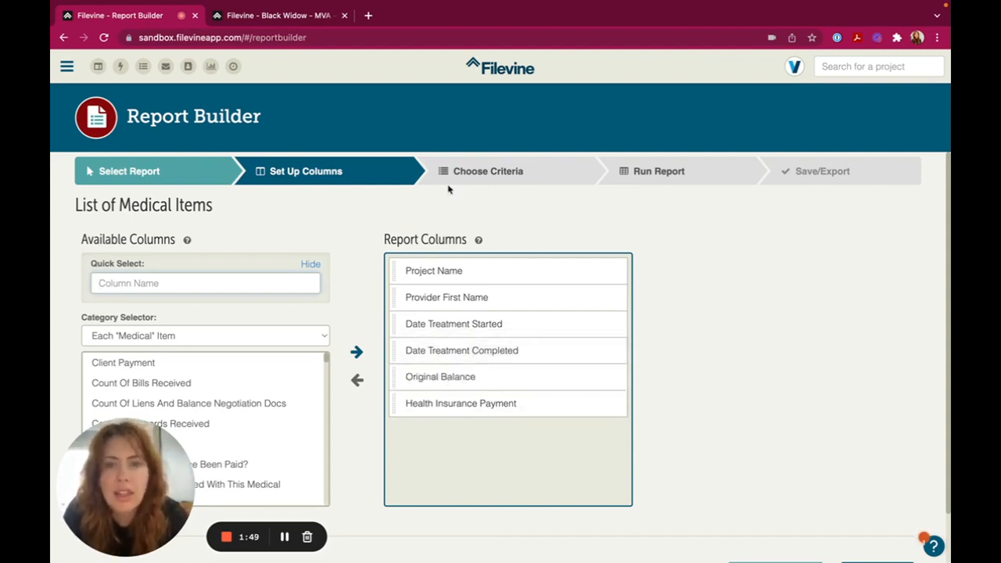
{"action": "mouse_move", "coordinate": [454, 440]}
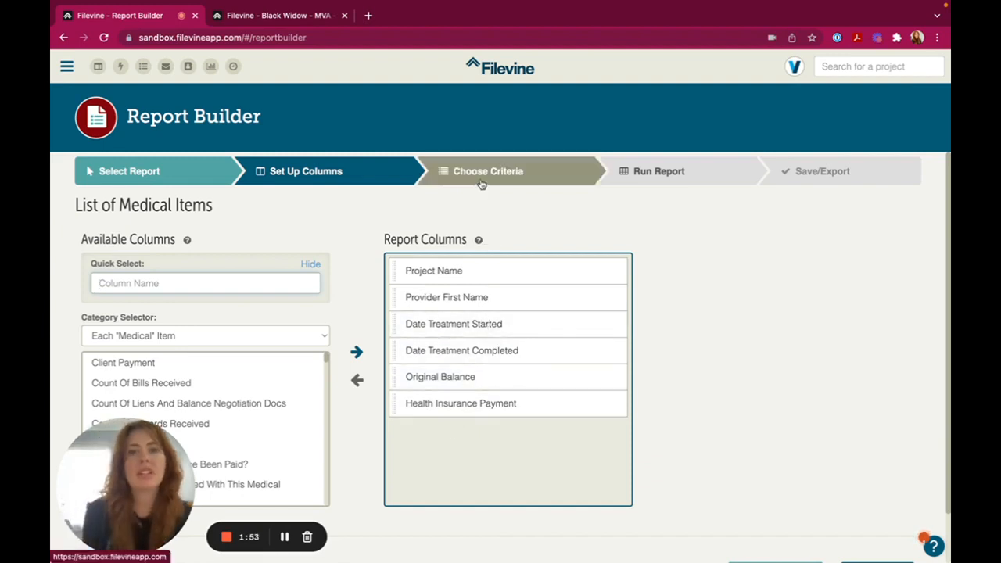
Add a Health Insurance Payment criterion set to 'No (has value)'.
{"action": "left_click", "coordinate": [488, 170]}
{"action": "type", "text": "Health"}
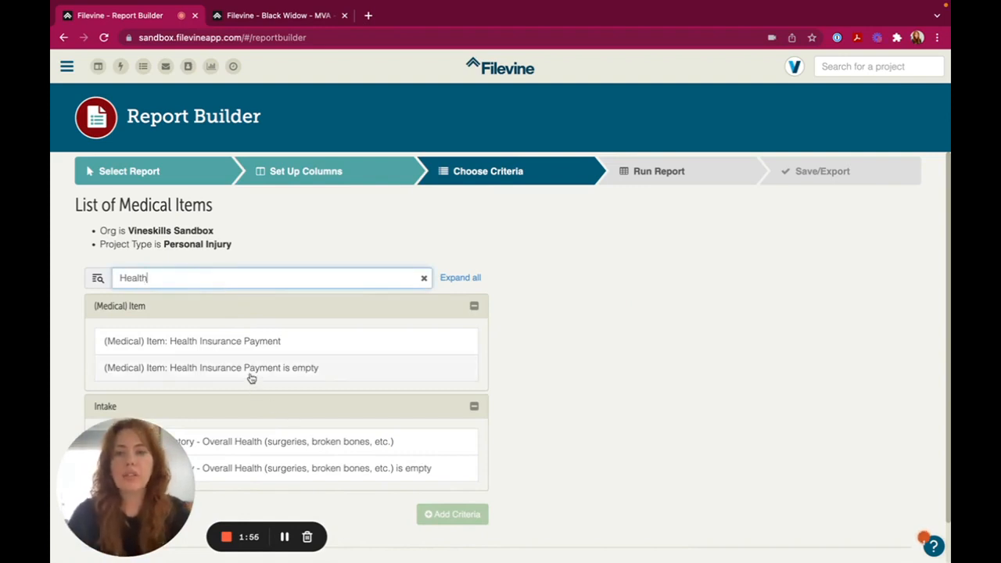
{"action": "left_click", "coordinate": [209, 368]}
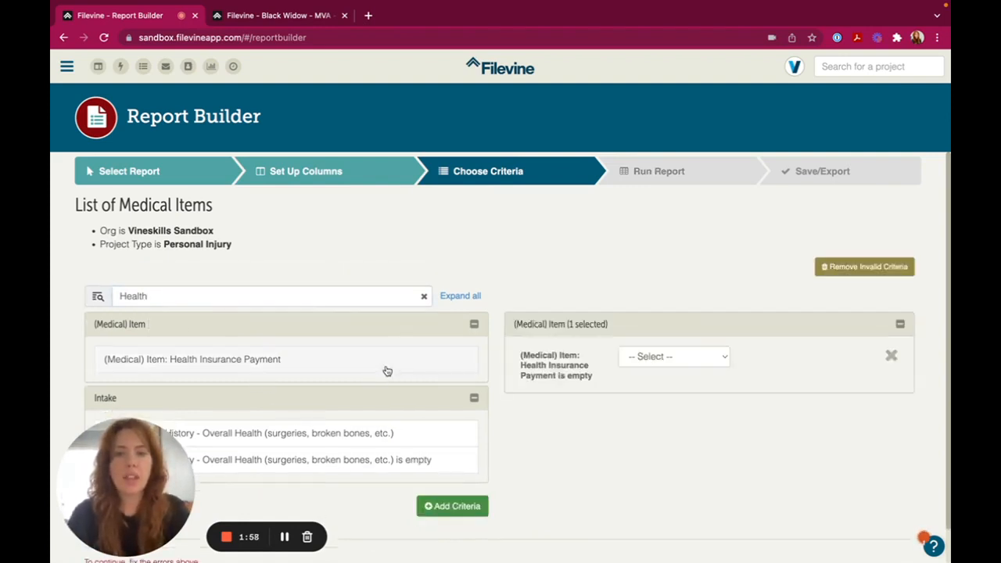
{"action": "left_click", "coordinate": [673, 357]}
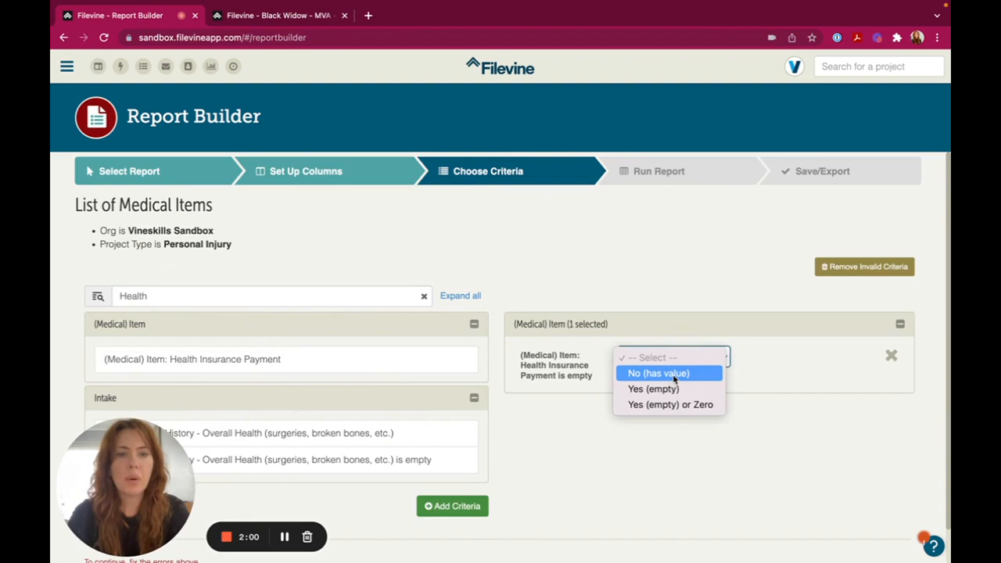
{"action": "left_click", "coordinate": [658, 372]}
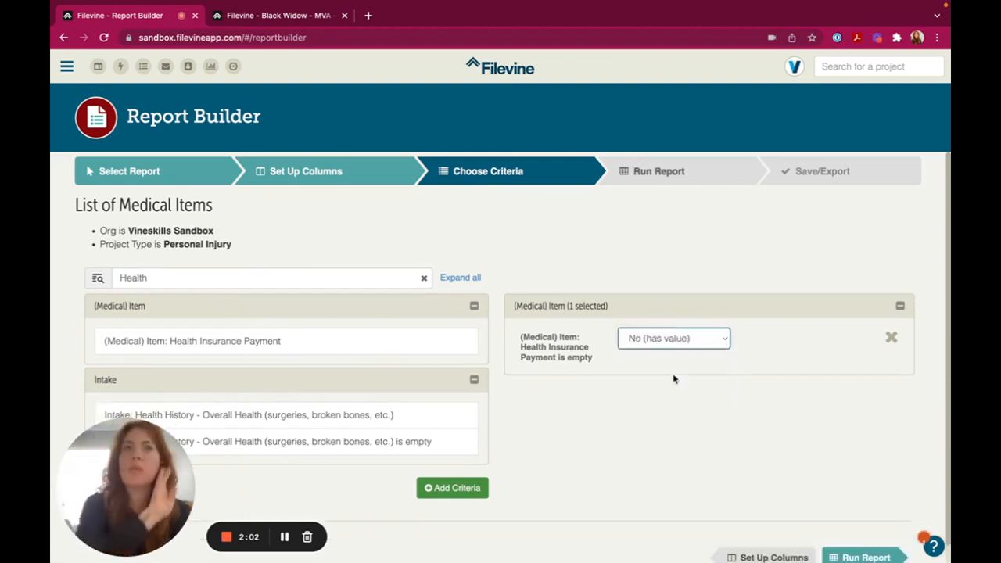
{"action": "mouse_move", "coordinate": [655, 191]}
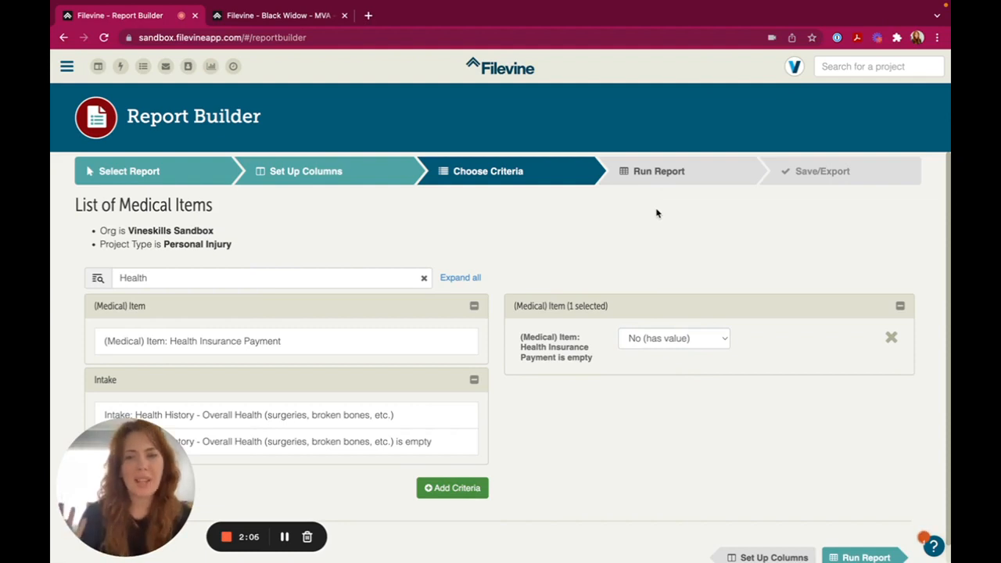
{"action": "mouse_move", "coordinate": [660, 171]}
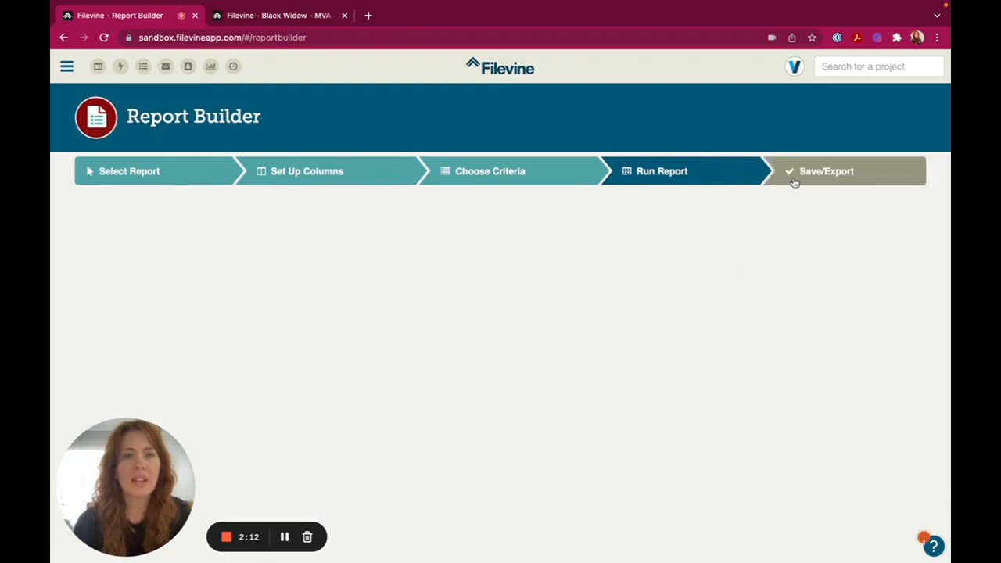
Review the three matching medical items and move to the Save/Export step.
{"action": "left_click", "coordinate": [661, 171]}
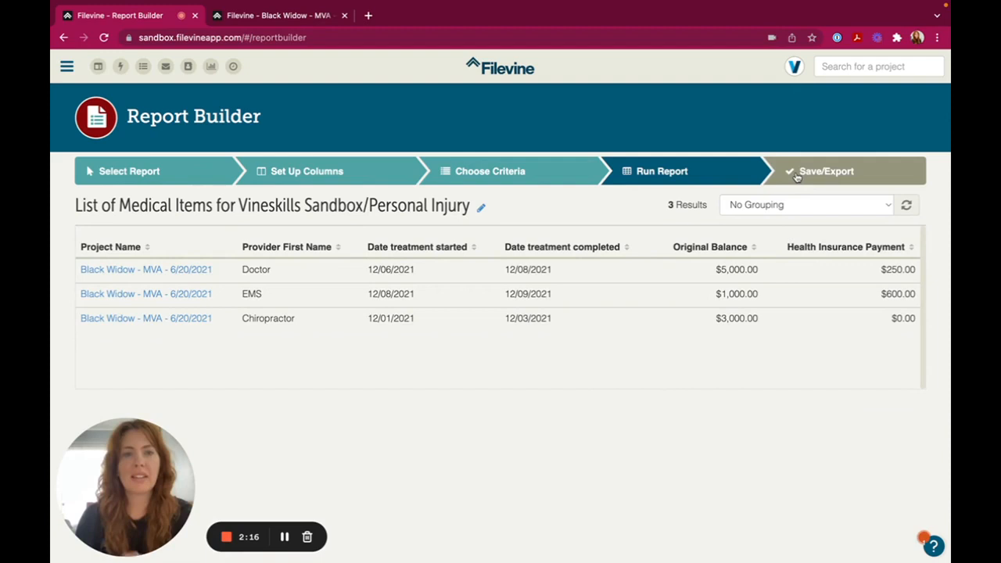
{"action": "left_click", "coordinate": [826, 171]}
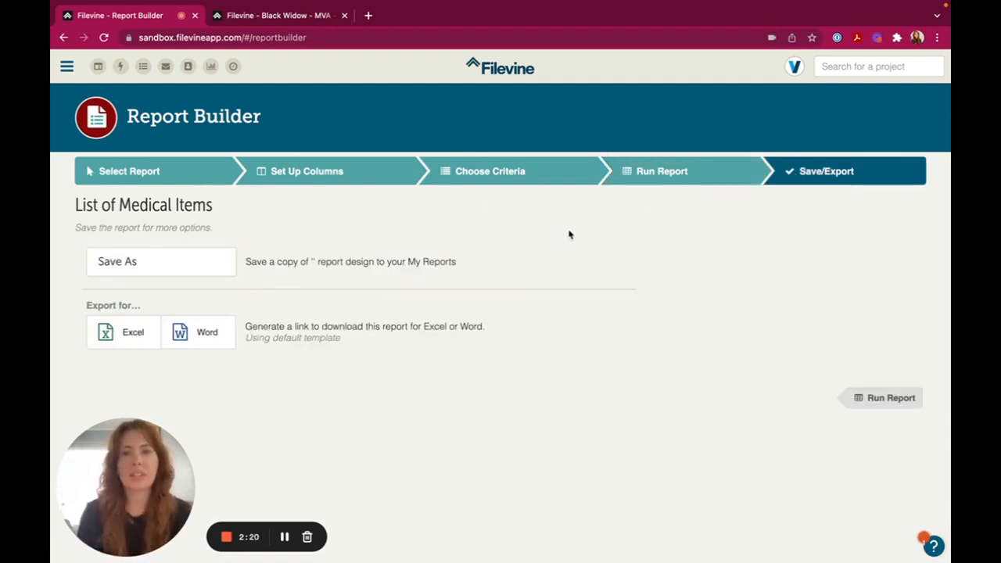
Save a copy of the report titled 'MEDICAL SECTION - Health Insurance Payments'.
{"action": "left_click", "coordinate": [160, 261]}
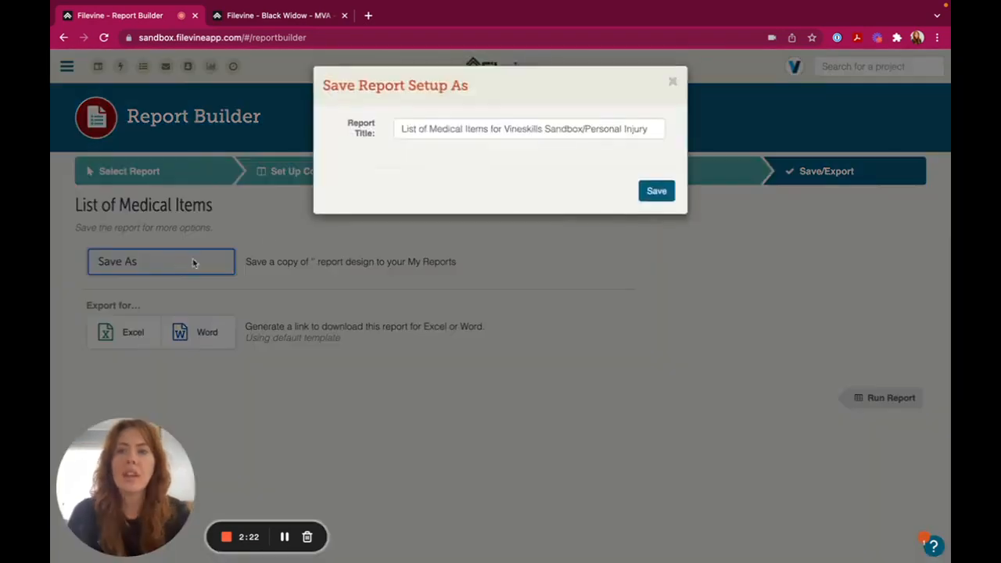
{"action": "left_click", "coordinate": [529, 132]}
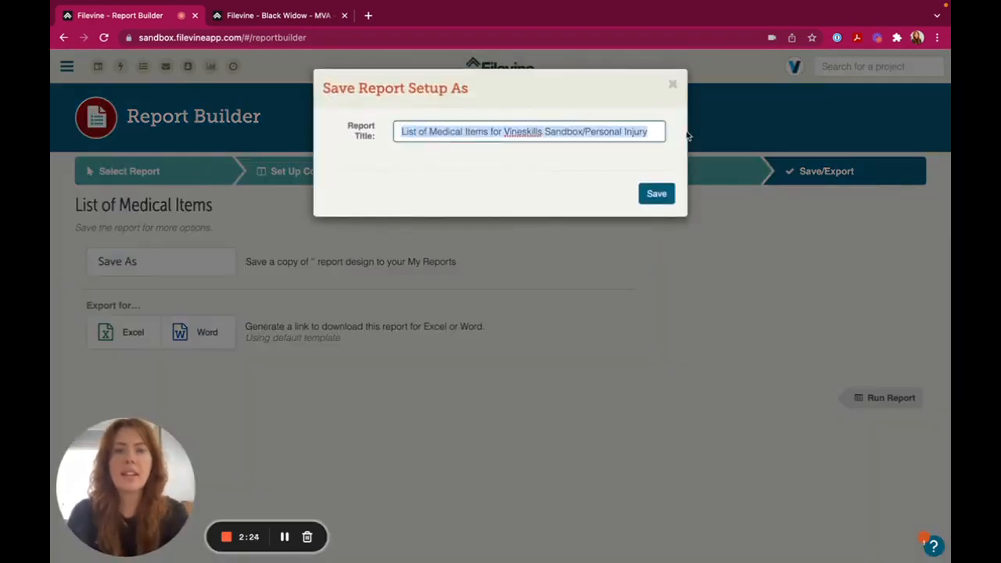
{"action": "type", "text": "MEDICAL S"}
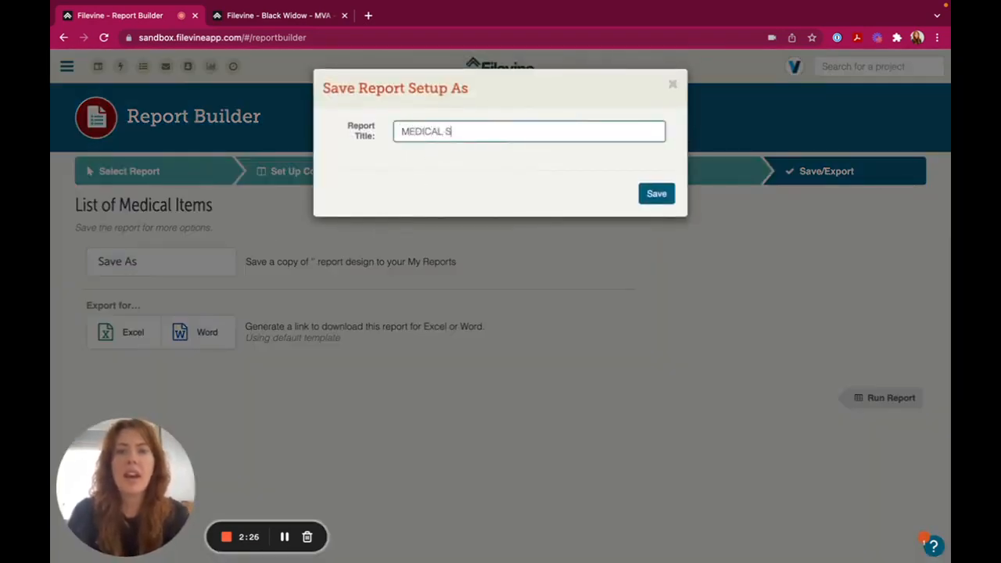
{"action": "type", "text": "ECTION -"}
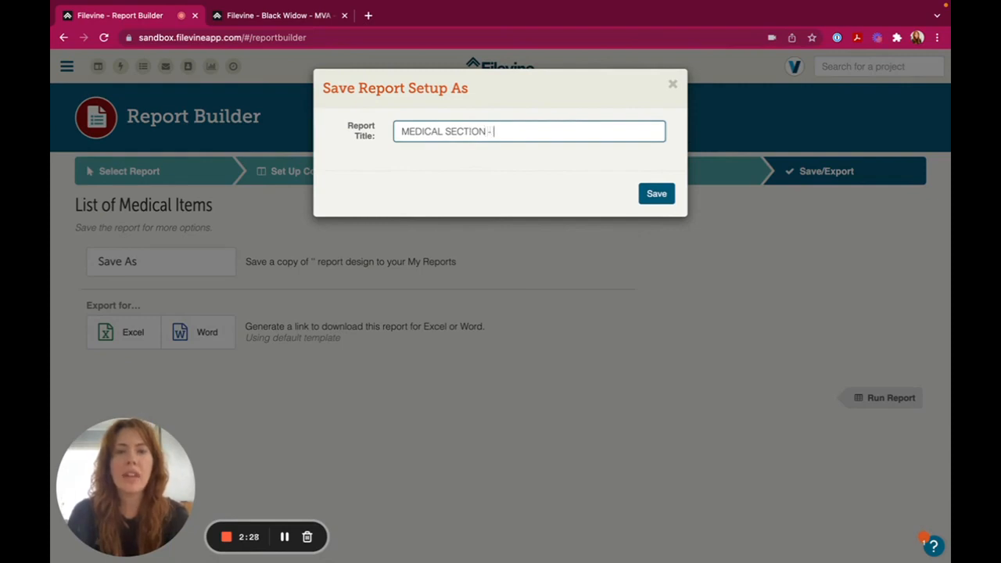
{"action": "type", "text": "Health Ins"}
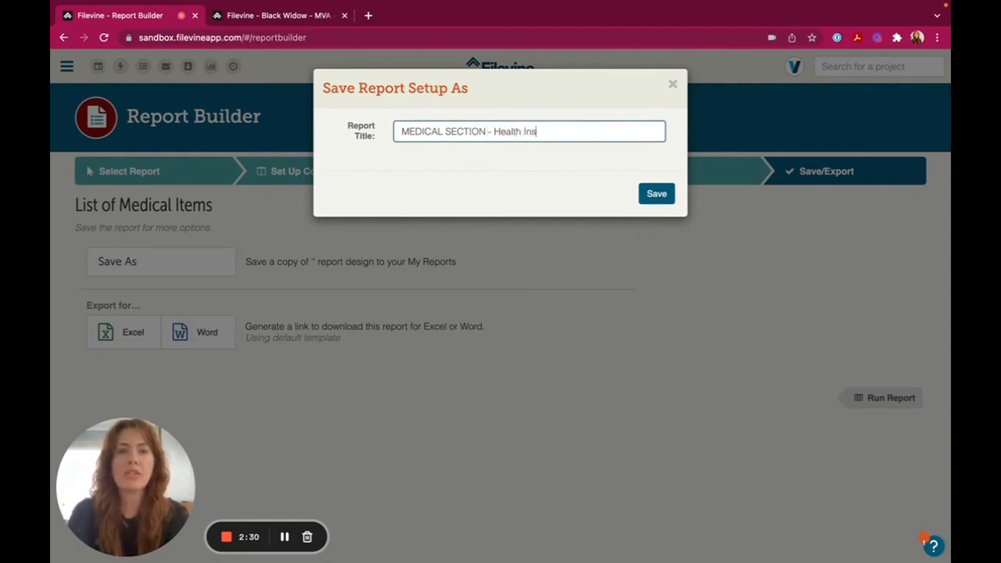
{"action": "type", "text": "urance Paym"}
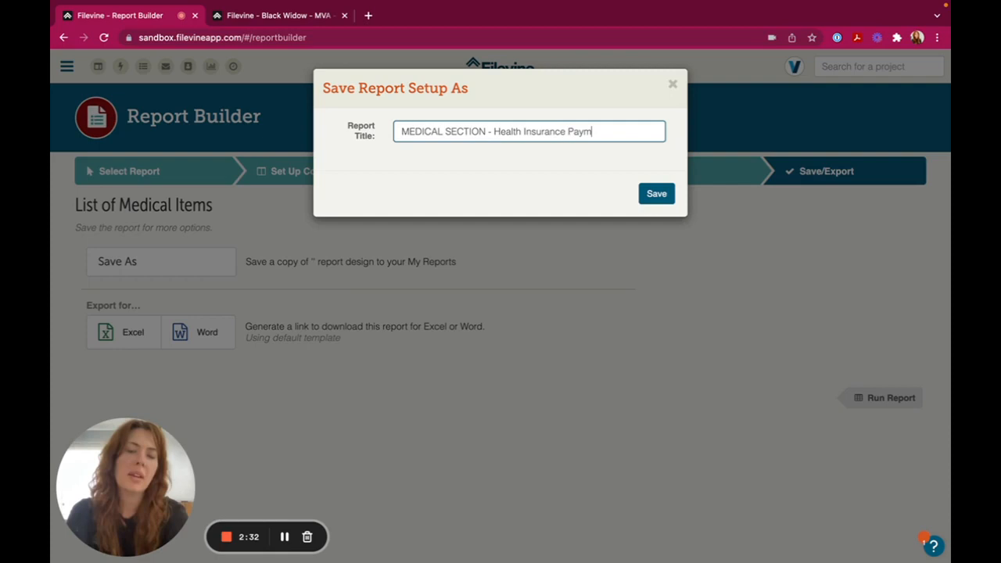
{"action": "type", "text": "ents"}
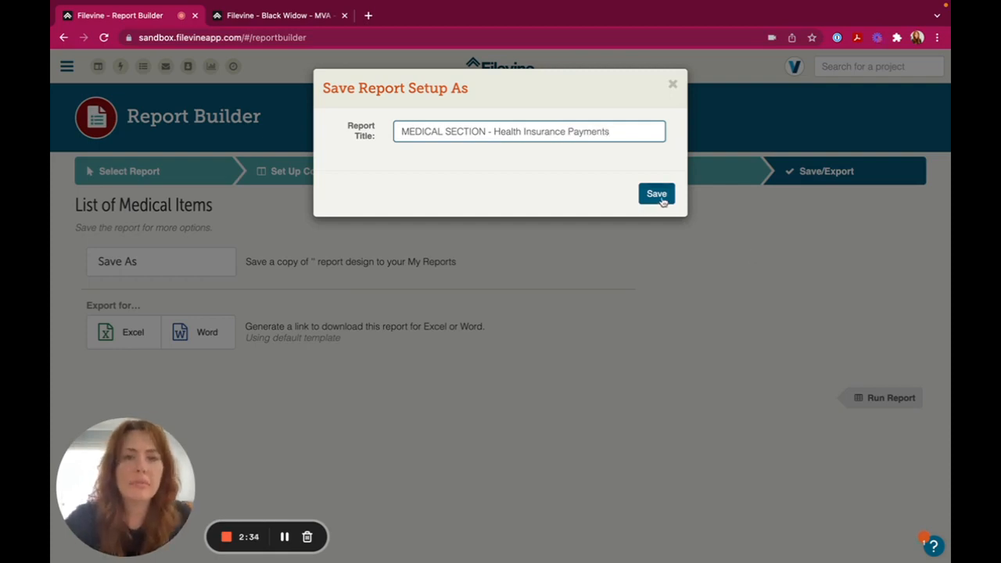
{"action": "left_click", "coordinate": [656, 194]}
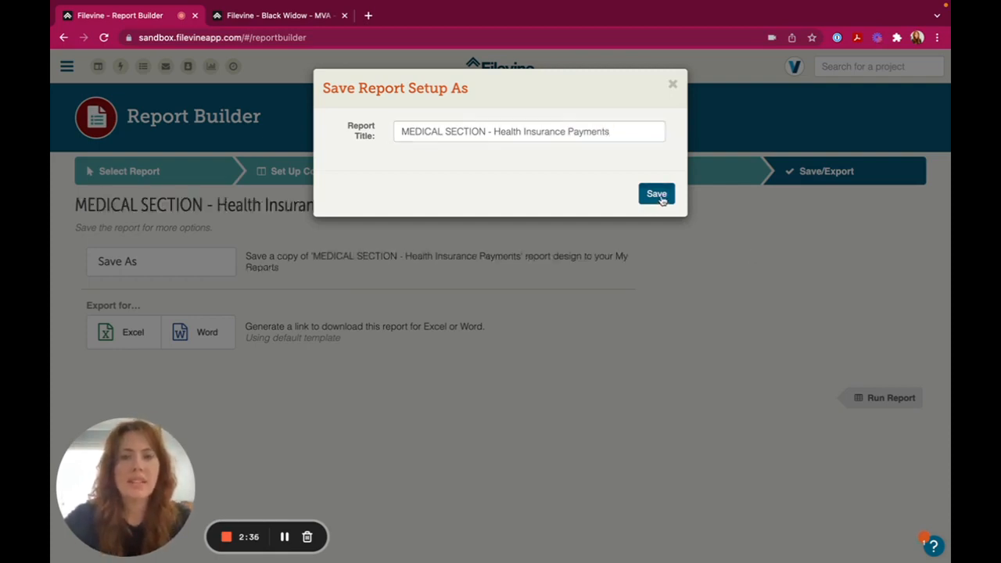
{"action": "left_click", "coordinate": [657, 194]}
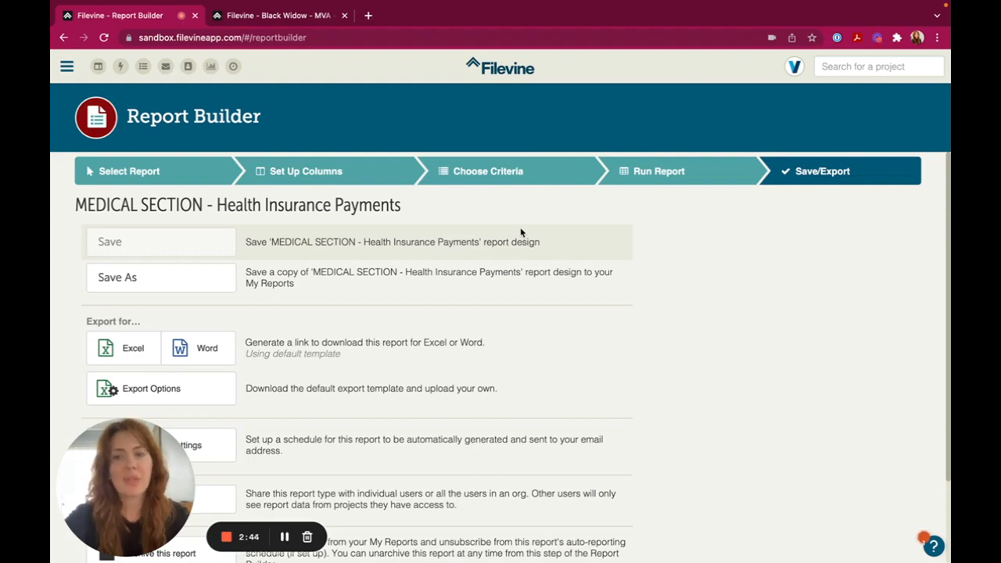
Generate the default Excel template from Export Options and download and open the file.
{"action": "scroll", "scroll_direction": "down", "scroll_amount": 3}
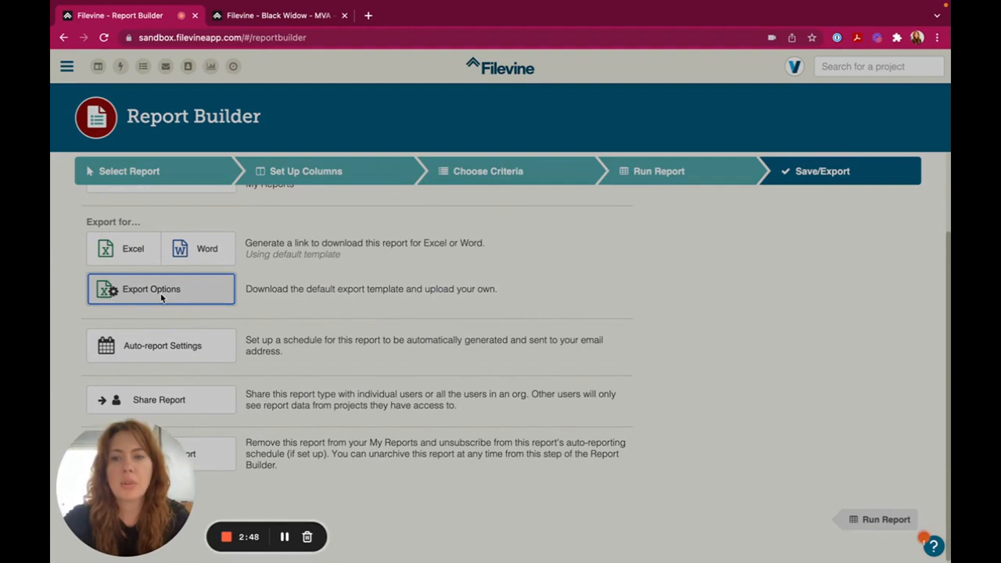
{"action": "left_click", "coordinate": [160, 288]}
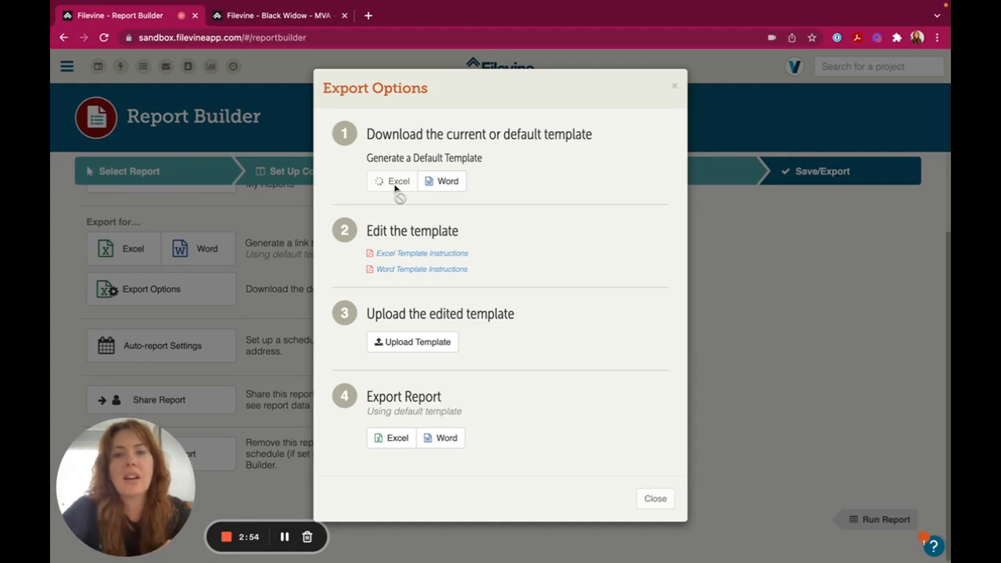
{"action": "left_click", "coordinate": [394, 182]}
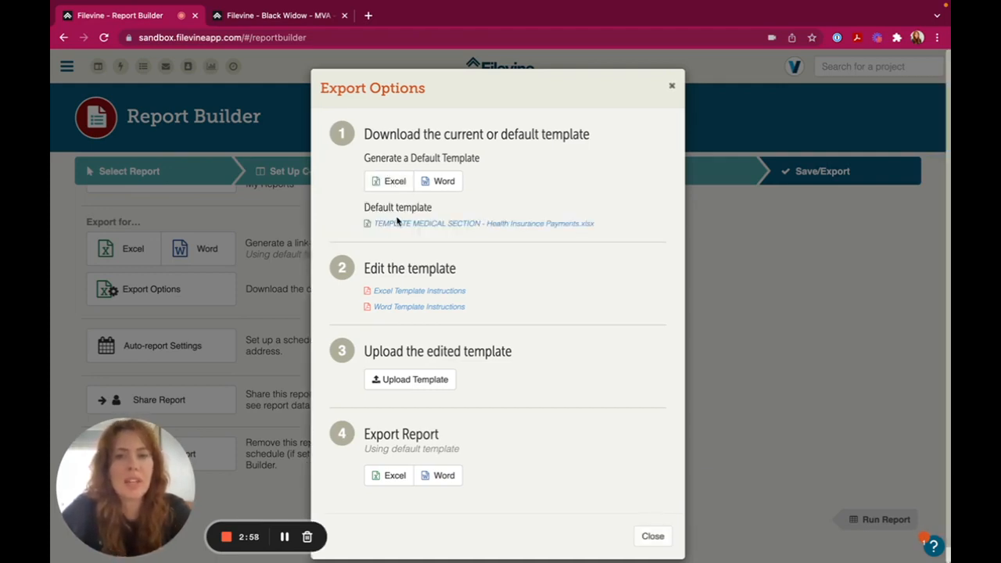
{"action": "left_click", "coordinate": [482, 222]}
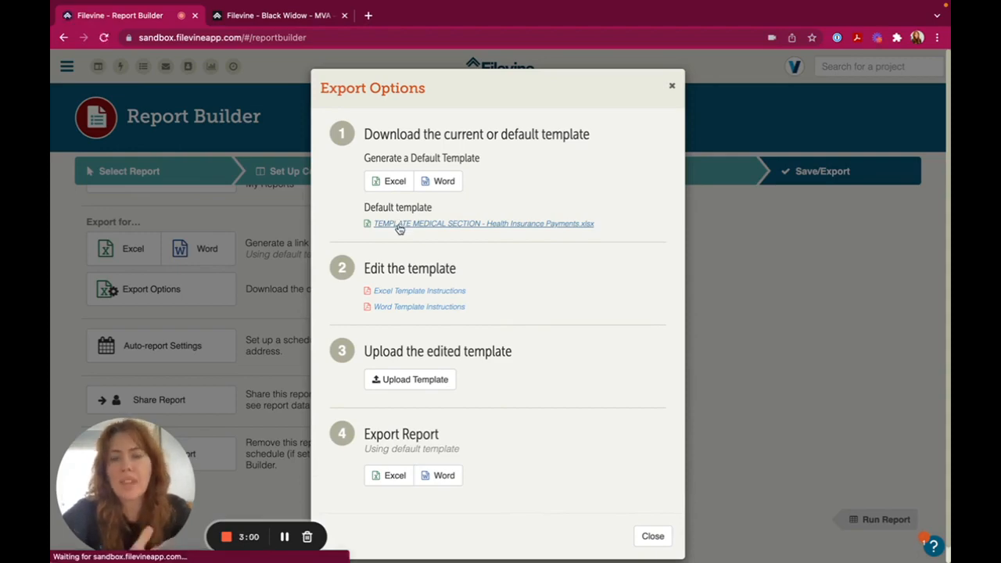
{"action": "left_click", "coordinate": [482, 222]}
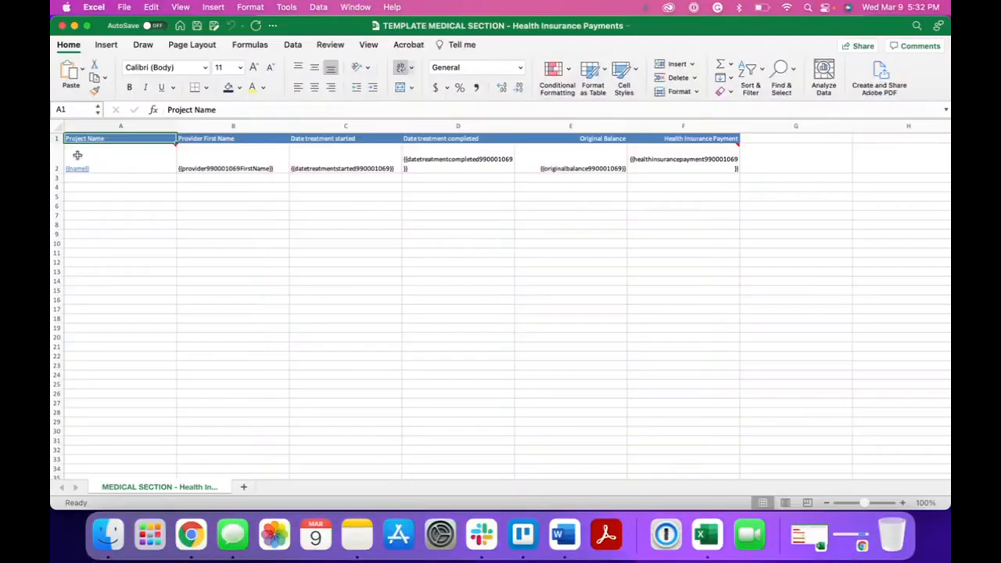
Insert a row above the column headers and narrow column A of the template.
{"action": "right_click", "coordinate": [121, 138]}
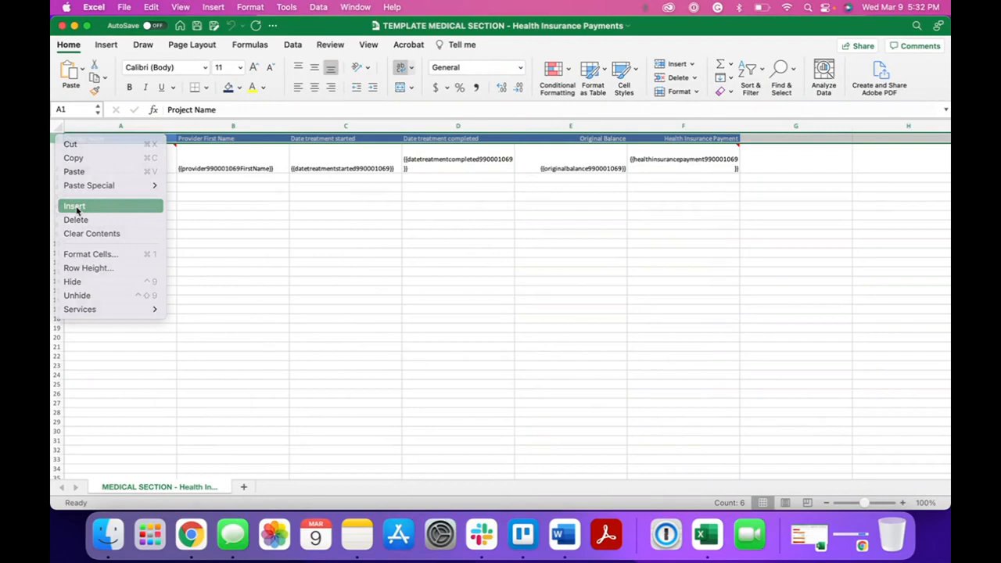
{"action": "left_click", "coordinate": [75, 207]}
{"action": "type", "text": "Client:"}
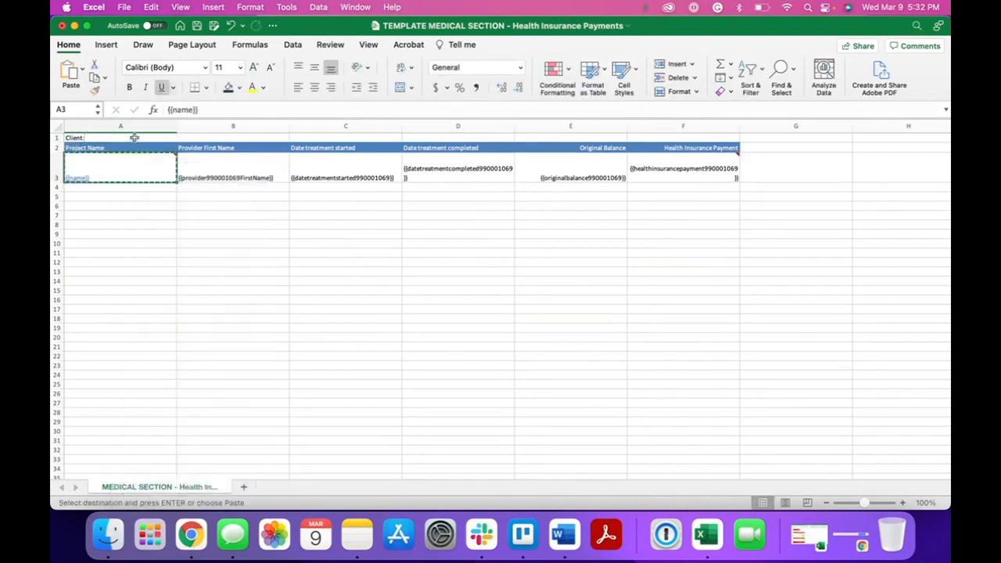
{"action": "left_click", "coordinate": [119, 125]}
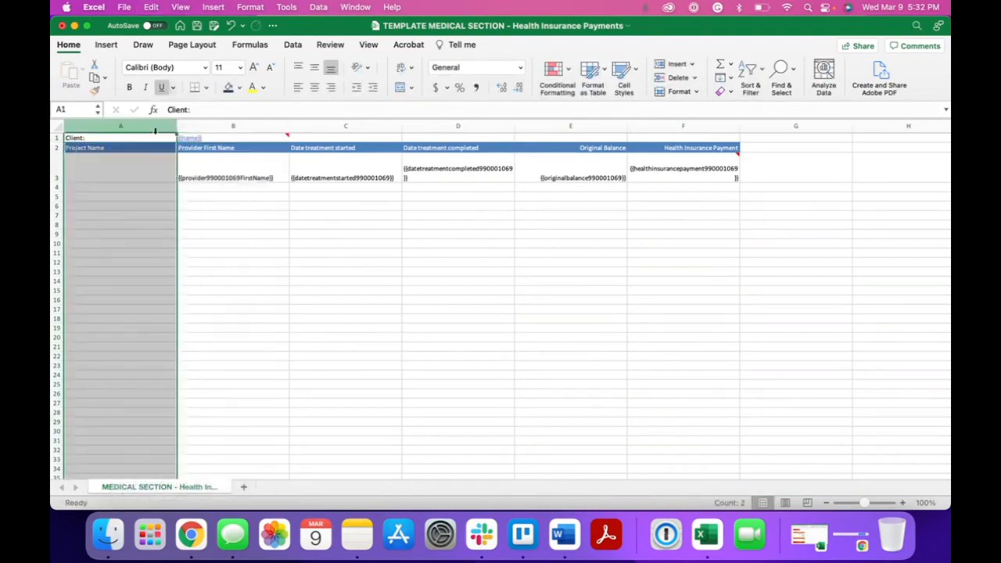
{"action": "left_click", "coordinate": [120, 138]}
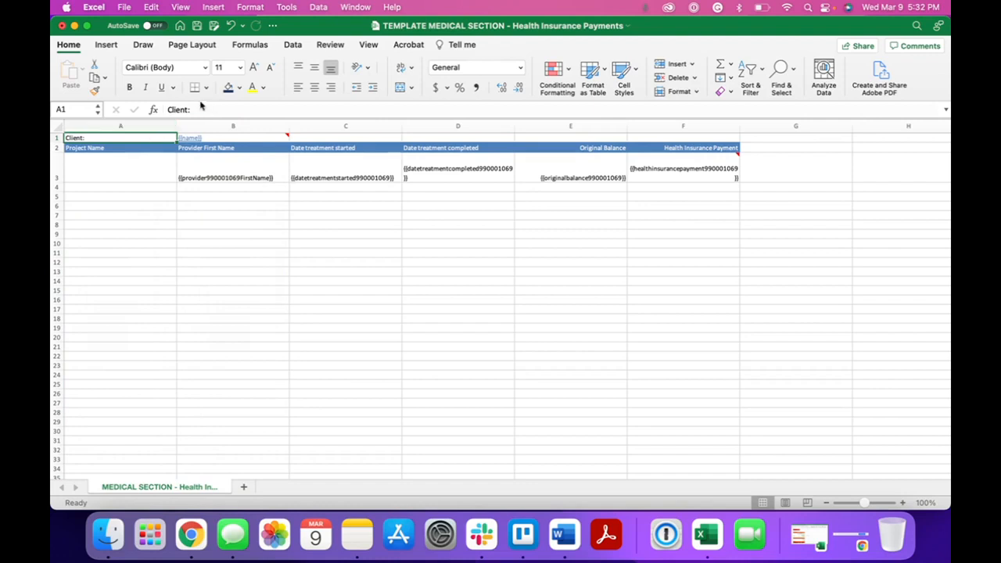
{"action": "left_click", "coordinate": [120, 215]}
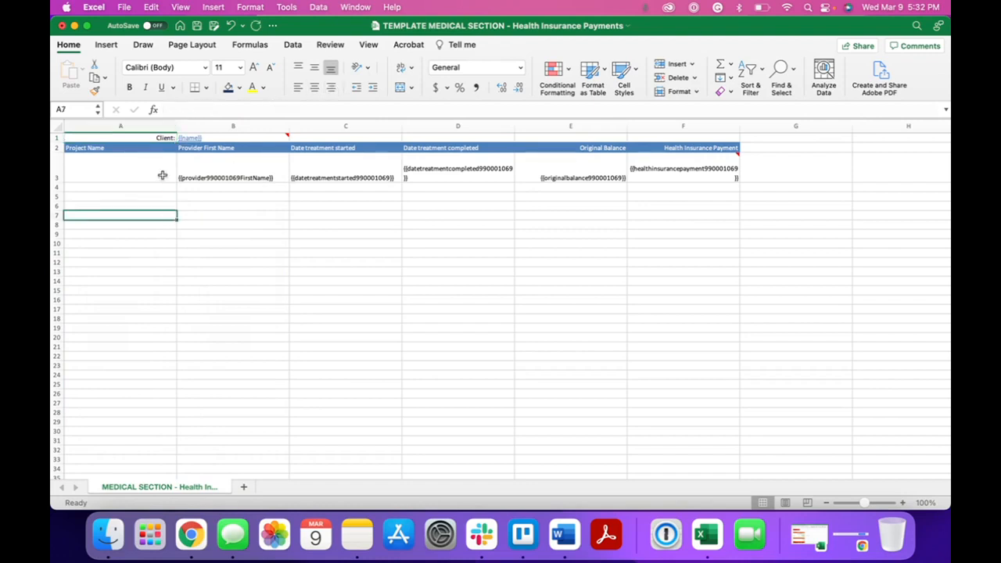
{"action": "left_click_drag", "start_coordinate": [177, 125], "coordinate": [111, 125]}
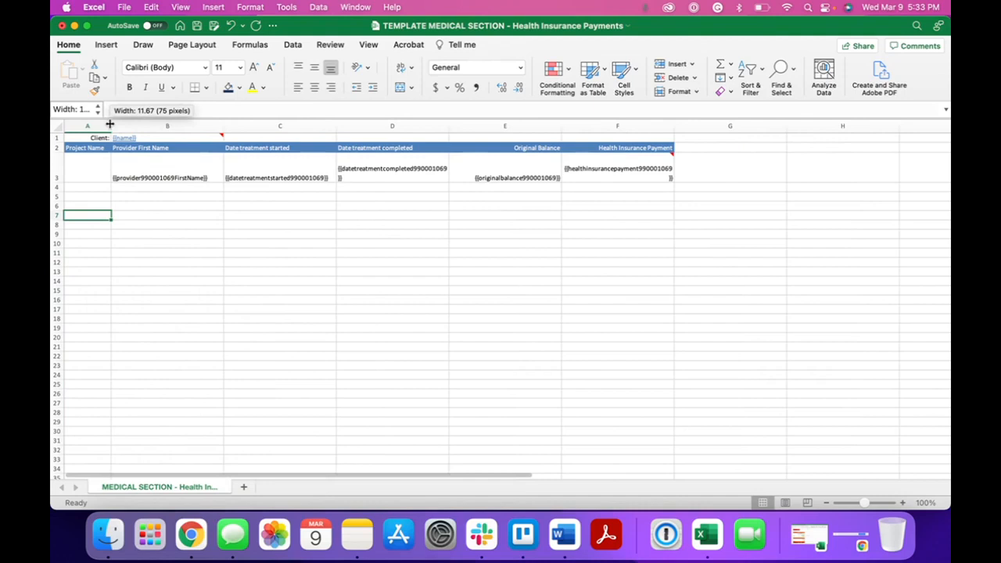
Clear the Project Name header and select the column A cells beside the headings for fill colouring.
{"action": "left_click", "coordinate": [88, 147]}
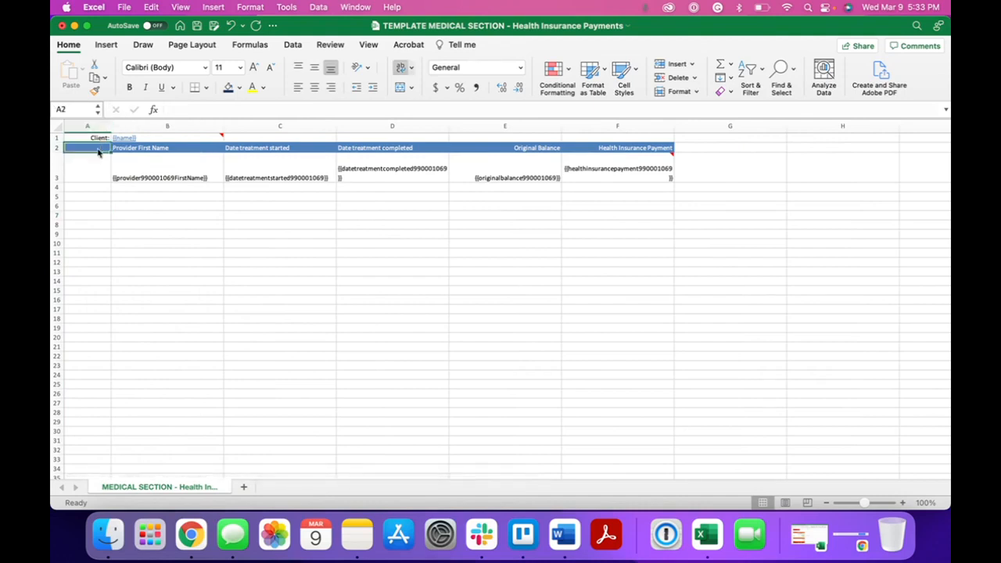
{"action": "left_click_drag", "start_coordinate": [109, 126], "coordinate": [109, 126]}
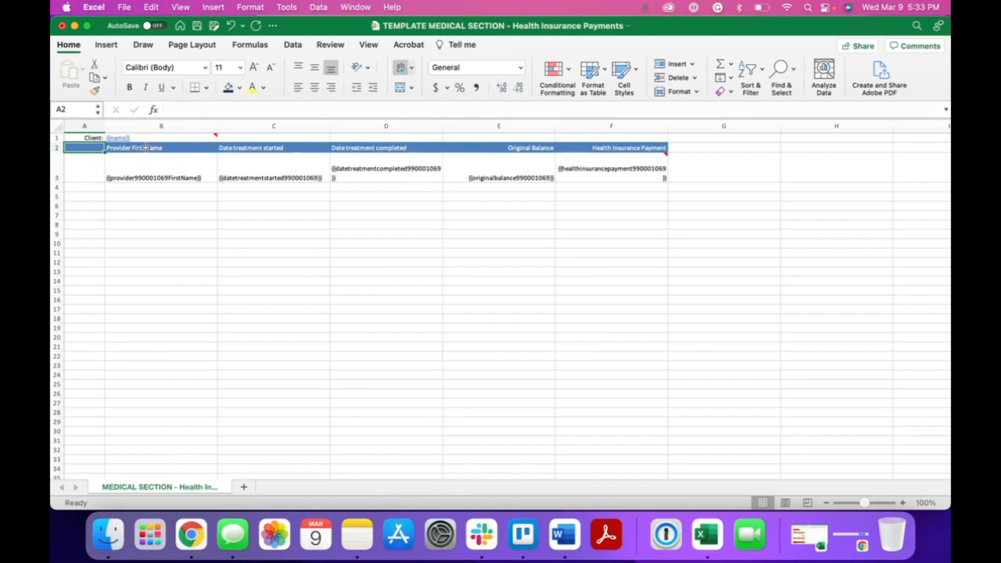
{"action": "left_click", "coordinate": [160, 147]}
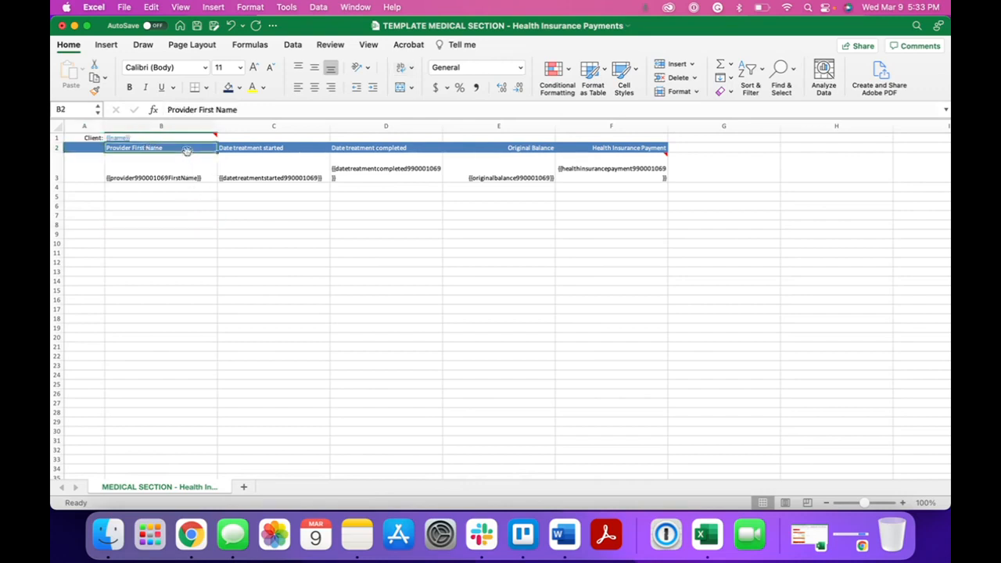
{"action": "left_click_drag", "start_coordinate": [161, 147], "coordinate": [272, 147]}
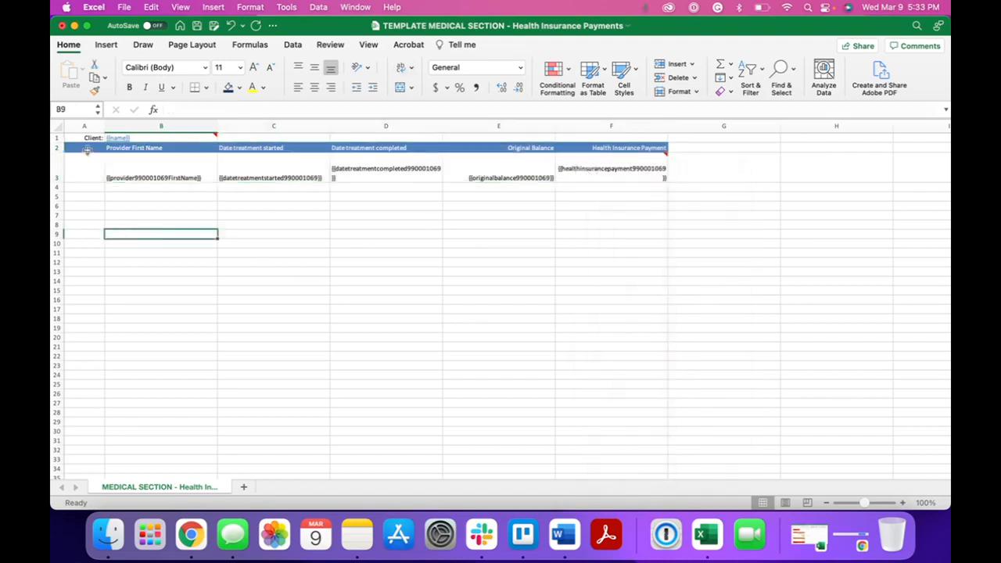
{"action": "left_click_drag", "start_coordinate": [85, 147], "coordinate": [84, 168]}
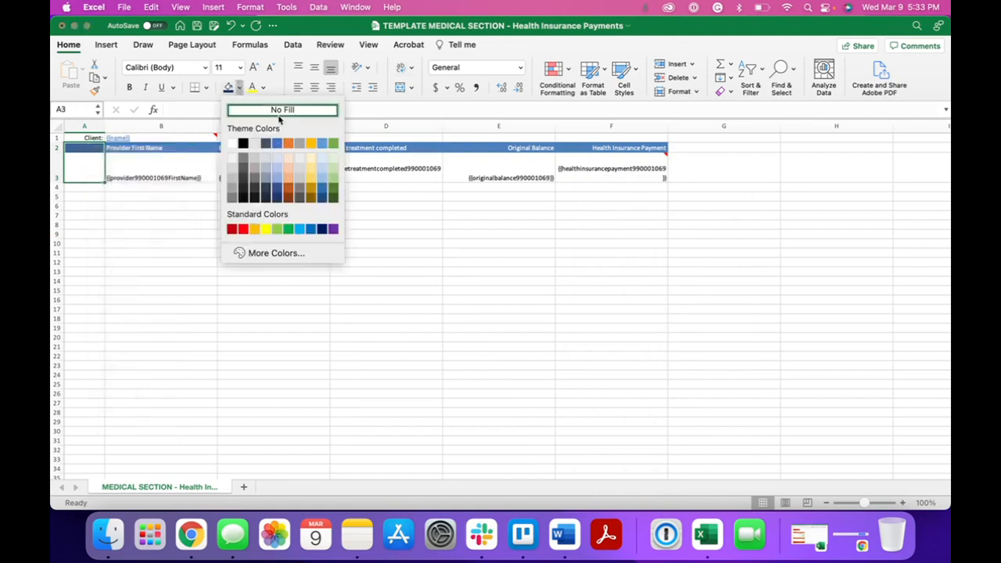
Clear the column A fill and give the B2:F2 column headings a pale grey fill.
{"action": "left_click", "coordinate": [281, 109]}
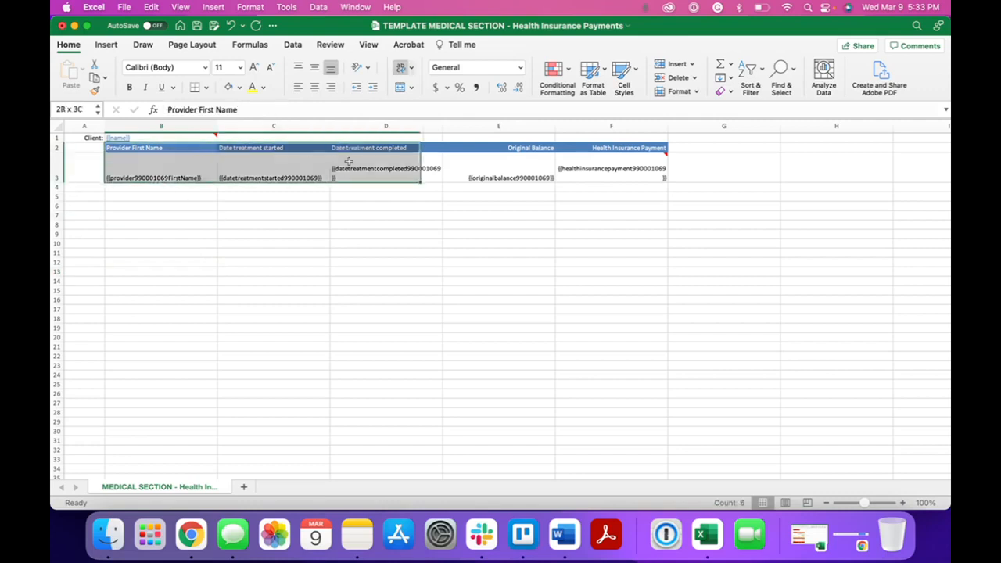
{"action": "left_click", "coordinate": [206, 88]}
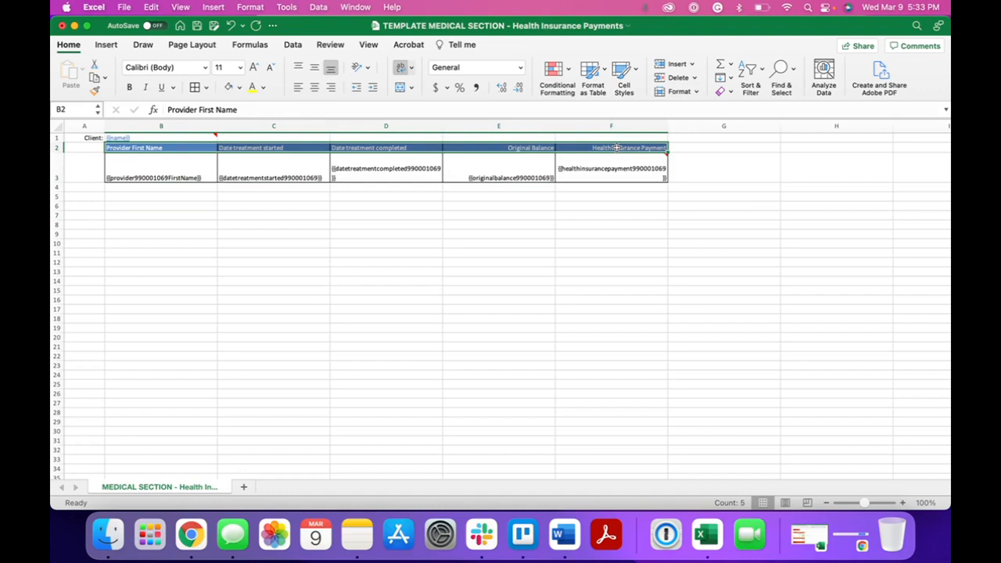
{"action": "left_click", "coordinate": [203, 88]}
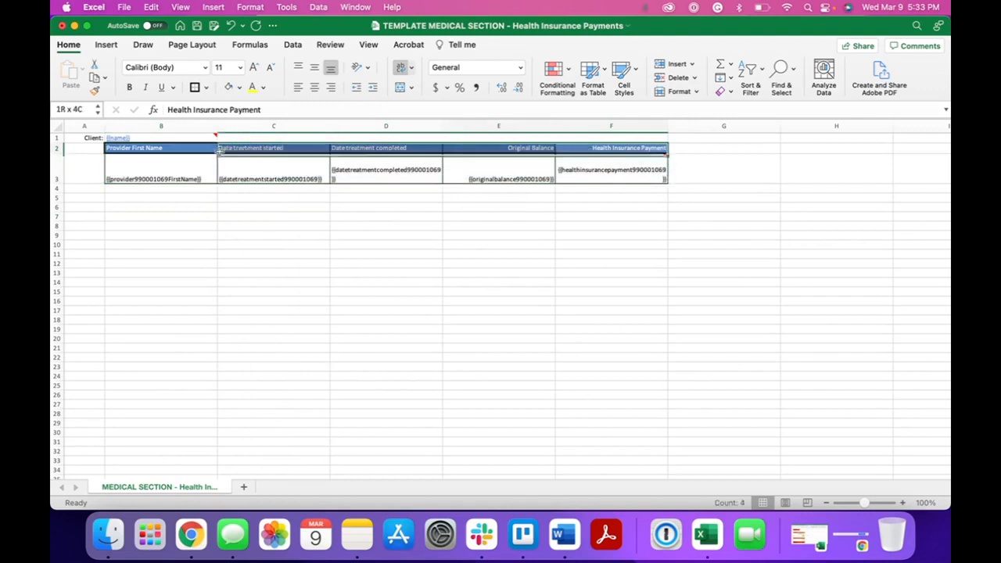
{"action": "left_click", "coordinate": [239, 87]}
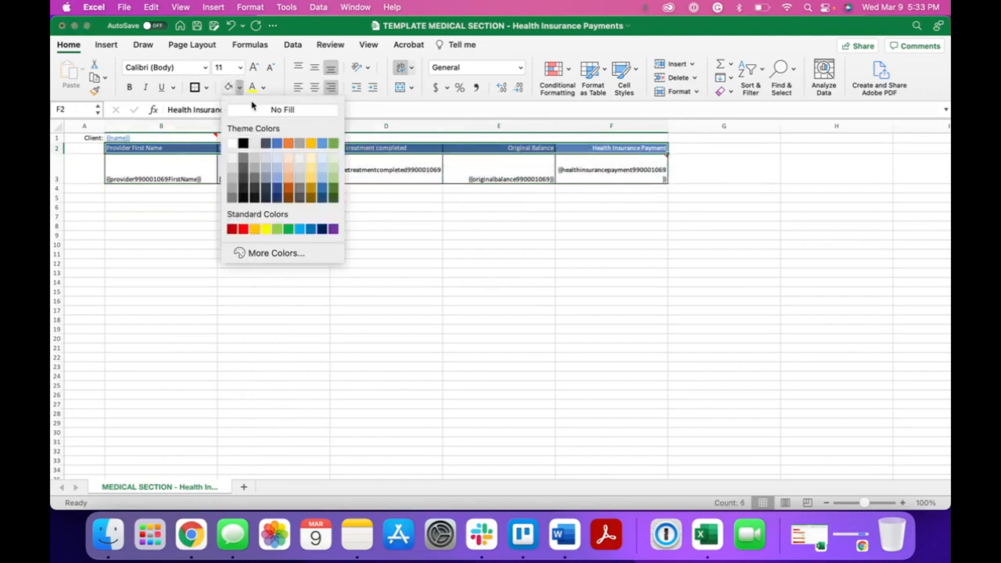
{"action": "left_click", "coordinate": [282, 109]}
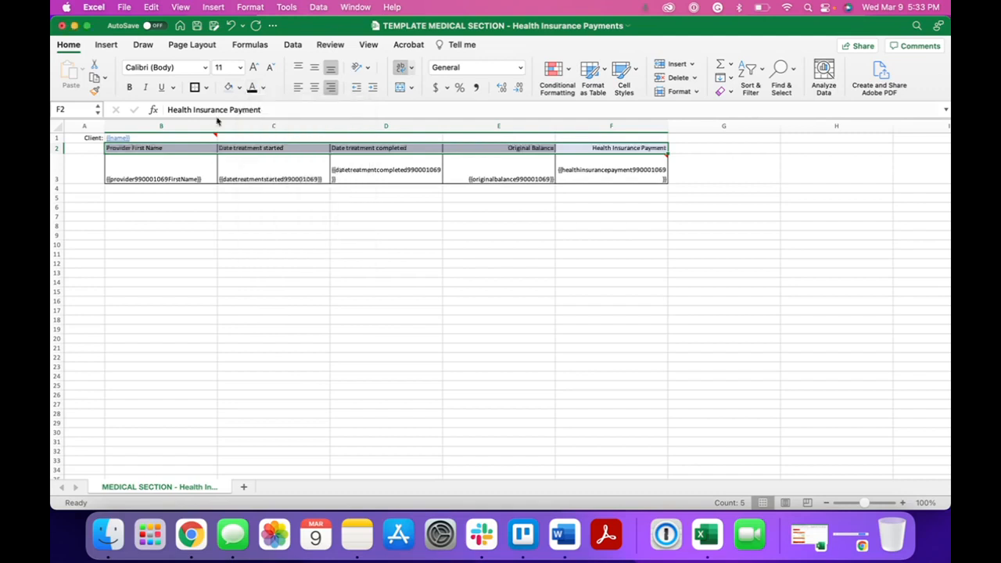
Enlarge the heading text to 16 point and select the whole template table.
{"action": "left_click", "coordinate": [238, 66]}
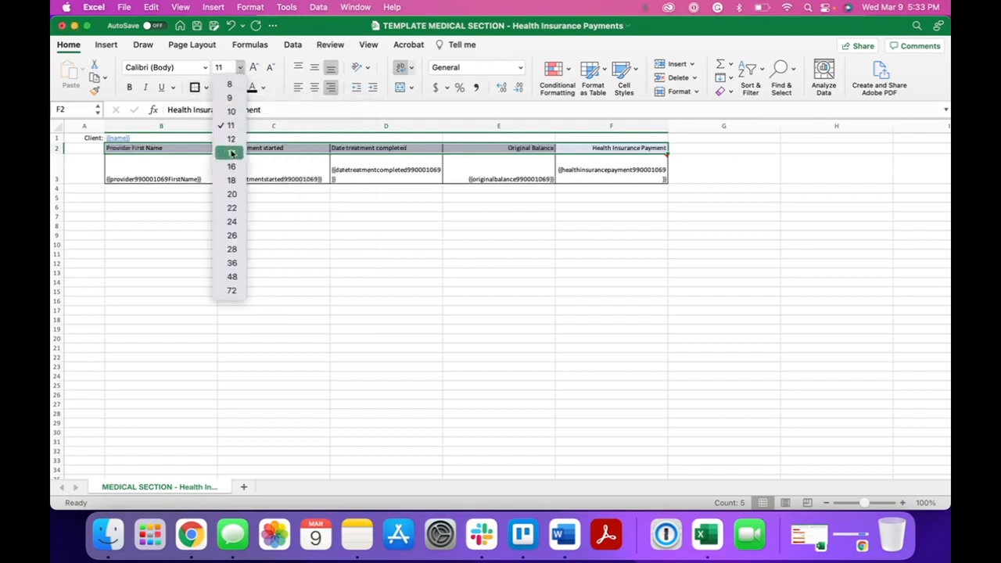
{"action": "left_click", "coordinate": [232, 166]}
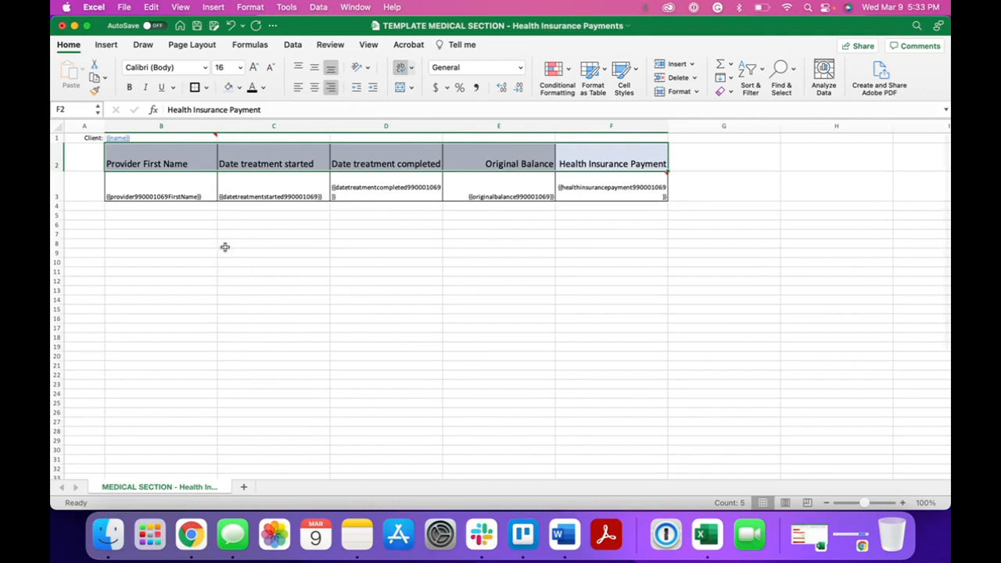
{"action": "left_click", "coordinate": [272, 252]}
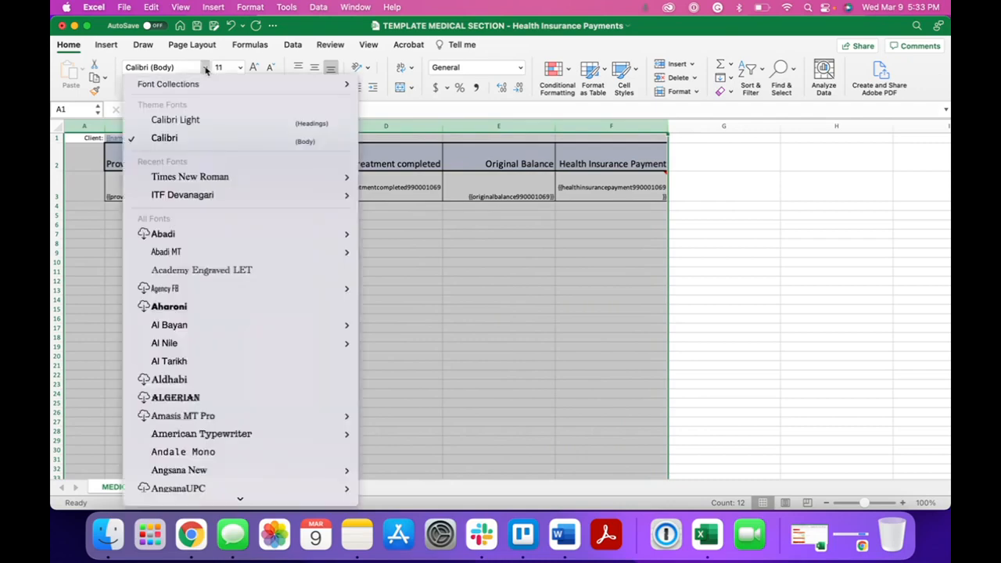
Switch the template table's font to ITF Devanagari.
{"action": "left_click", "coordinate": [182, 194]}
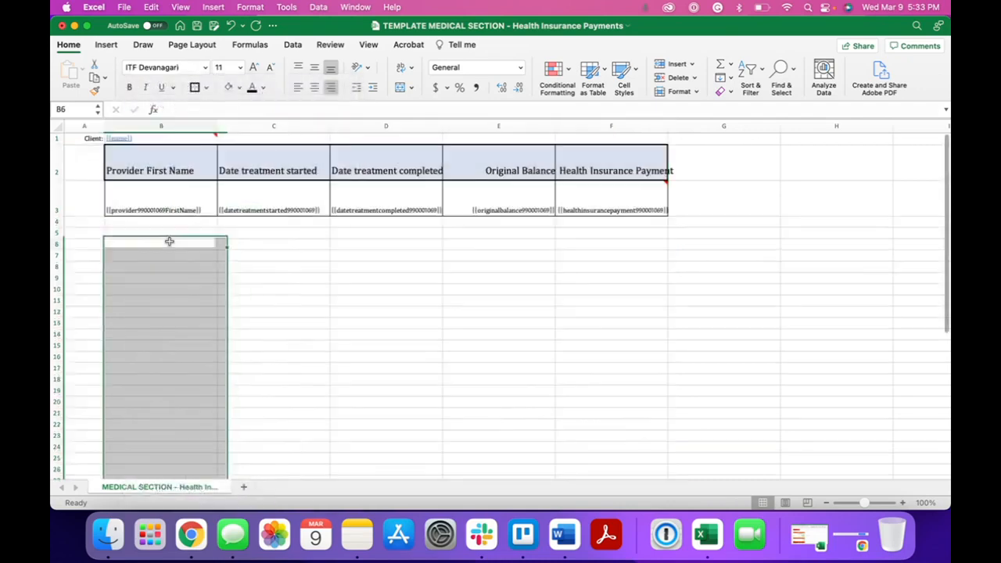
{"action": "left_click", "coordinate": [161, 244]}
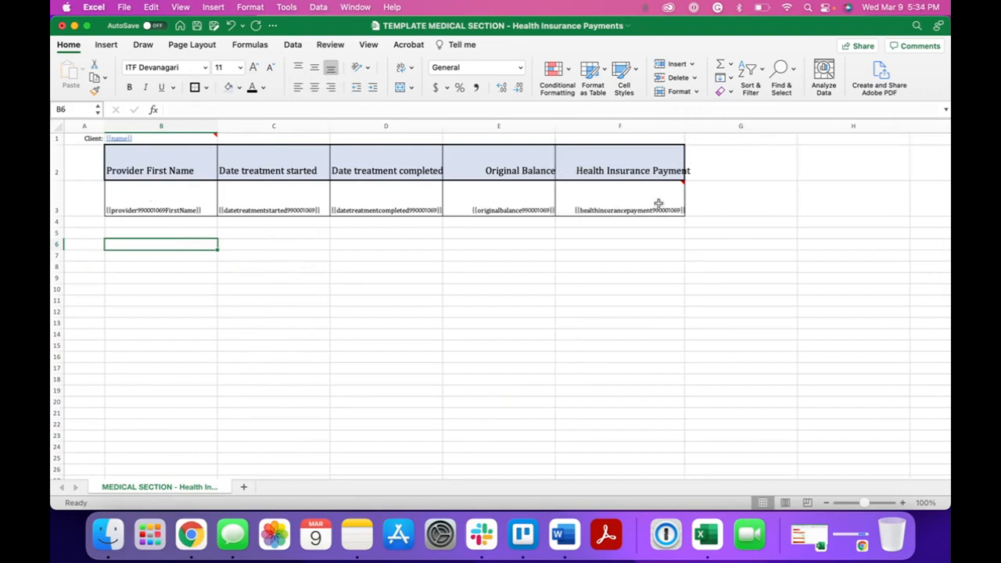
{"action": "left_click", "coordinate": [619, 169]}
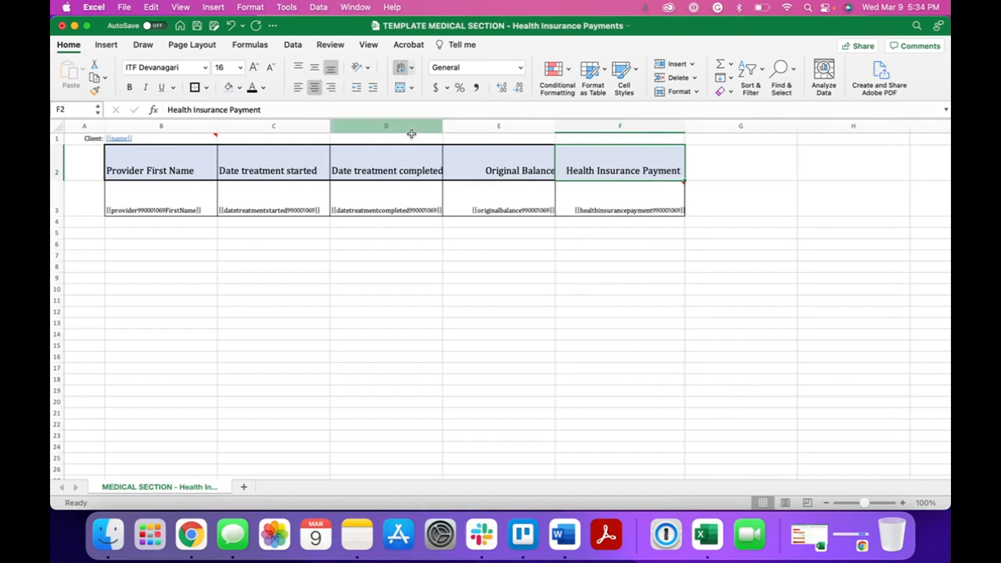
{"action": "left_click", "coordinate": [499, 170]}
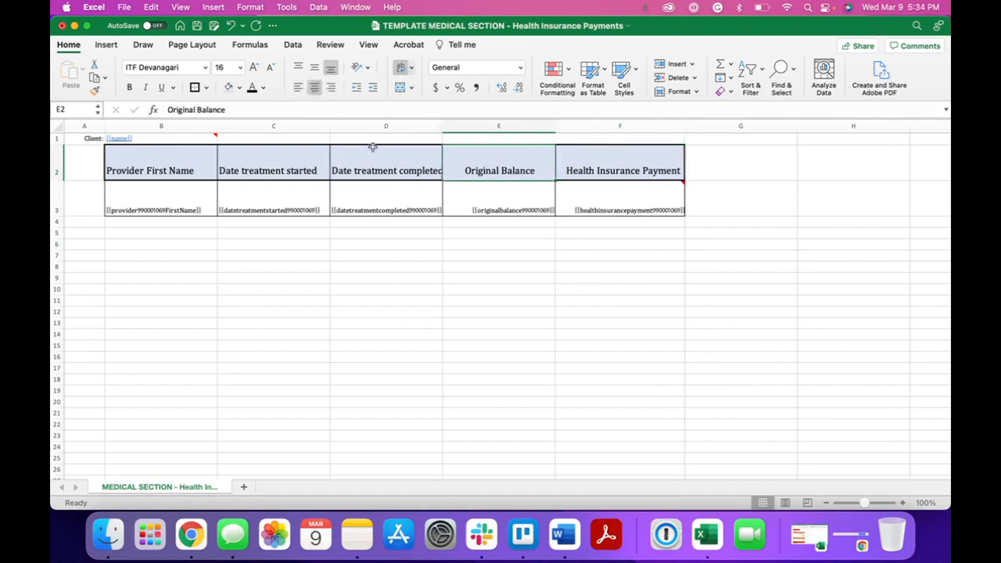
Retype C2 as 'Range of Treatment' and merge it across both treatment-date columns.
{"action": "left_click", "coordinate": [272, 169]}
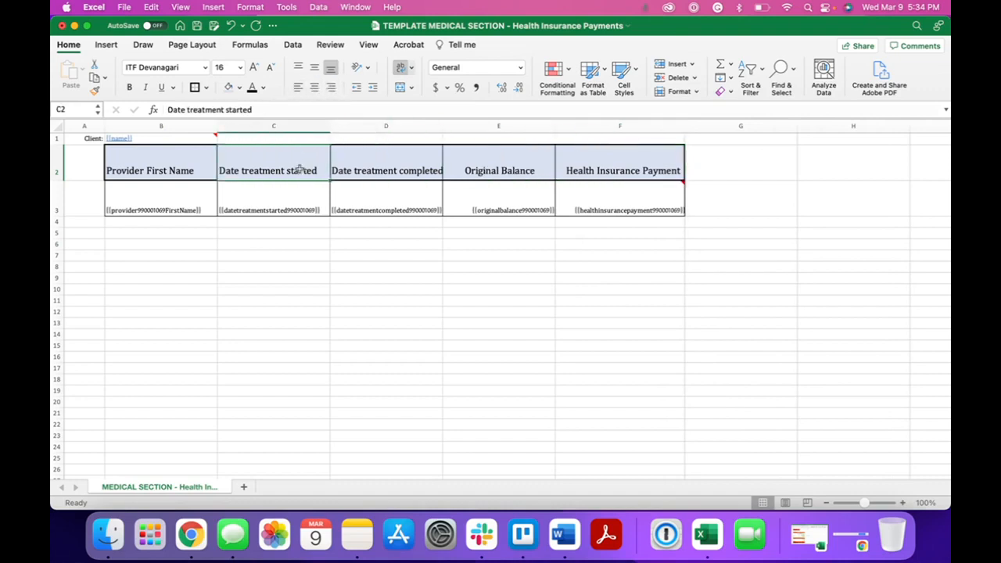
{"action": "type", "text": "Treatment"}
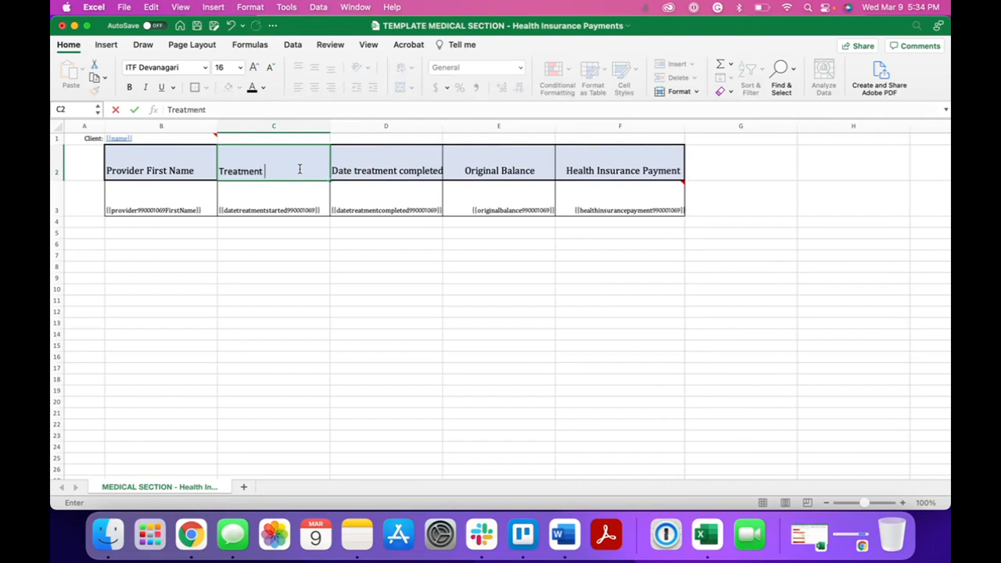
{"action": "key", "text": "Backspace"}
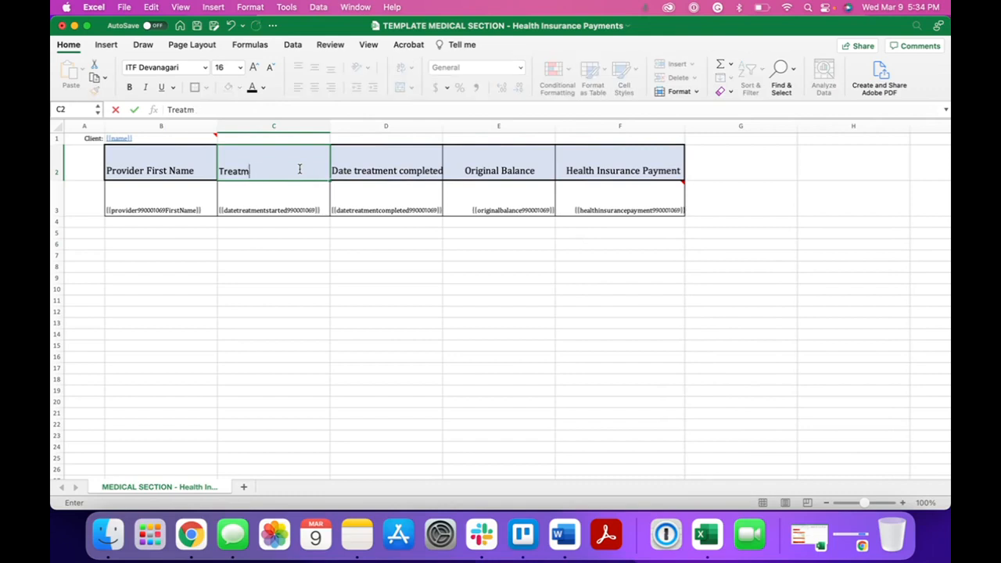
{"action": "type", "text": "ing"}
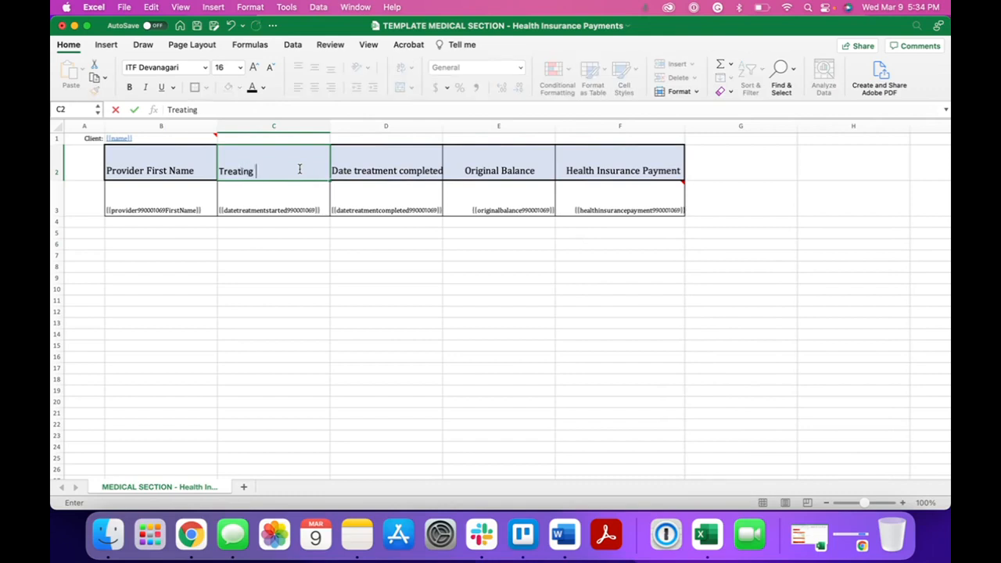
{"action": "type", "text": "R"}
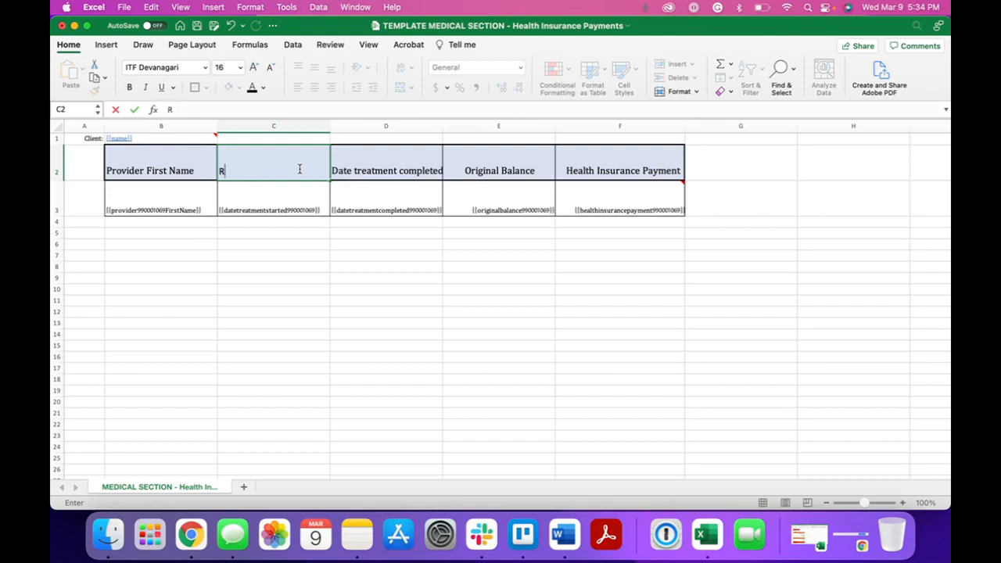
{"action": "type", "text": "ange of Treat"}
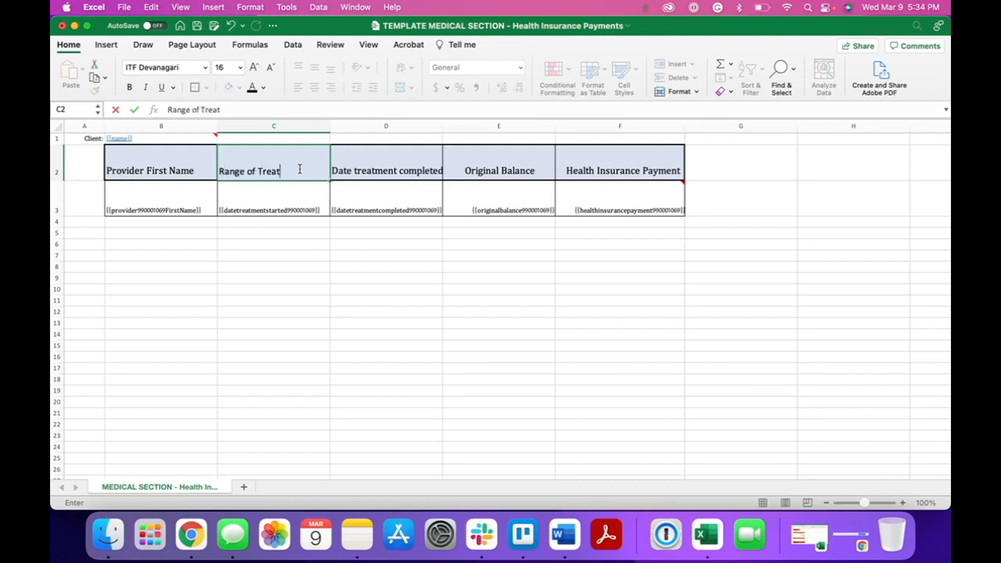
{"action": "key", "text": "Return"}
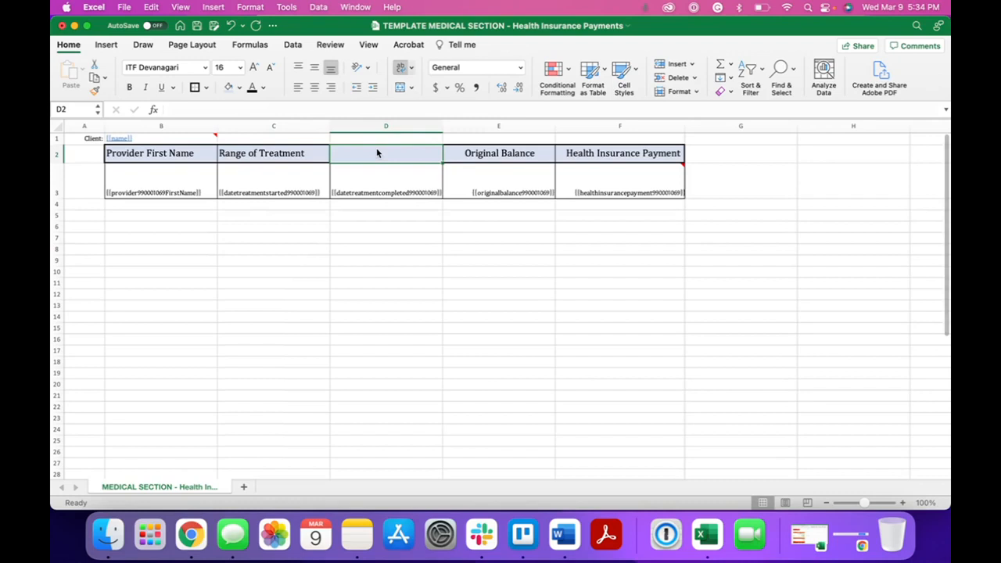
{"action": "left_click", "coordinate": [274, 153]}
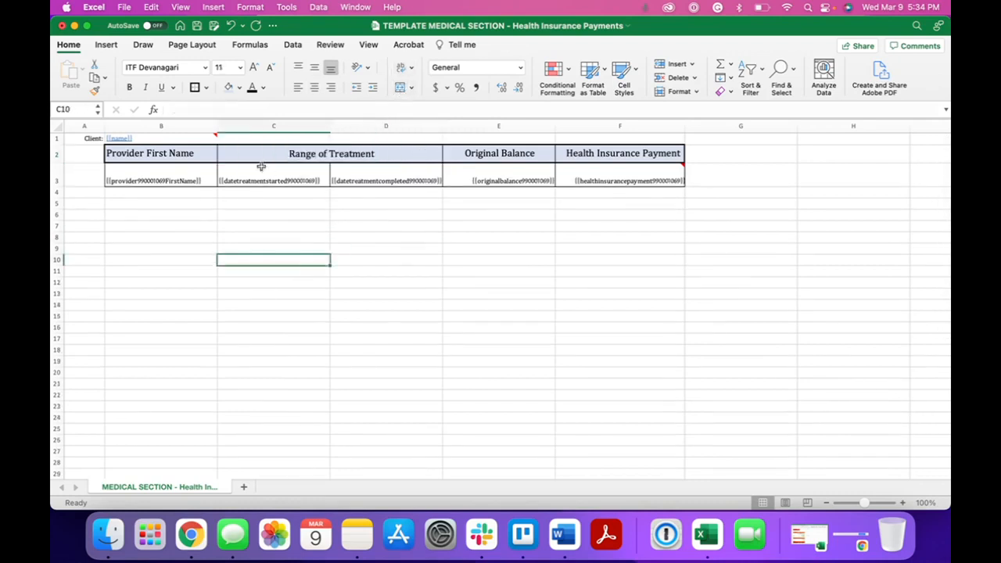
{"action": "mouse_move", "coordinate": [216, 138]}
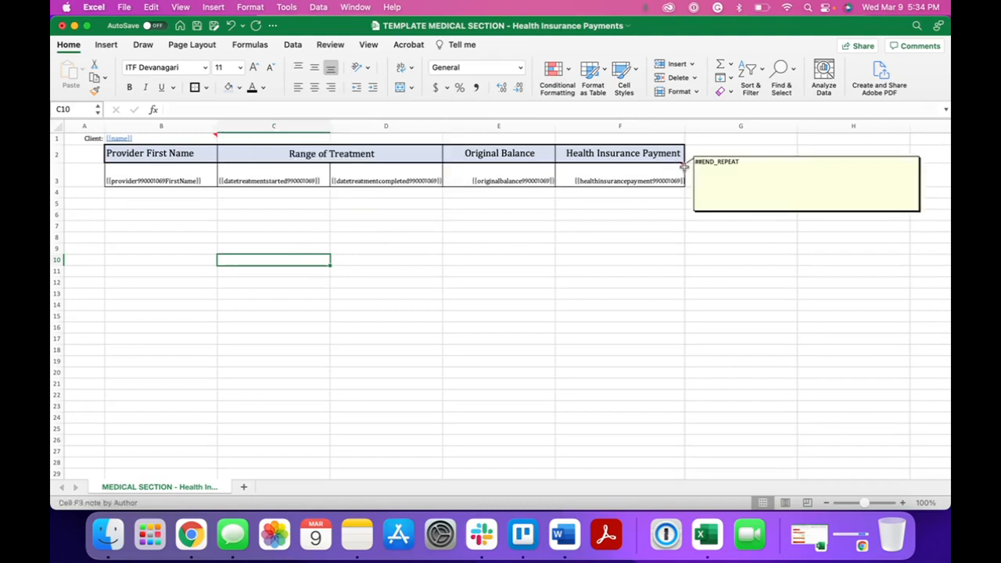
Hide the repeat-range note and trim the template to the client line, header row and one placeholder row.
{"action": "left_click", "coordinate": [385, 237]}
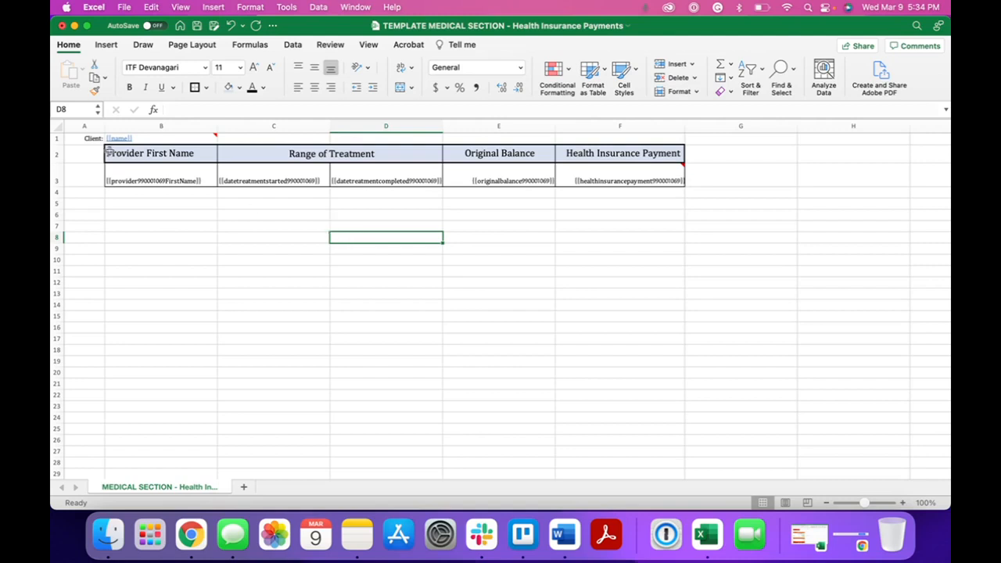
{"action": "left_click", "coordinate": [238, 67]}
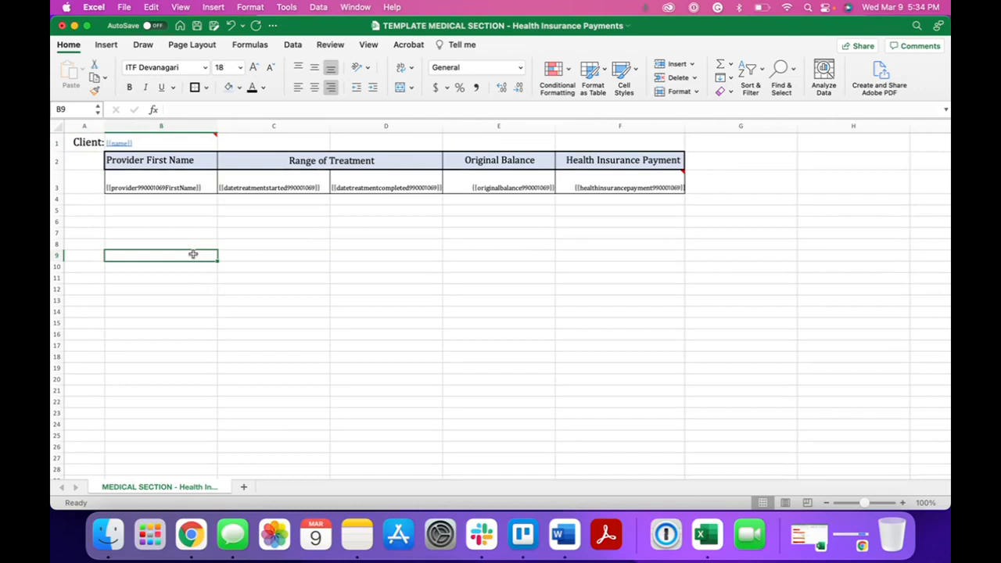
{"action": "mouse_move", "coordinate": [216, 133]}
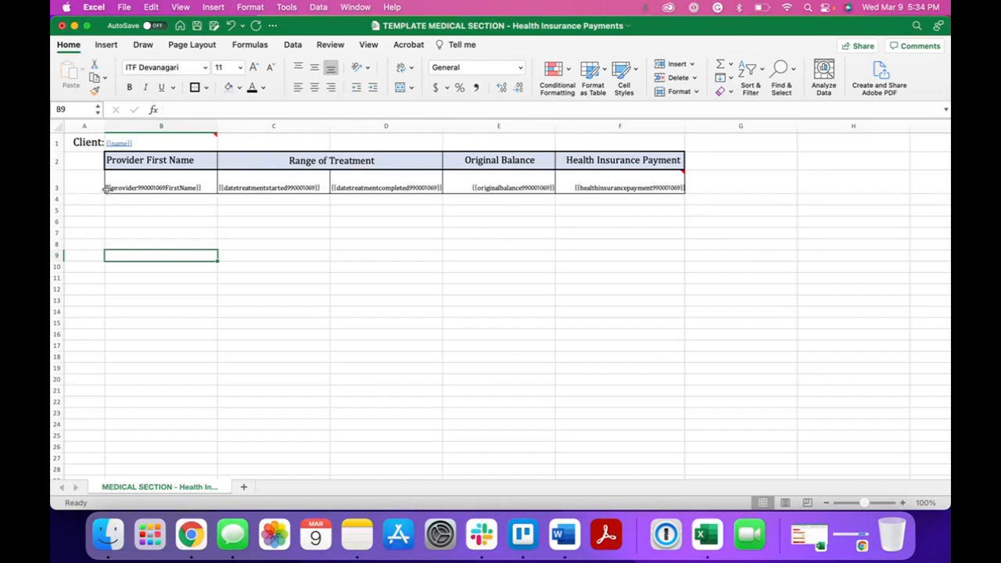
{"action": "mouse_move", "coordinate": [308, 279]}
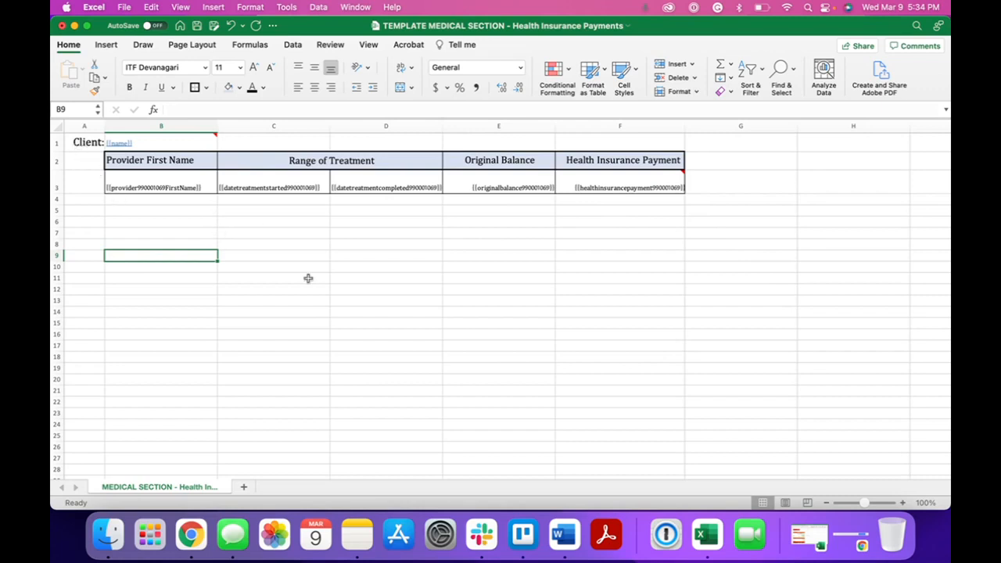
{"action": "left_click", "coordinate": [273, 278]}
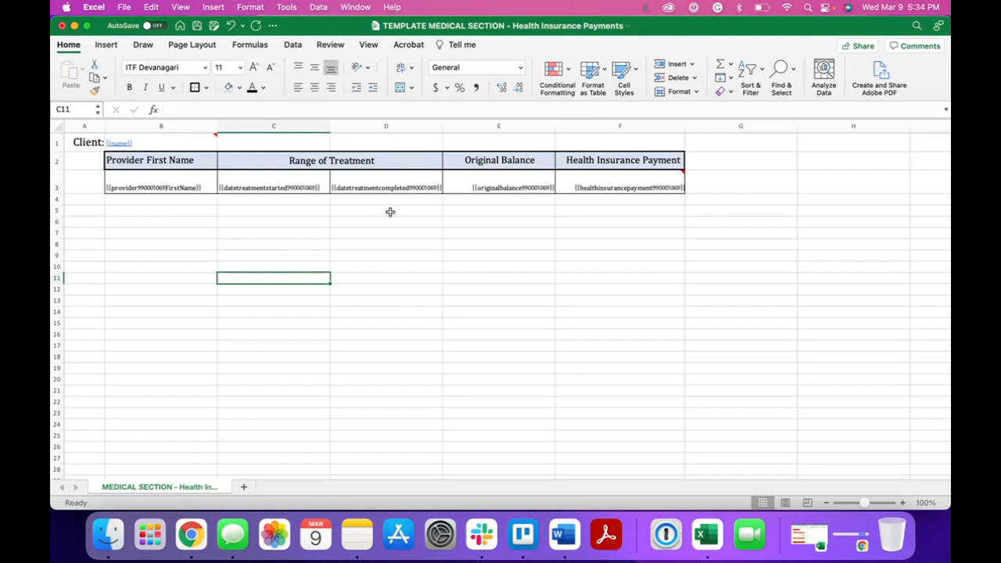
{"action": "left_click", "coordinate": [124, 7]}
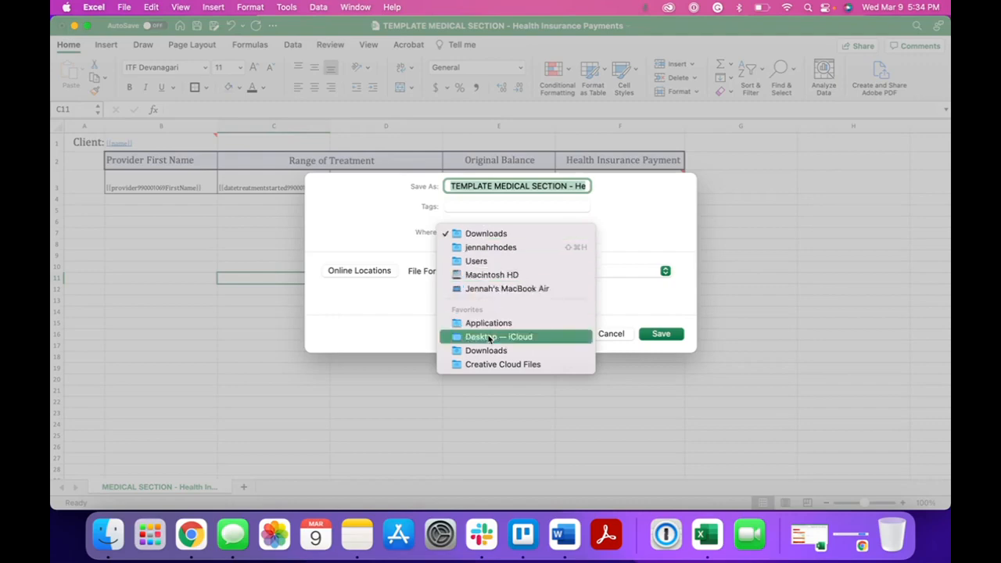
Save the edited medical section template to the iCloud Desktop folder.
{"action": "left_click", "coordinate": [660, 335]}
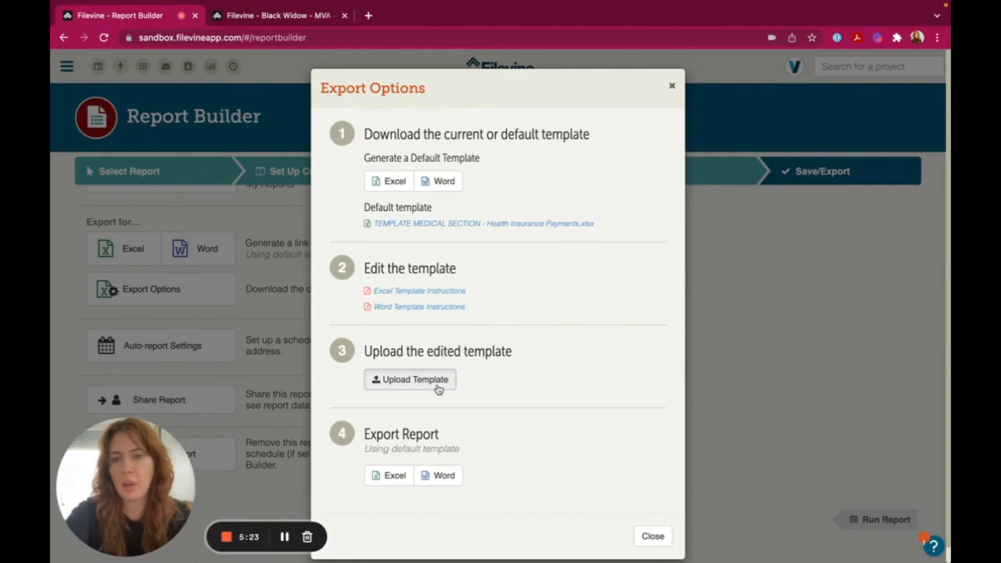
Upload the saved Health Insurance Payments .xlsx as the report's export template and close Export Options.
{"action": "left_click", "coordinate": [416, 380]}
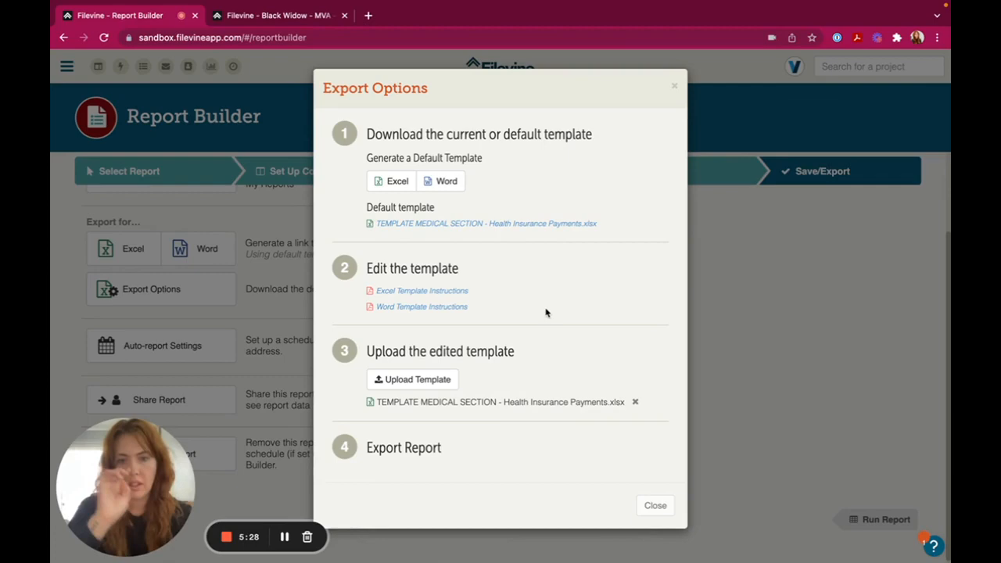
{"action": "mouse_move", "coordinate": [535, 396]}
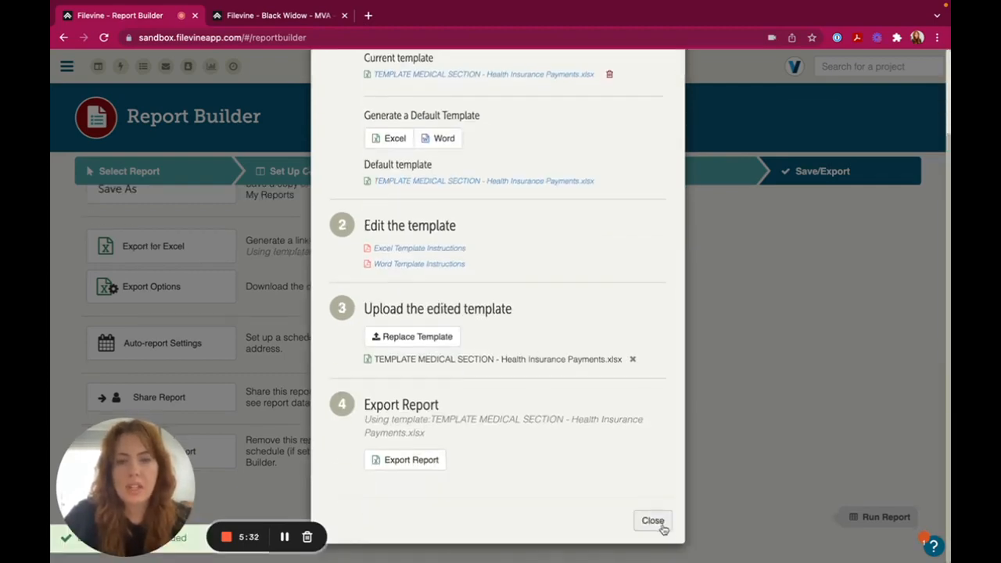
{"action": "left_click", "coordinate": [652, 520]}
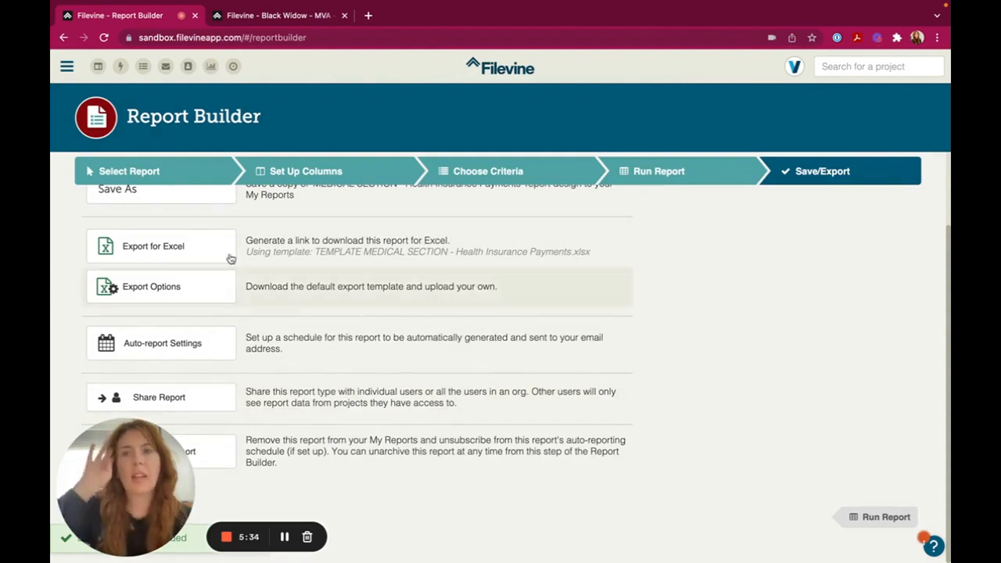
Go to Advanced > Customs Editor and reveal the Medical collection section's options.
{"action": "left_click", "coordinate": [66, 66]}
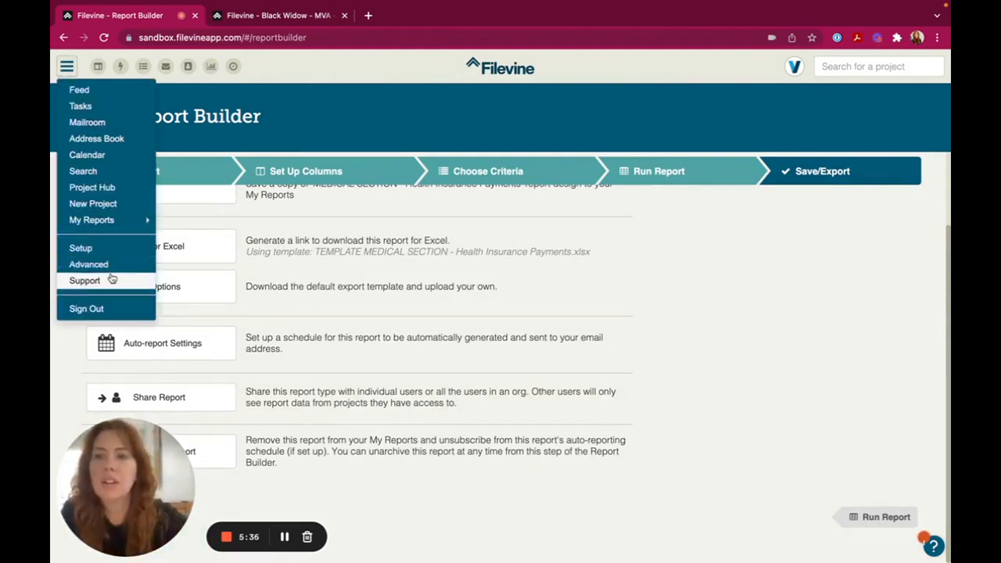
{"action": "left_click", "coordinate": [88, 265]}
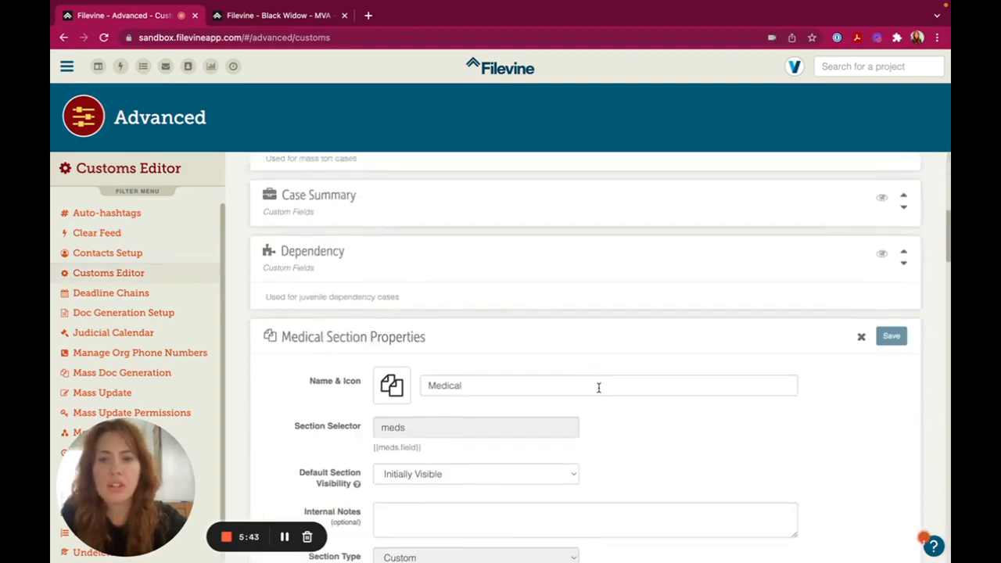
{"action": "scroll", "scroll_direction": "down", "scroll_amount": 3}
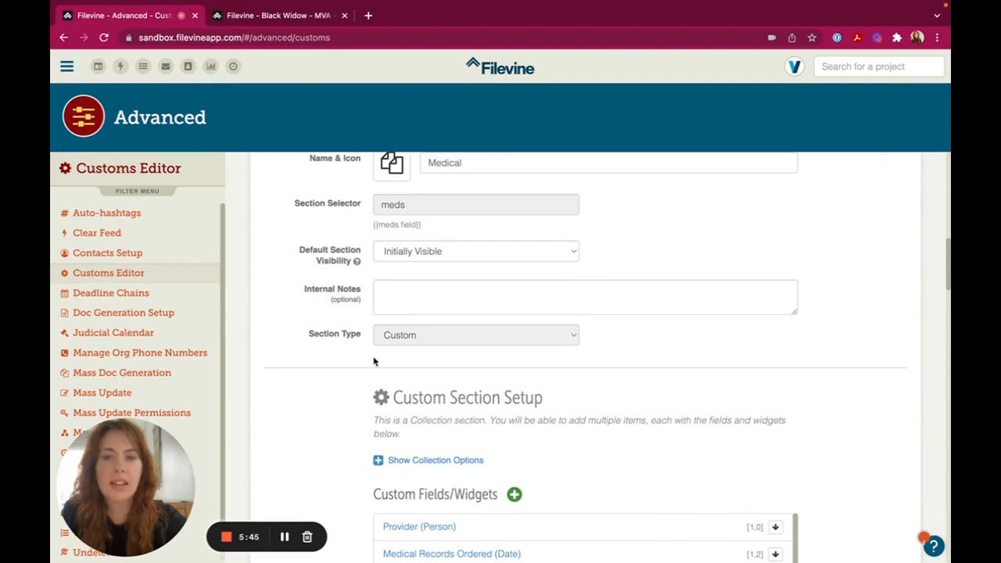
{"action": "scroll", "scroll_direction": "down", "scroll_amount": 3}
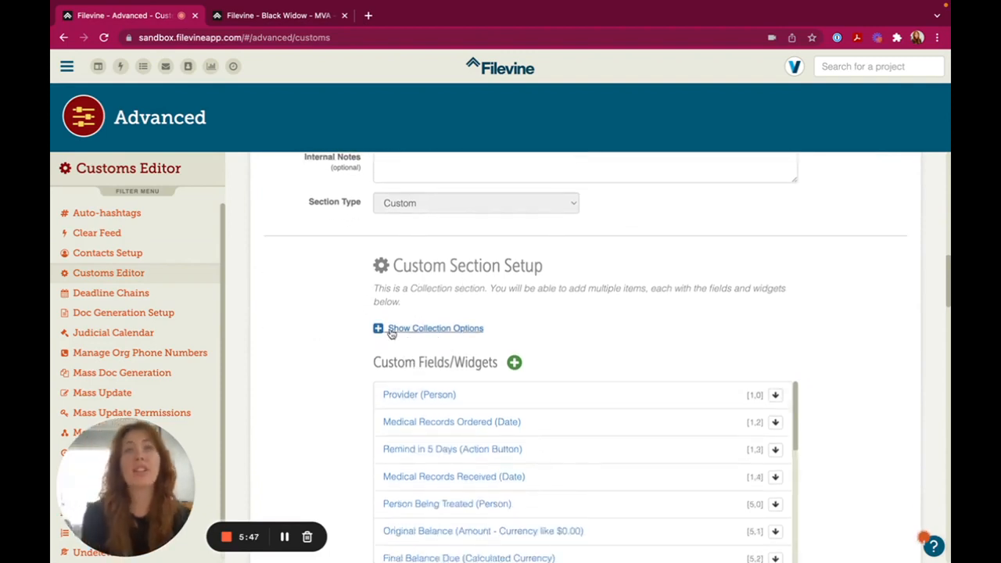
{"action": "left_click", "coordinate": [429, 329]}
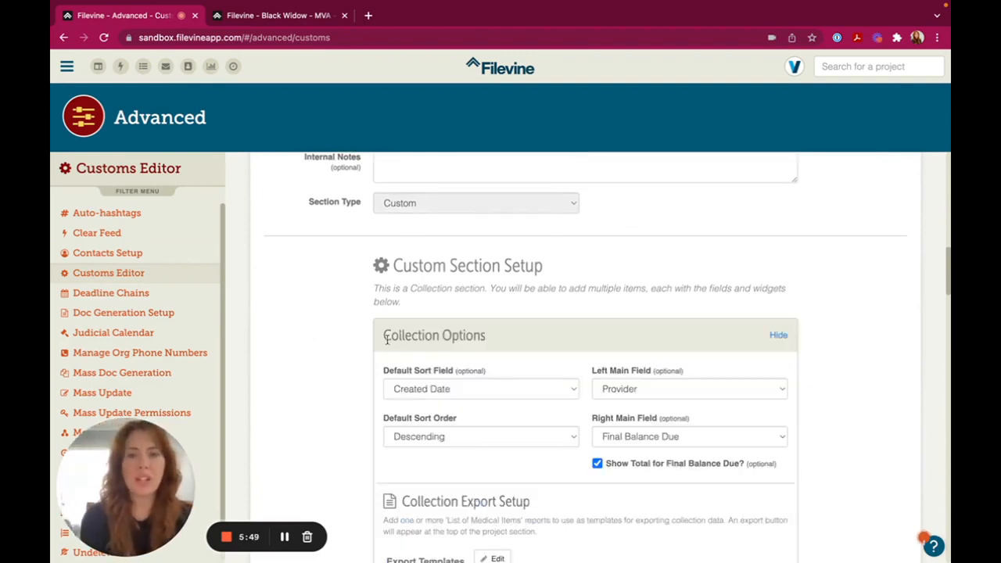
{"action": "scroll", "scroll_direction": "down", "scroll_amount": 3}
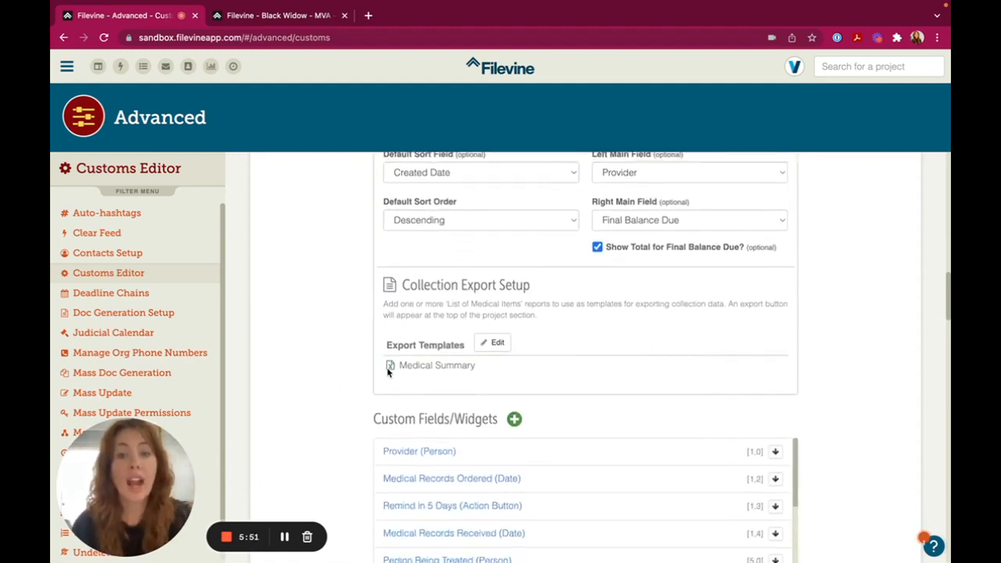
Edit the section's export templates, filter 'Me' and add MEDICAL SECTION - Health Insurance Payments.
{"action": "double_click", "coordinate": [437, 366]}
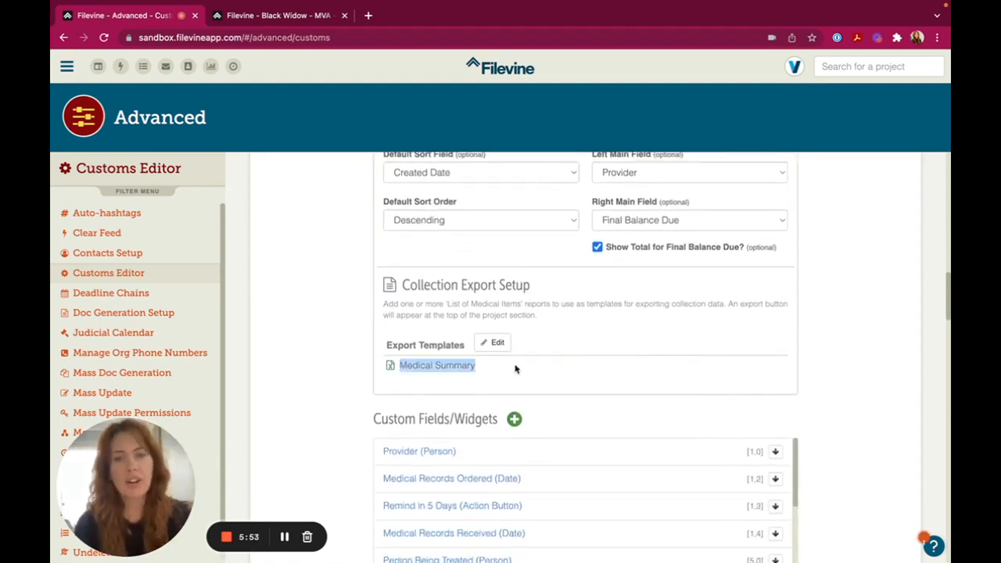
{"action": "left_click", "coordinate": [491, 341]}
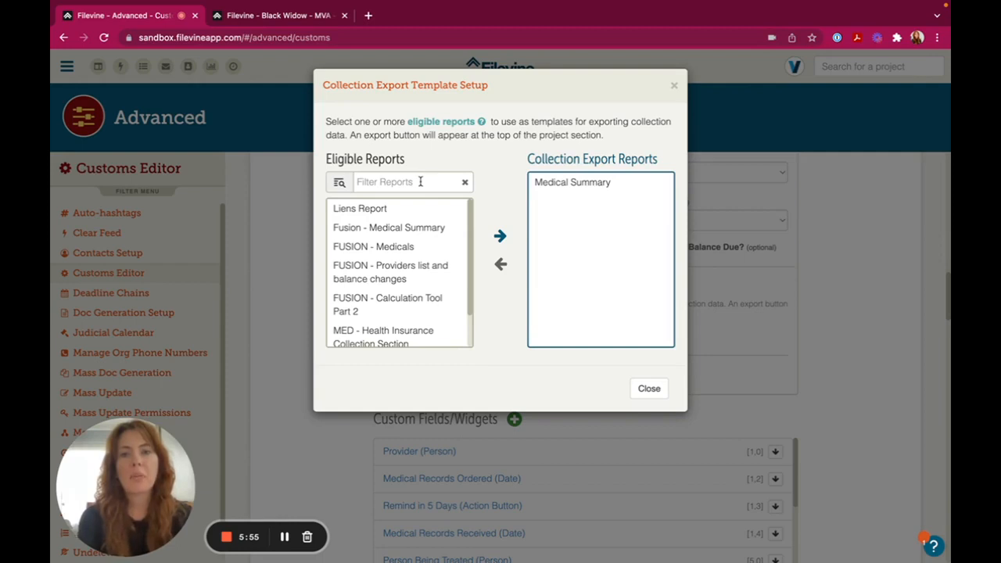
{"action": "type", "text": "Me"}
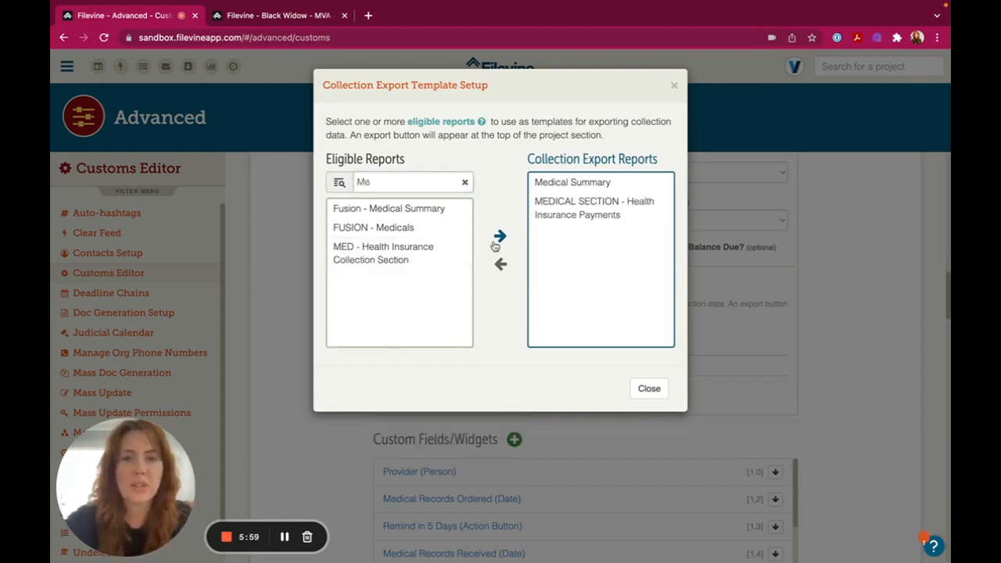
{"action": "left_click", "coordinate": [647, 388]}
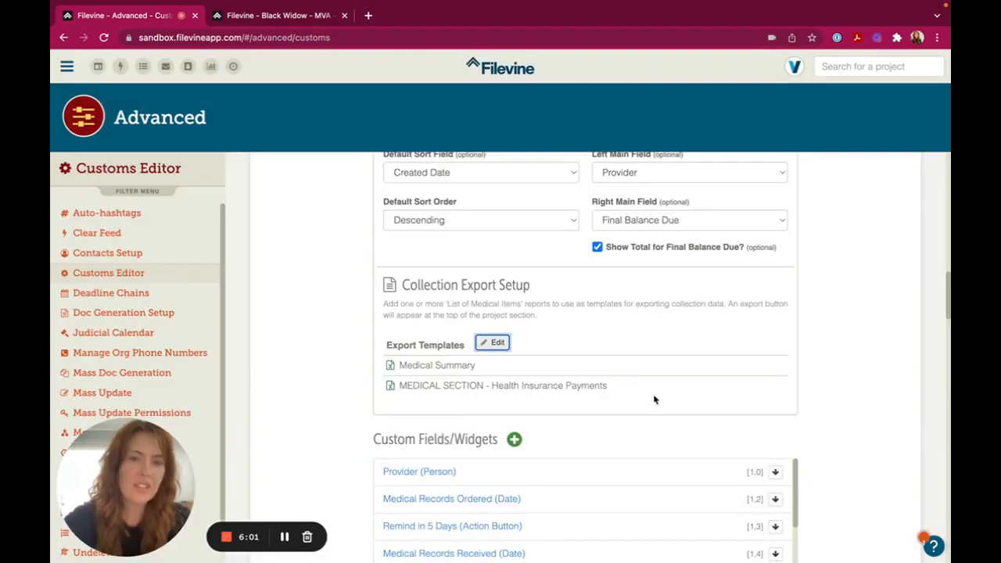
{"action": "scroll", "scroll_direction": "up", "scroll_amount": 3}
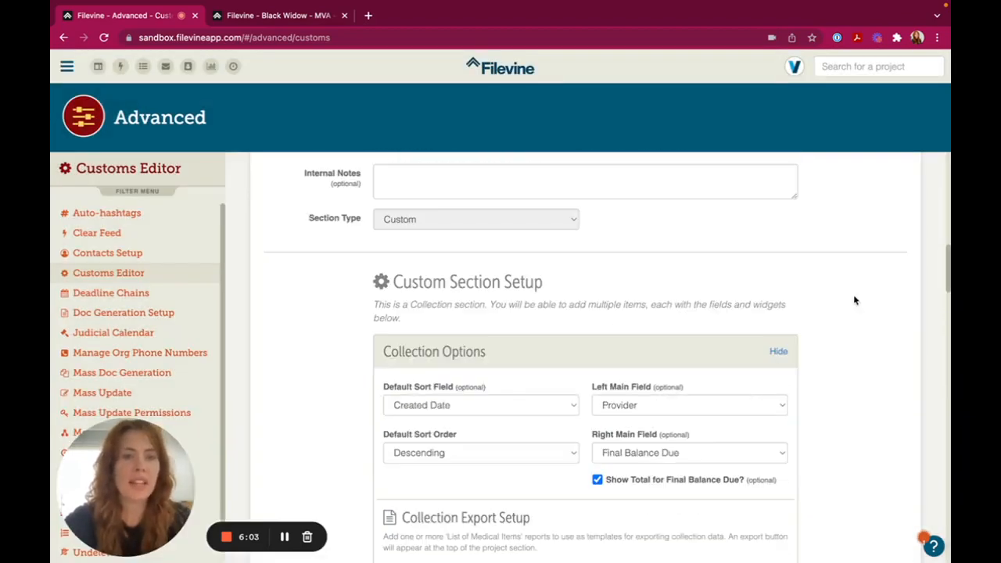
Switch to the Black Widow project and show its Medical records as a table.
{"action": "left_click", "coordinate": [278, 15]}
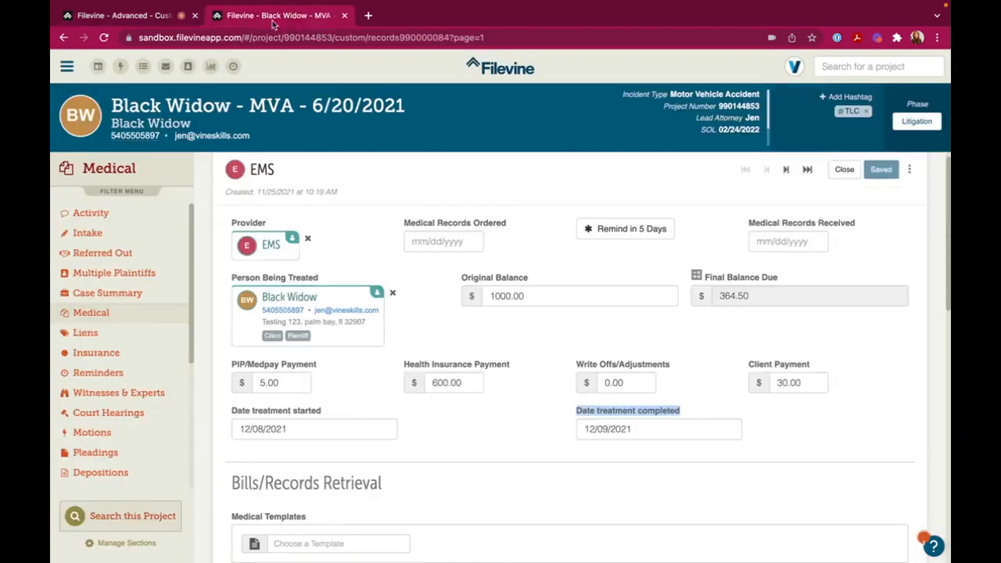
{"action": "left_click", "coordinate": [845, 169]}
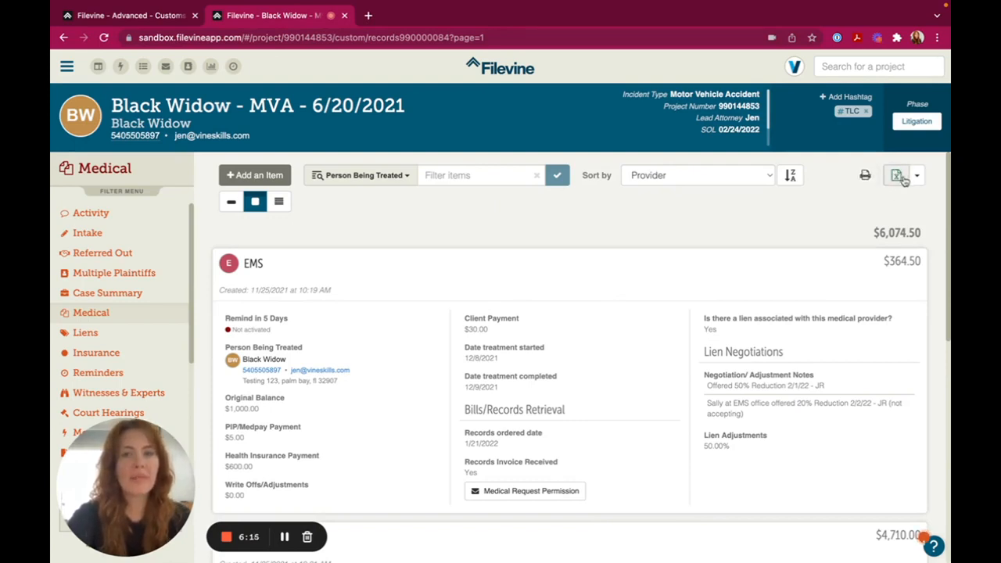
{"action": "left_click", "coordinate": [279, 200]}
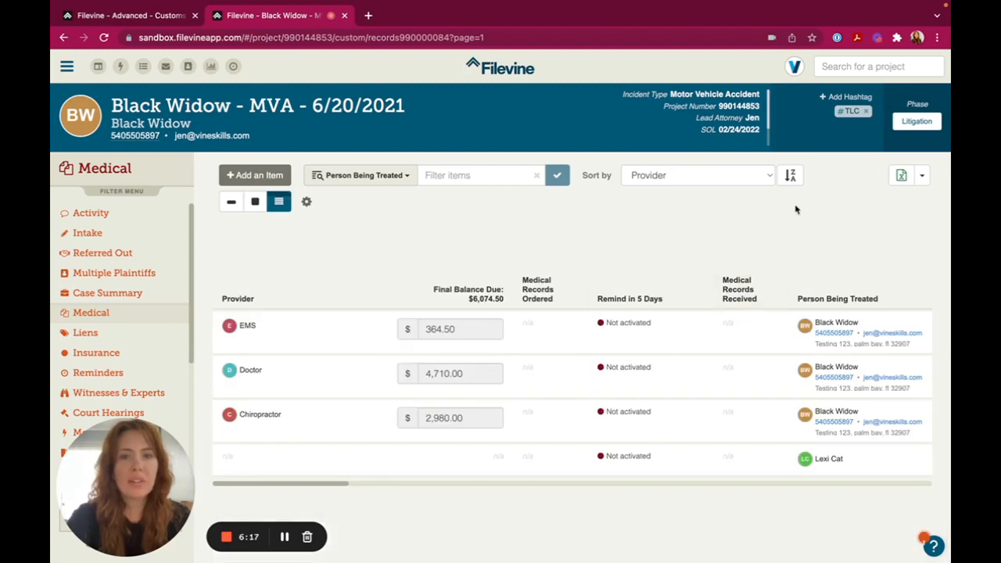
{"action": "left_click", "coordinate": [255, 202]}
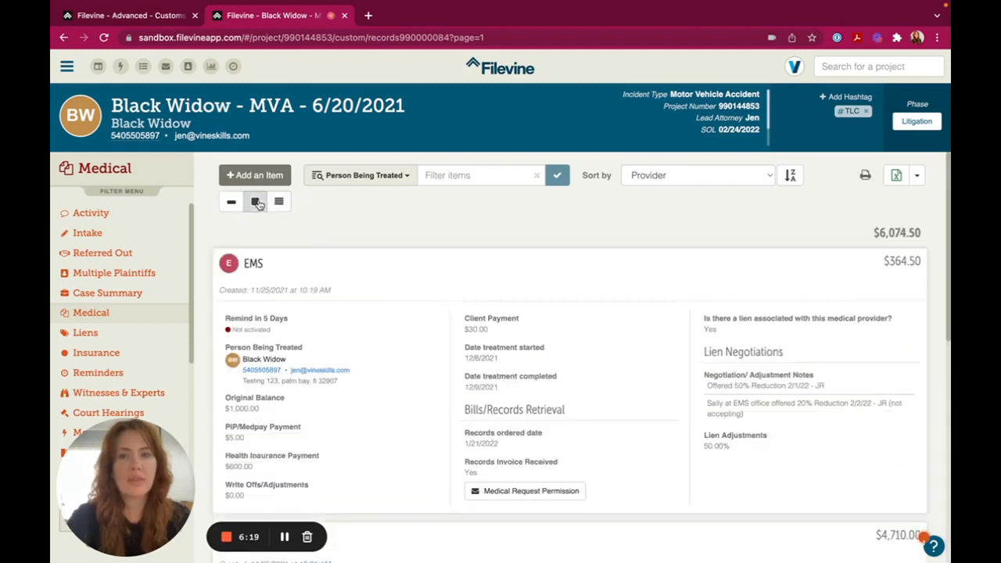
{"action": "left_click", "coordinate": [278, 202]}
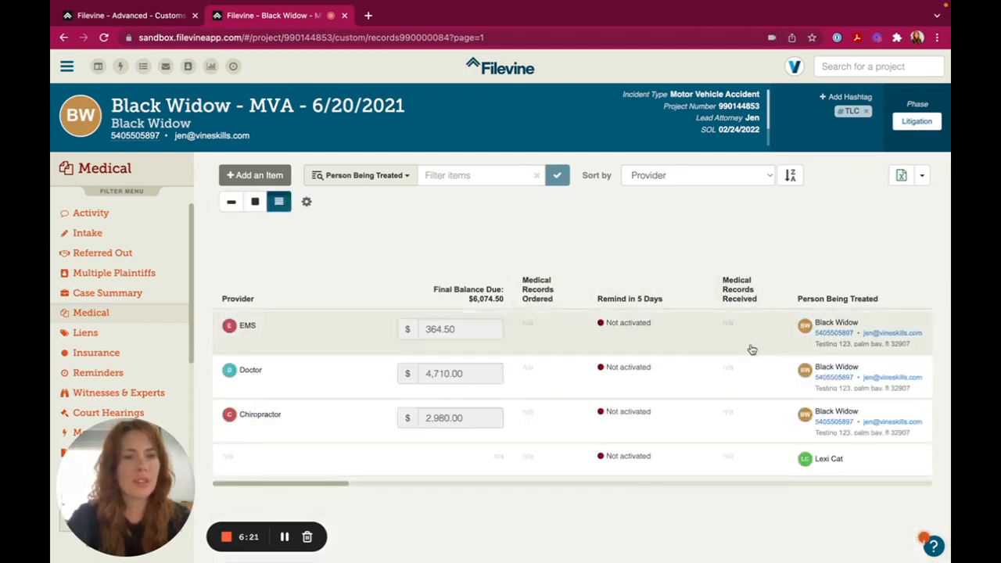
Export the medical records with the Health Insurance Payments template and download the spreadsheet.
{"action": "left_click", "coordinate": [923, 175]}
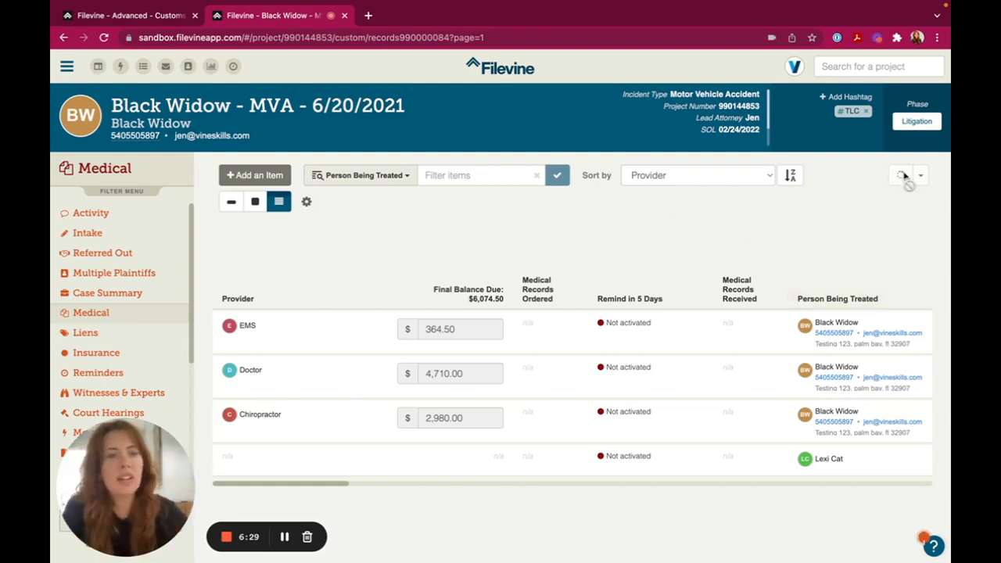
{"action": "left_click", "coordinate": [901, 175]}
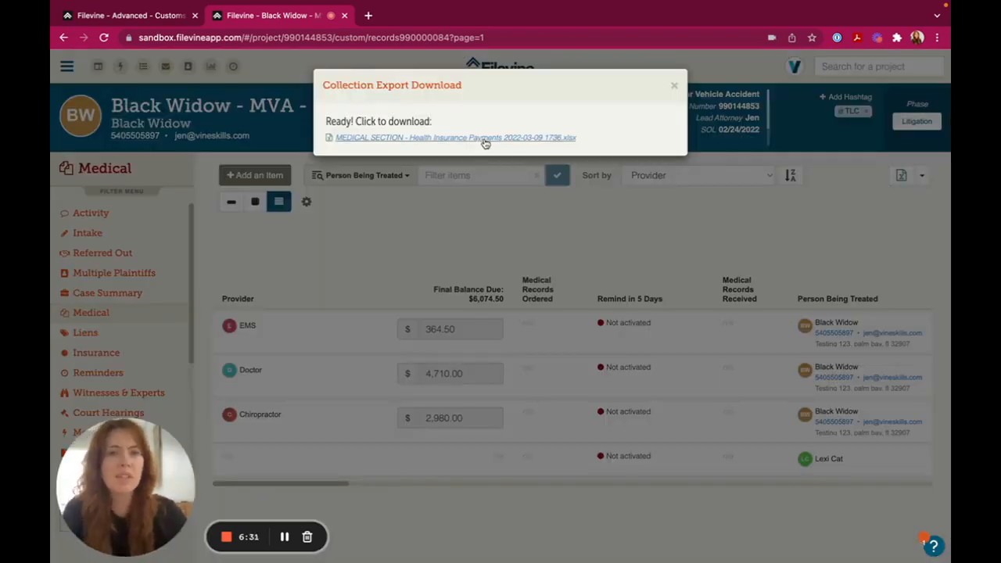
{"action": "left_click", "coordinate": [455, 138]}
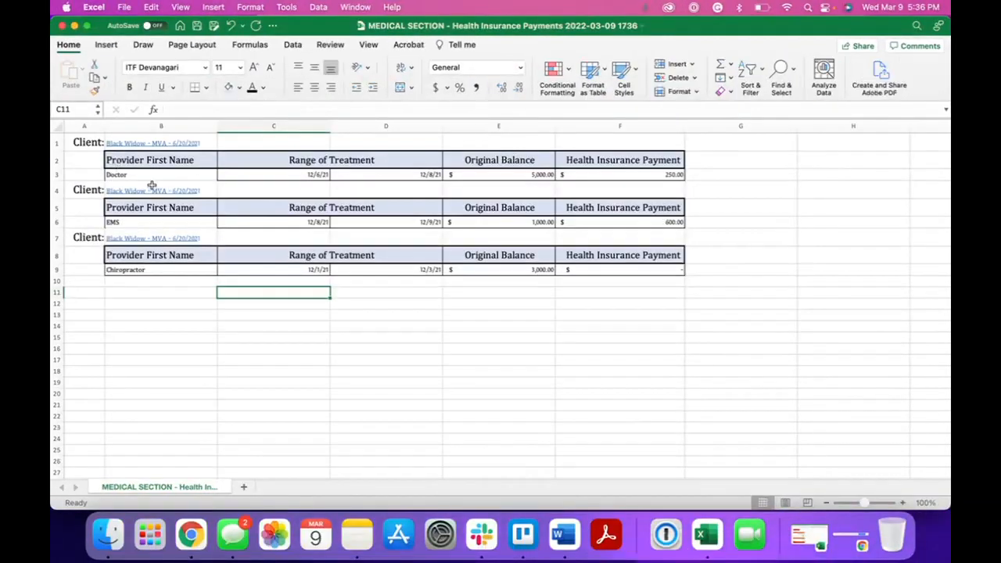
{"action": "mouse_move", "coordinate": [147, 154]}
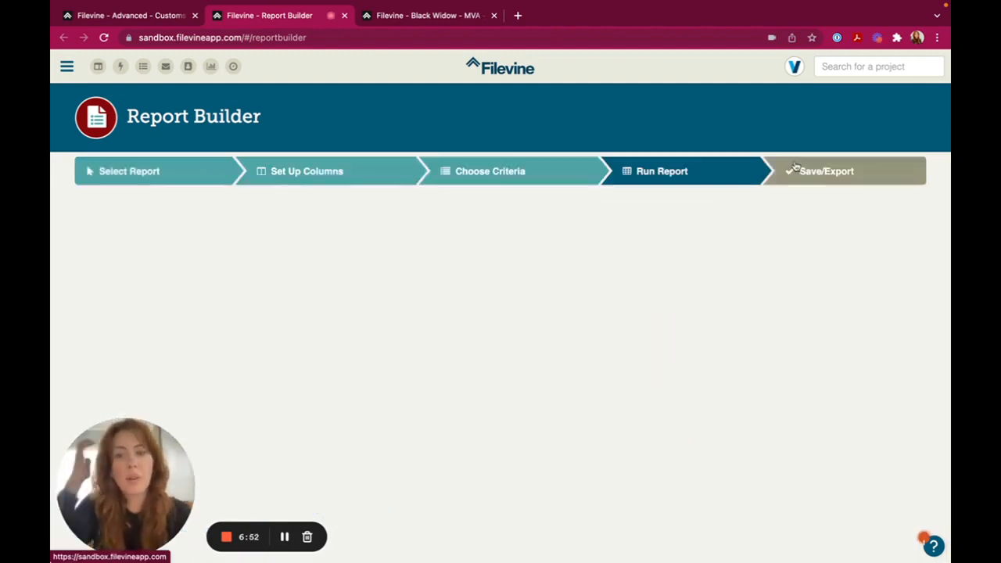
From the report's Save/Export step, download the current TEMPLATE MEDICAL SECTION - Health Insurance Payments file.
{"action": "left_click", "coordinate": [662, 171]}
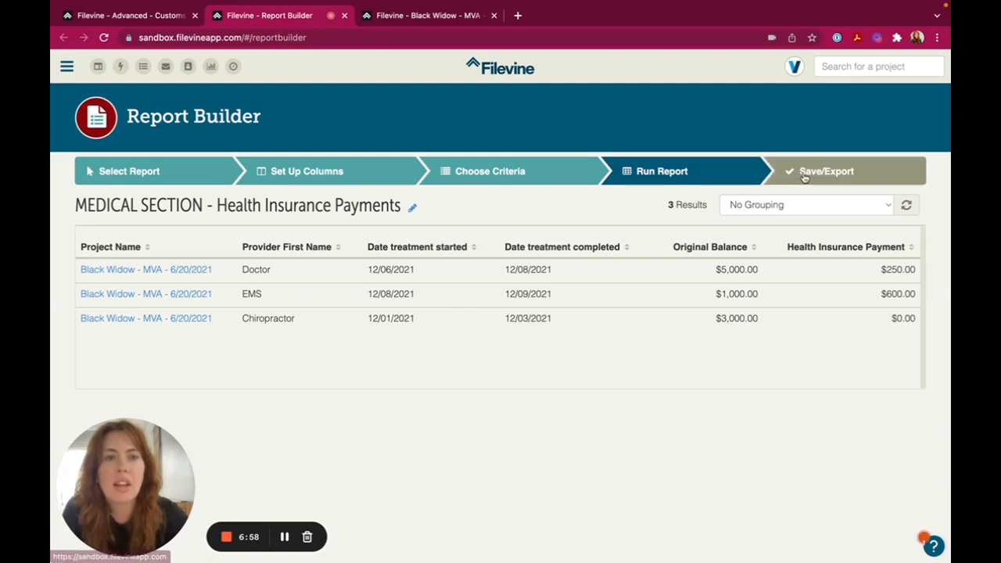
{"action": "left_click", "coordinate": [826, 170]}
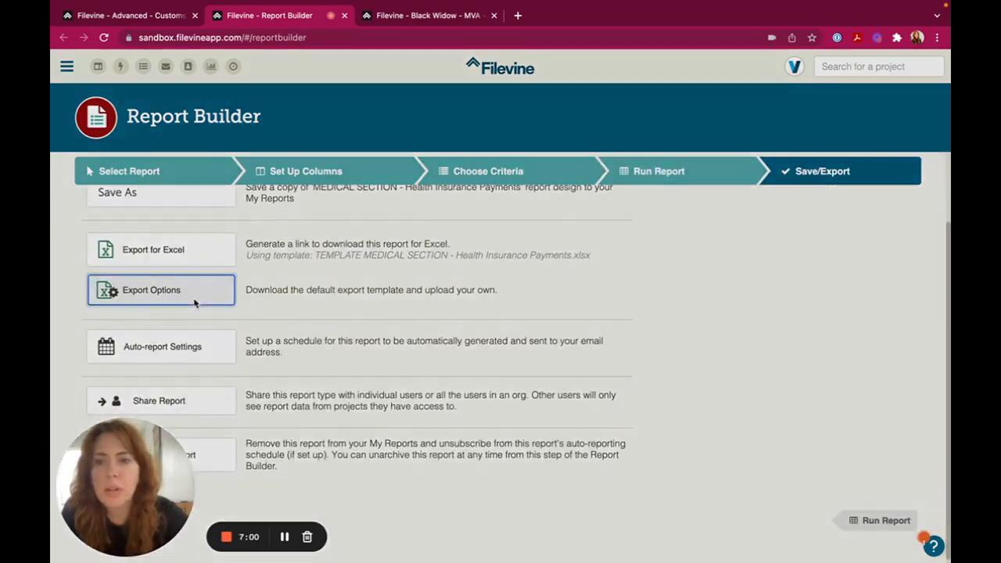
{"action": "left_click", "coordinate": [159, 289]}
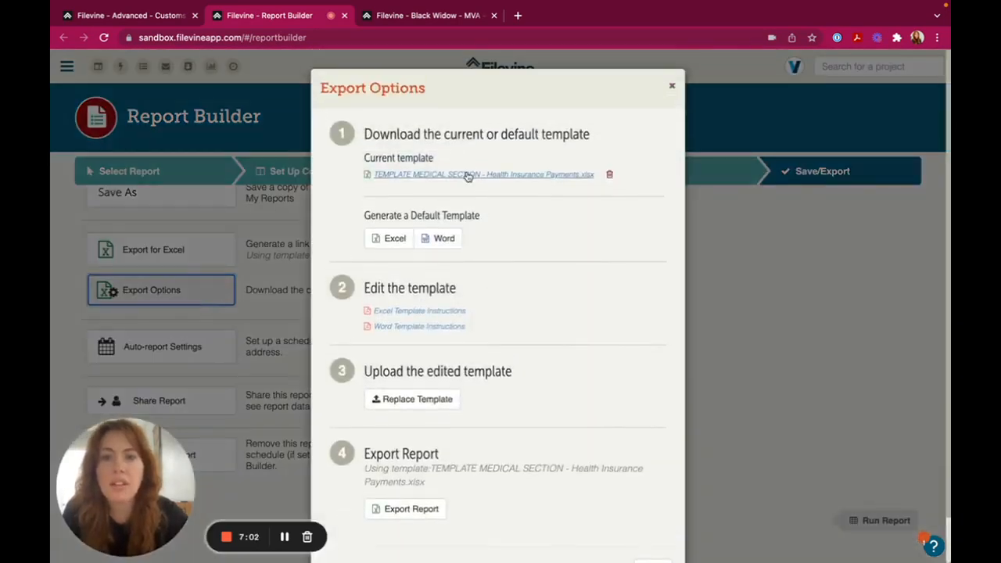
{"action": "left_click", "coordinate": [482, 174]}
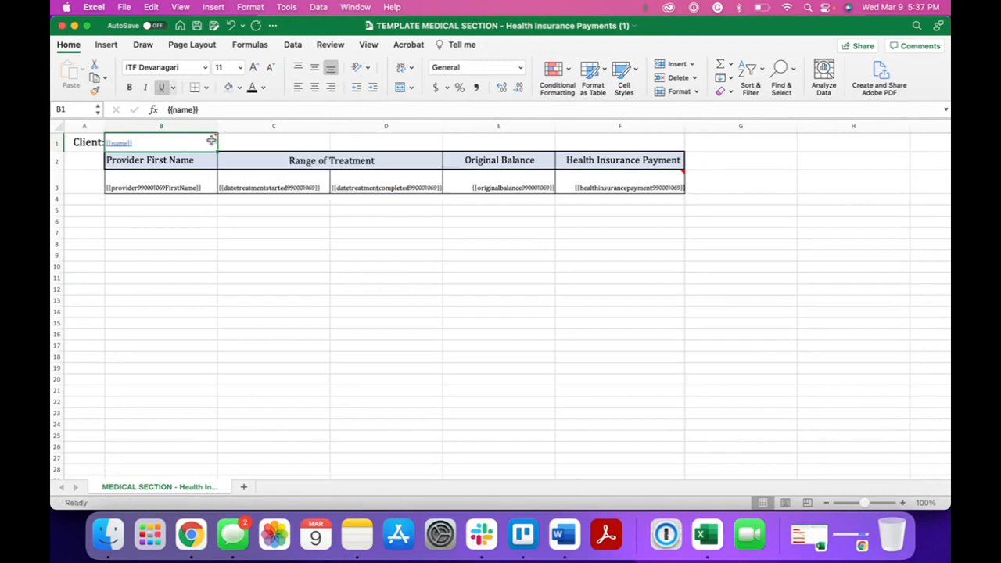
Inspect the BEGIN_REPEAT note on B1, then attach the repeat marker to the provider row at B3.
{"action": "right_click", "coordinate": [160, 142]}
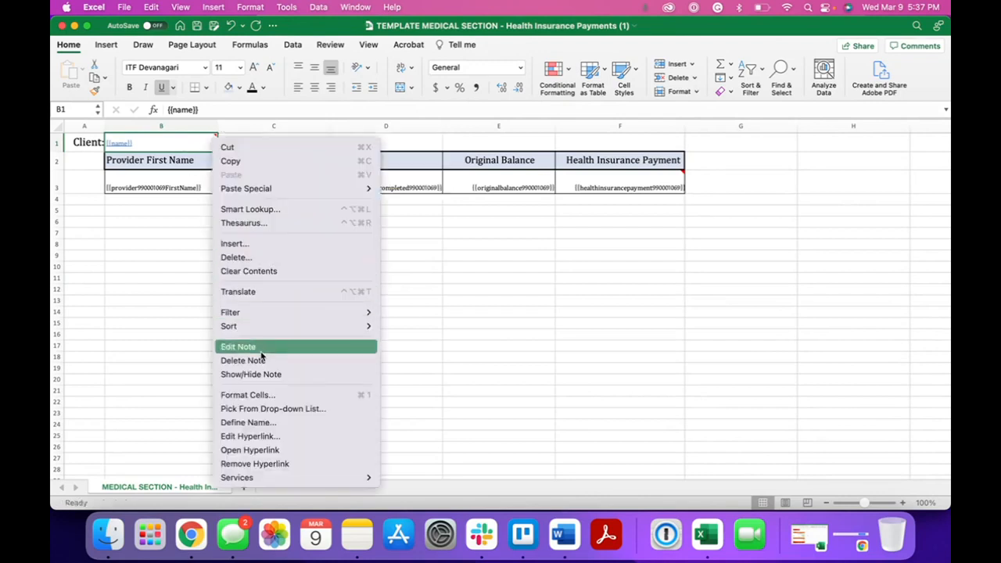
{"action": "left_click", "coordinate": [237, 346]}
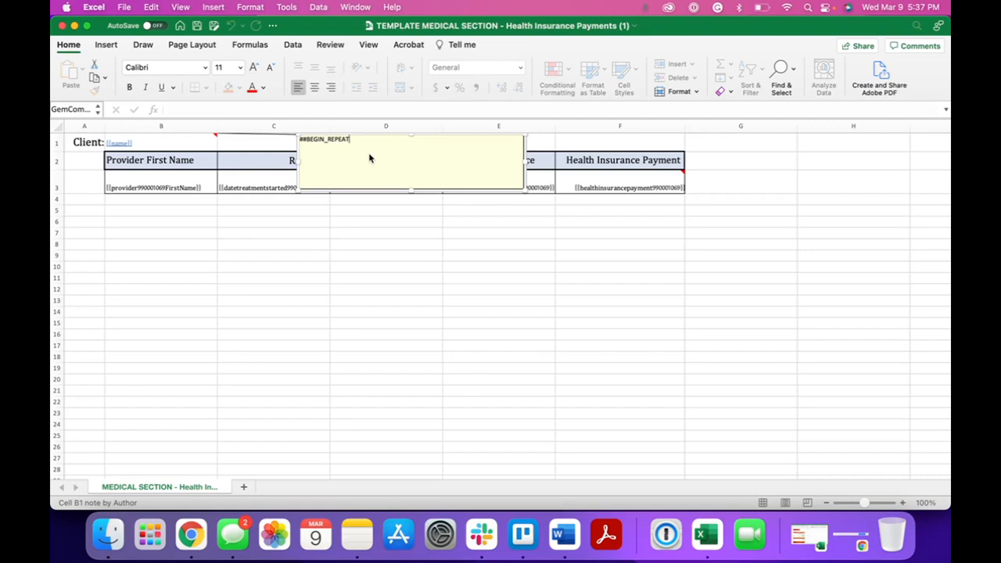
{"action": "left_click", "coordinate": [274, 300]}
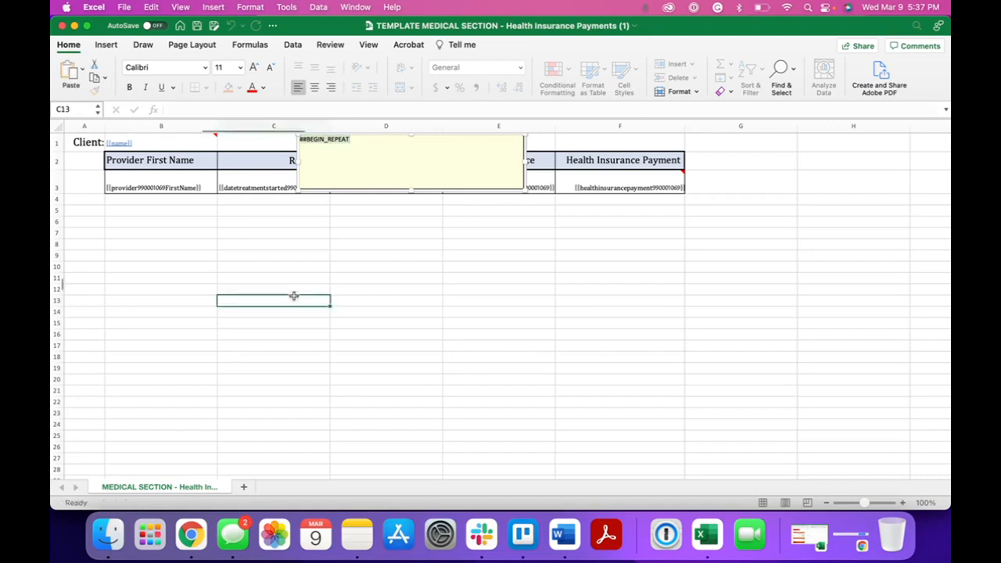
{"action": "right_click", "coordinate": [154, 188]}
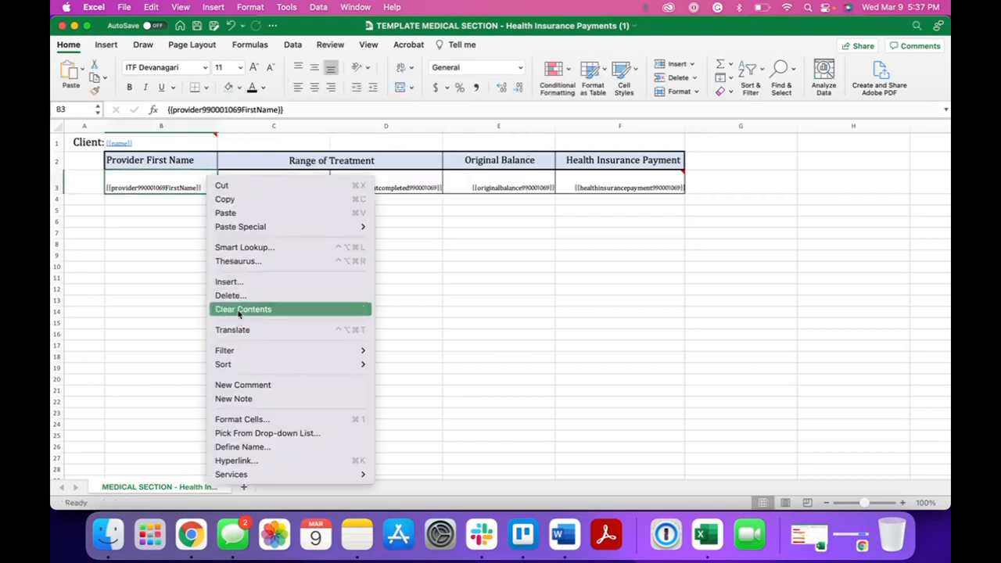
{"action": "left_click", "coordinate": [233, 399]}
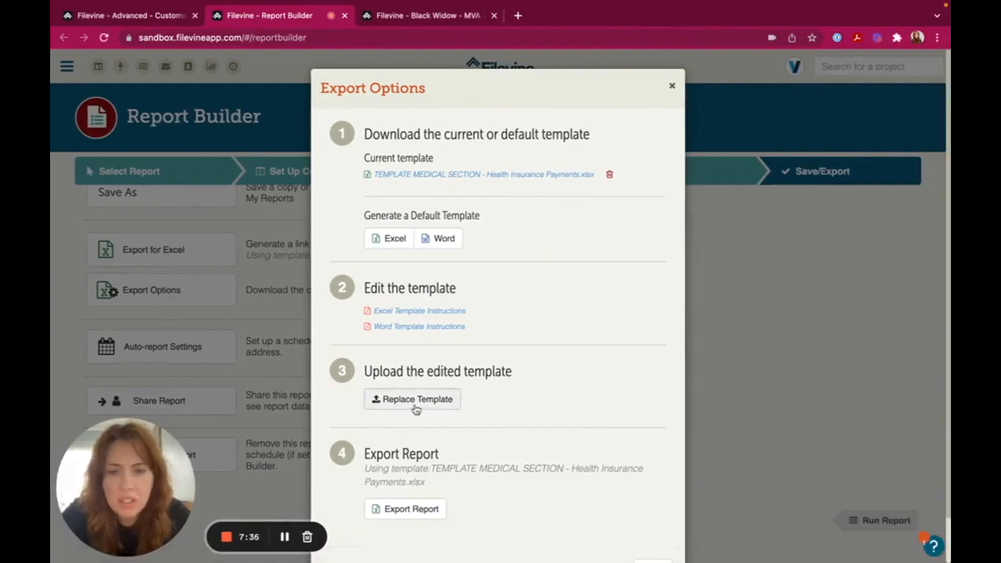
Replace the report template with the edited .xlsx from Recents and close Export Options.
{"action": "left_click", "coordinate": [413, 399]}
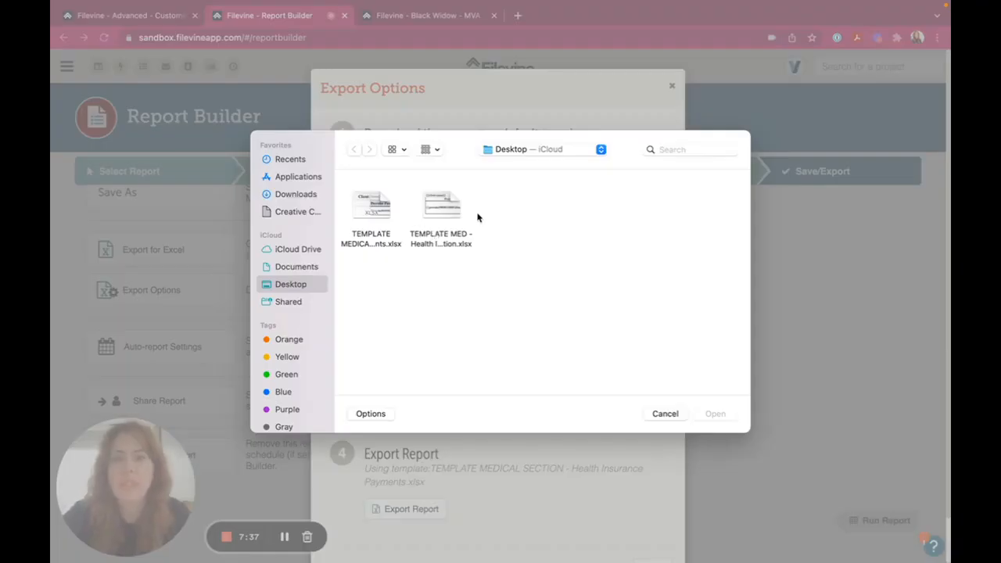
{"action": "left_click", "coordinate": [291, 160]}
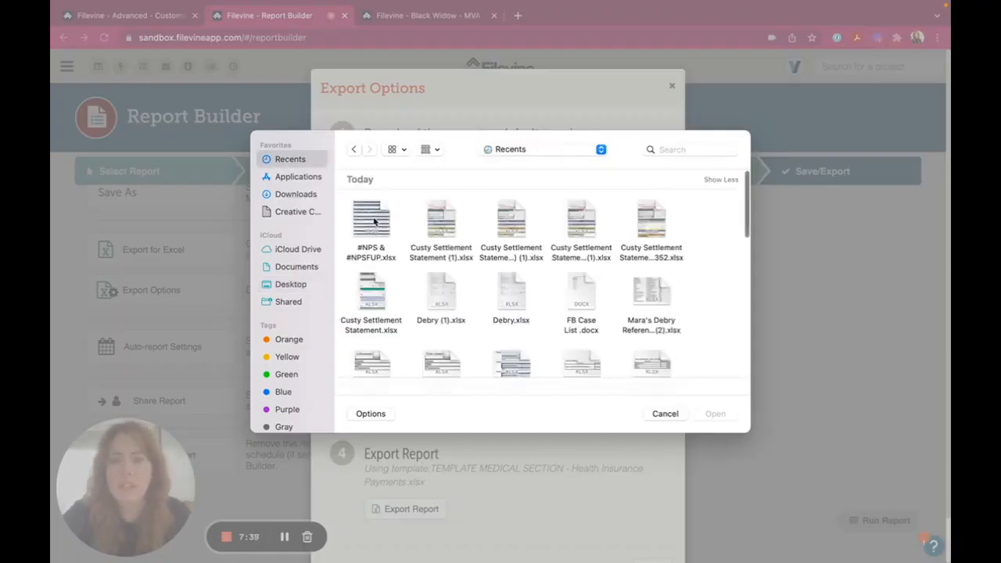
{"action": "scroll", "scroll_direction": "down", "scroll_amount": 3}
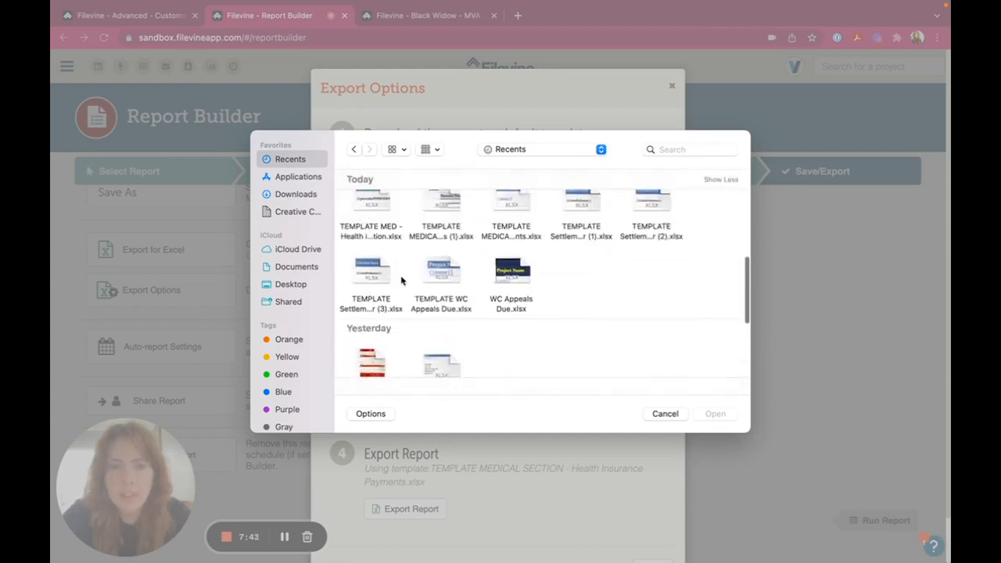
{"action": "scroll", "scroll_direction": "up", "scroll_amount": 3}
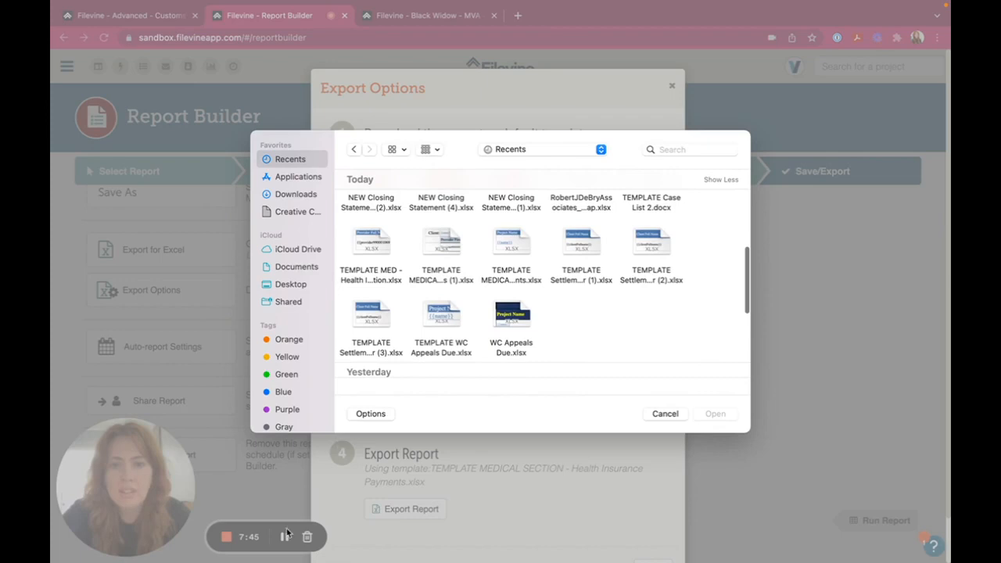
{"action": "left_click", "coordinate": [663, 413]}
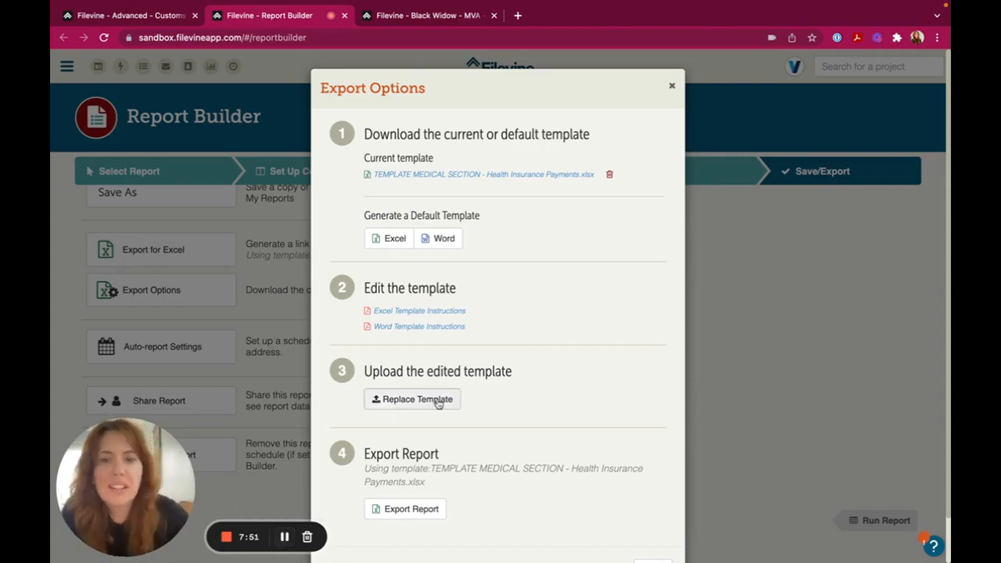
{"action": "left_click", "coordinate": [413, 399]}
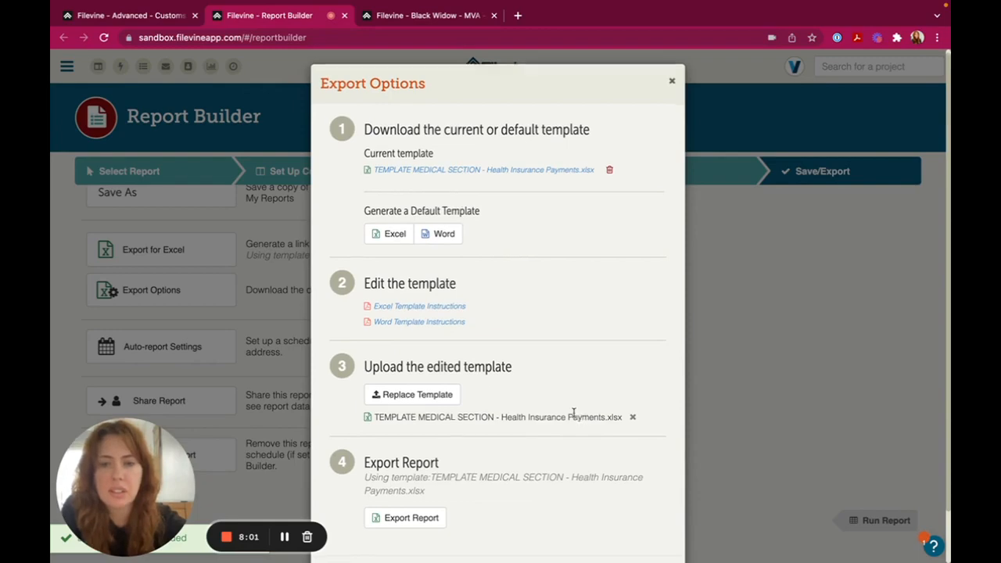
{"action": "left_click", "coordinate": [671, 82]}
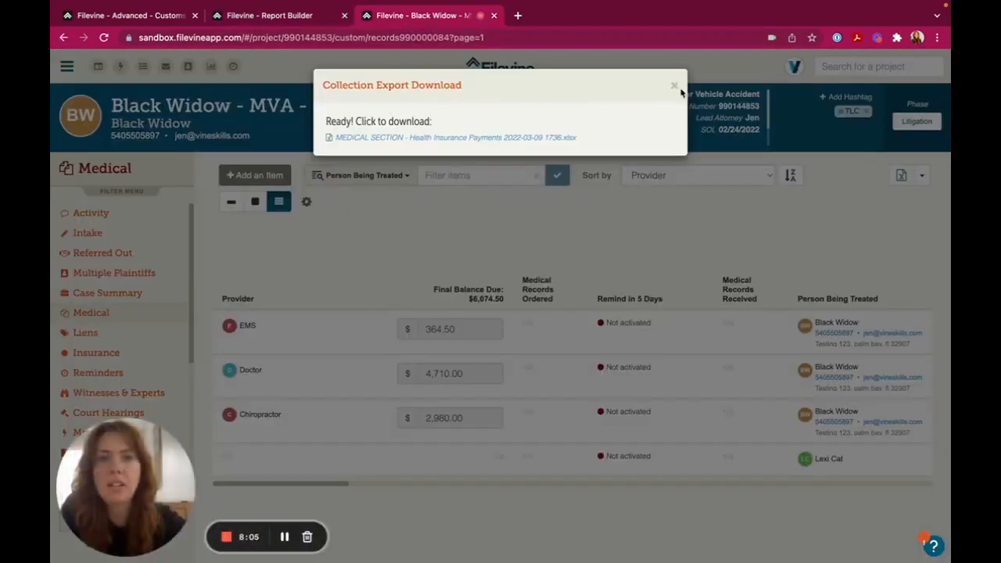
Export the medical records with the MEDICAL SECTION - Health Insurance Payments template and download the report.
{"action": "left_click", "coordinate": [674, 84]}
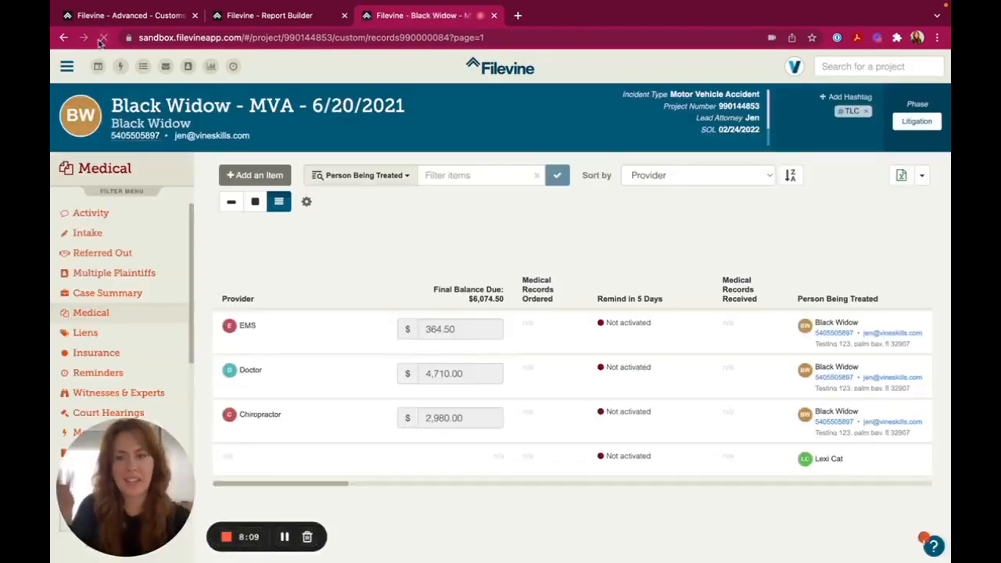
{"action": "left_click", "coordinate": [921, 175]}
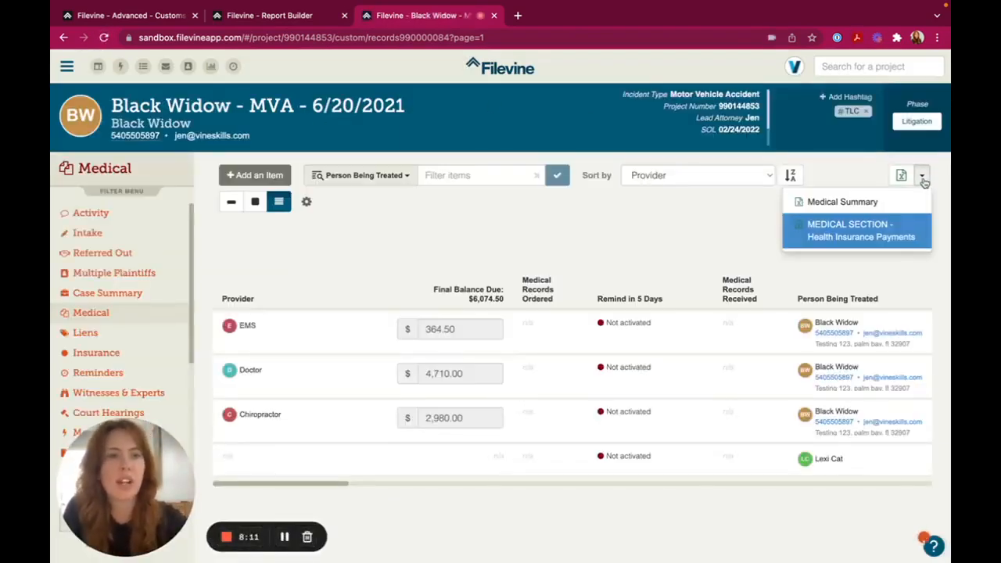
{"action": "left_click", "coordinate": [857, 230]}
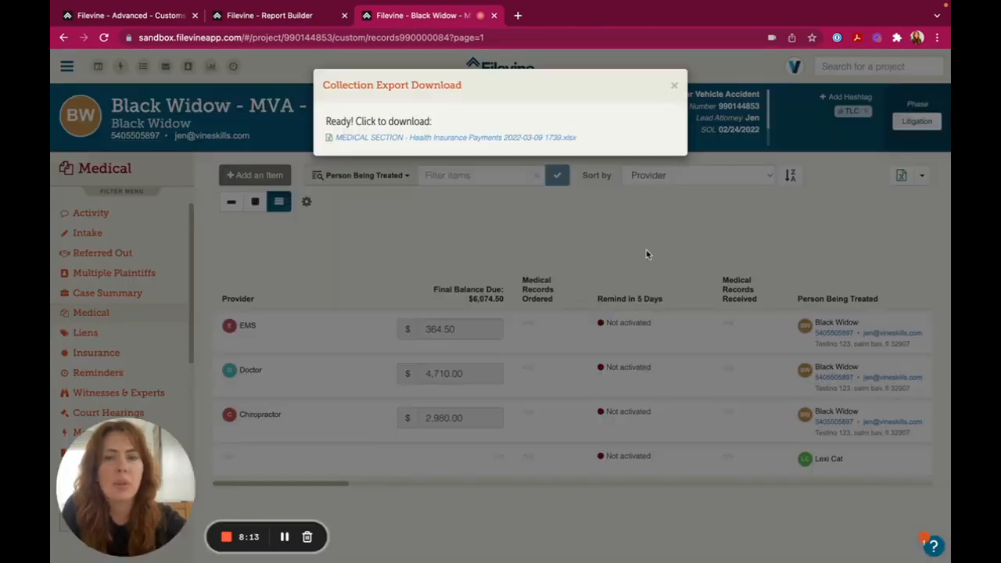
{"action": "left_click", "coordinate": [455, 137]}
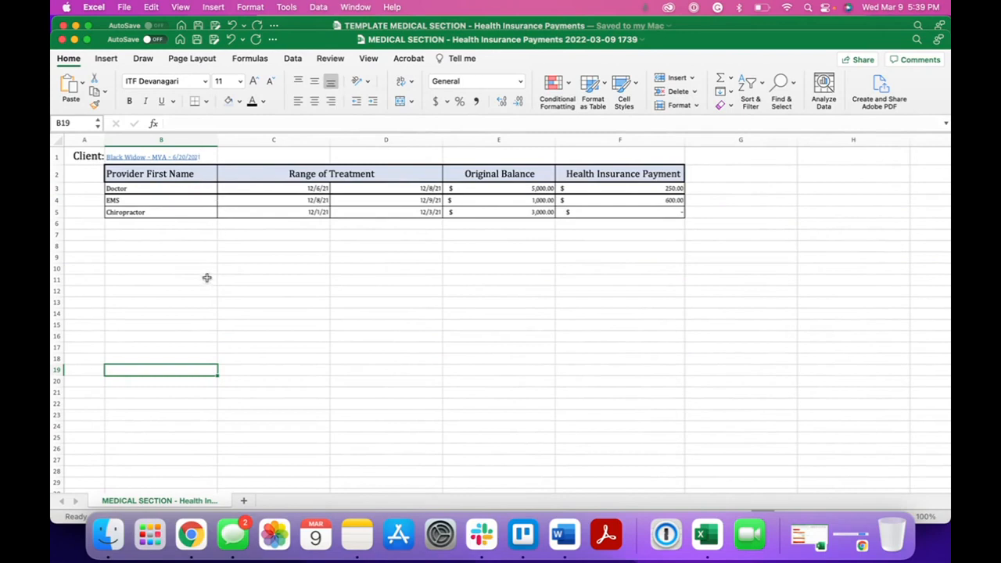
{"action": "mouse_move", "coordinate": [182, 153]}
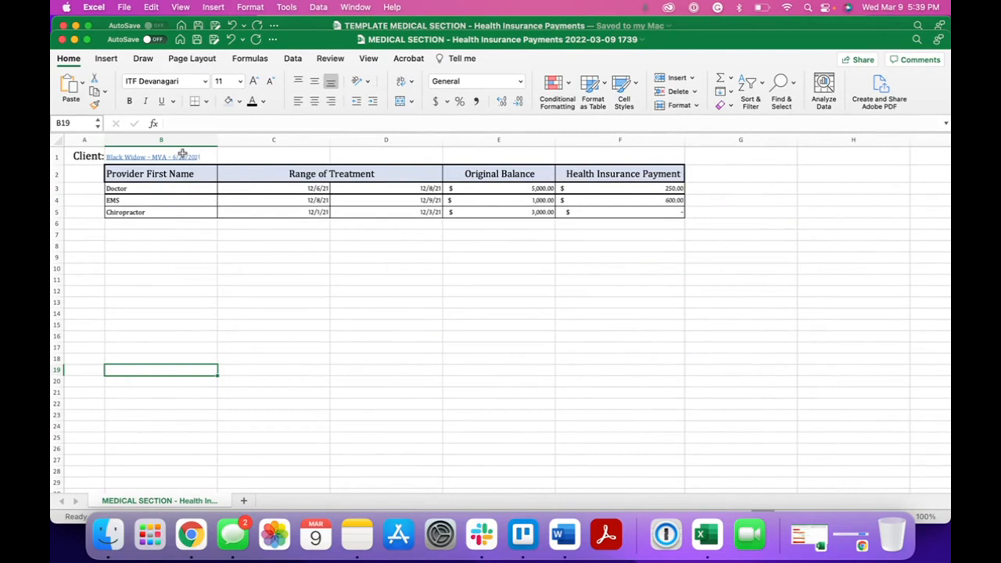
{"action": "mouse_move", "coordinate": [297, 219]}
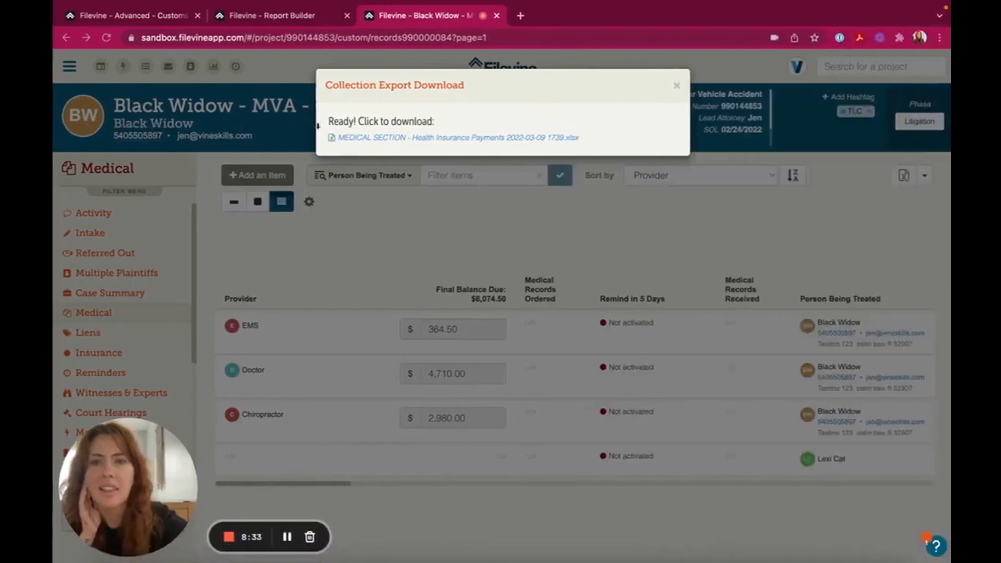
Export the medical records with the Medical Summary template and download the file.
{"action": "left_click", "coordinate": [676, 85]}
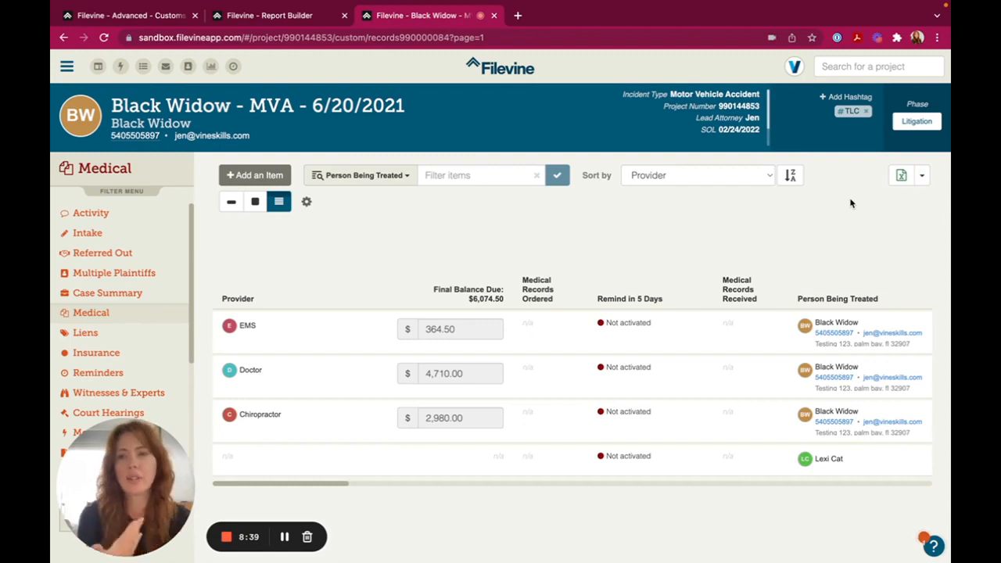
{"action": "left_click", "coordinate": [922, 175]}
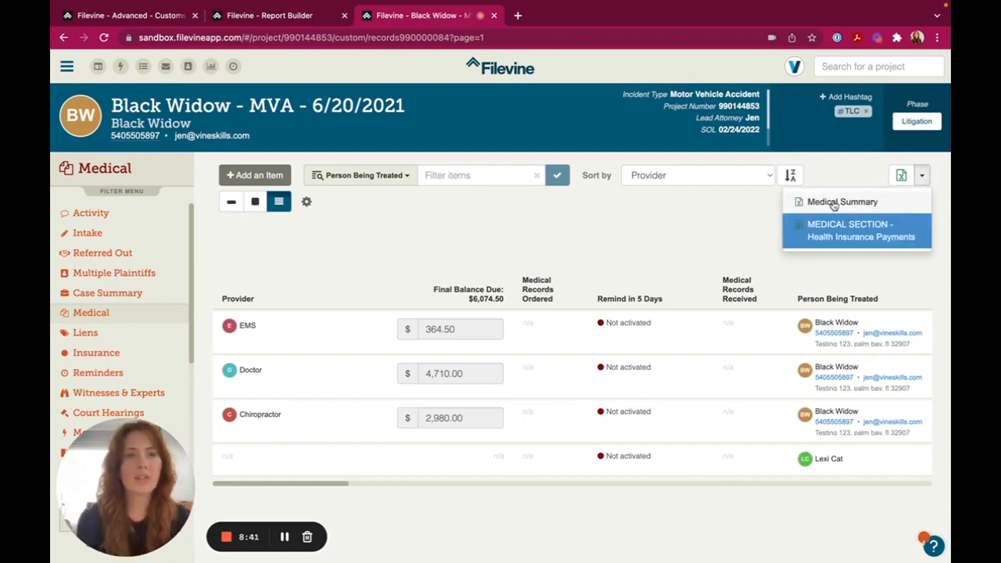
{"action": "left_click", "coordinate": [842, 202]}
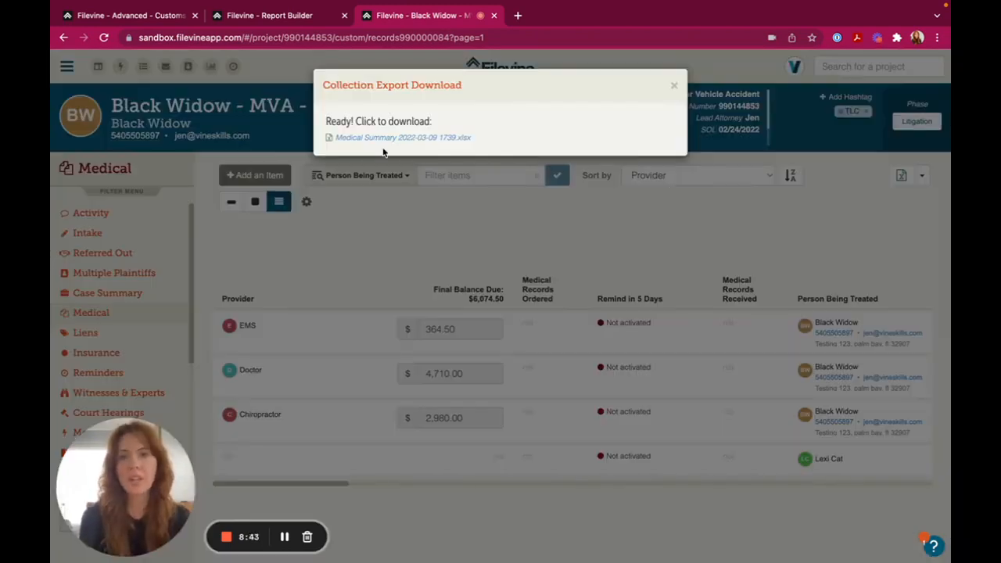
{"action": "left_click", "coordinate": [402, 138]}
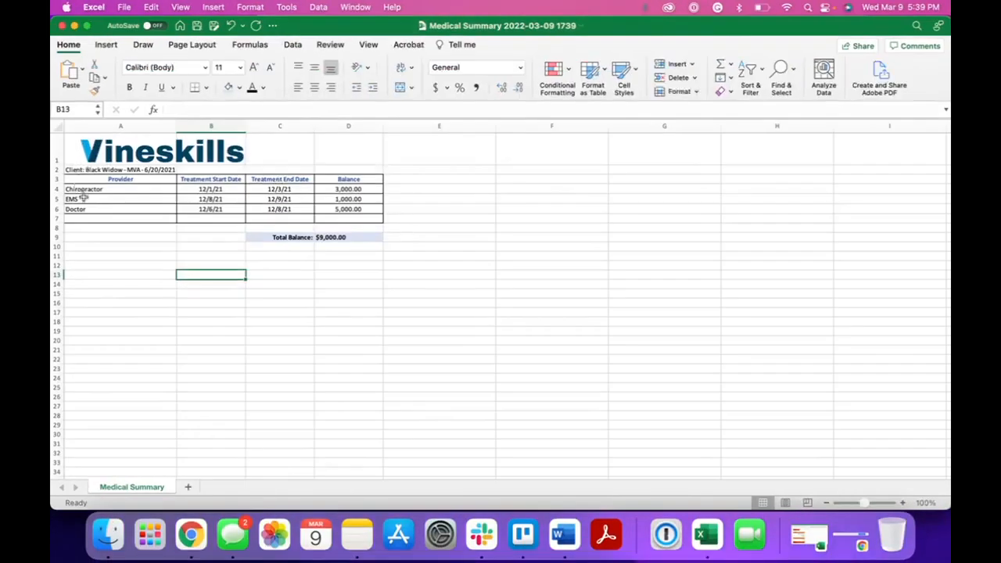
{"action": "mouse_move", "coordinate": [309, 199]}
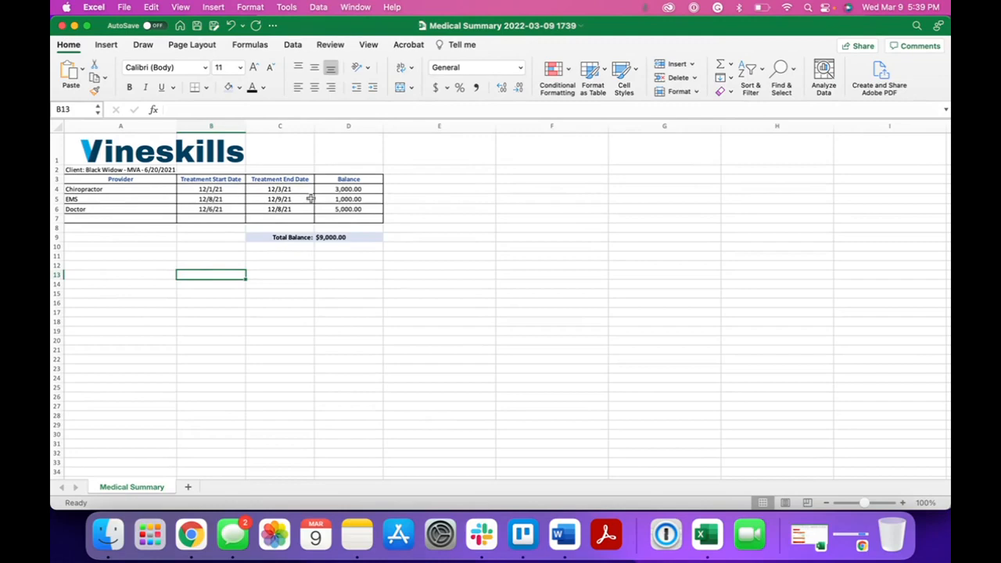